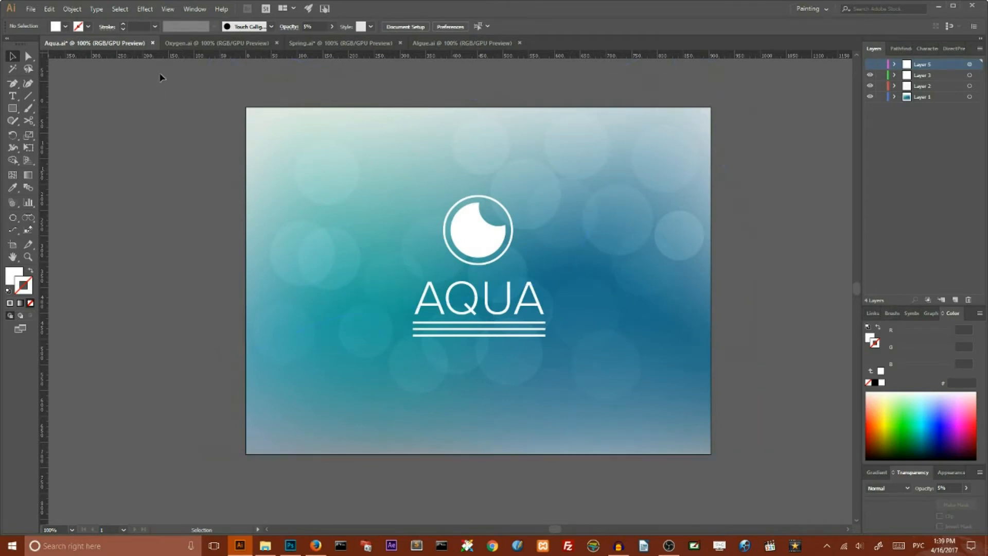
pyautogui.moveTo(781, 236)
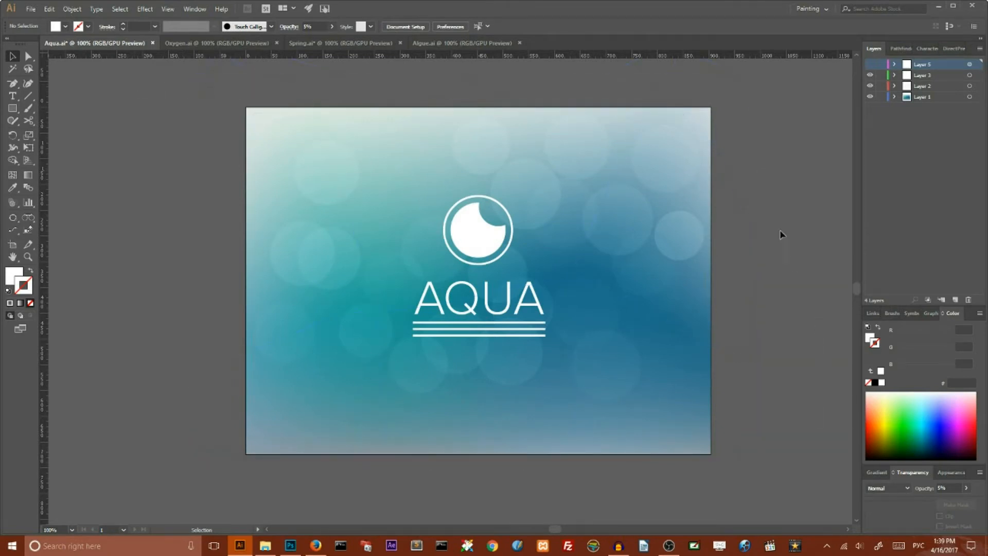
pyautogui.moveTo(786, 140)
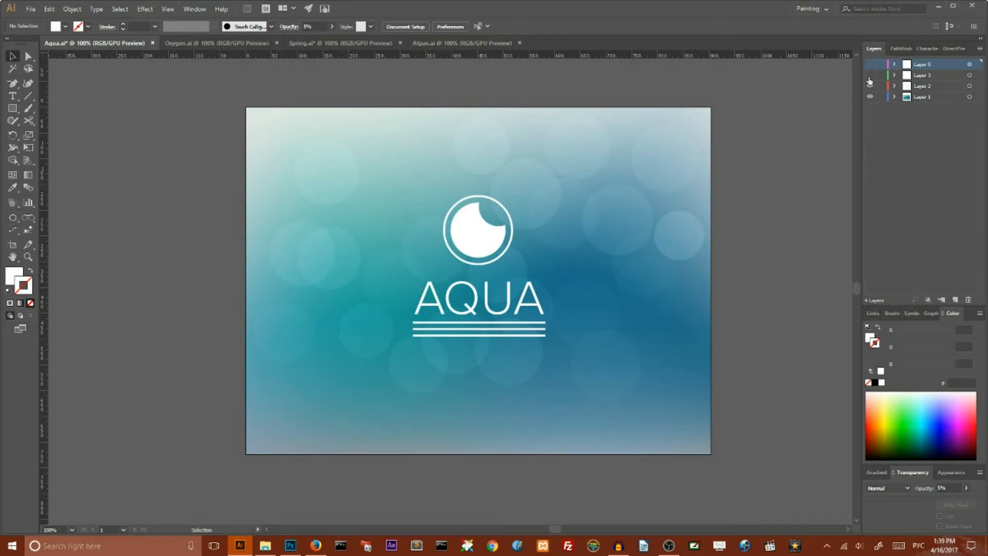
# Hide the logo layer to preview the background, then restore the hidden layers
pyautogui.click(870, 96)
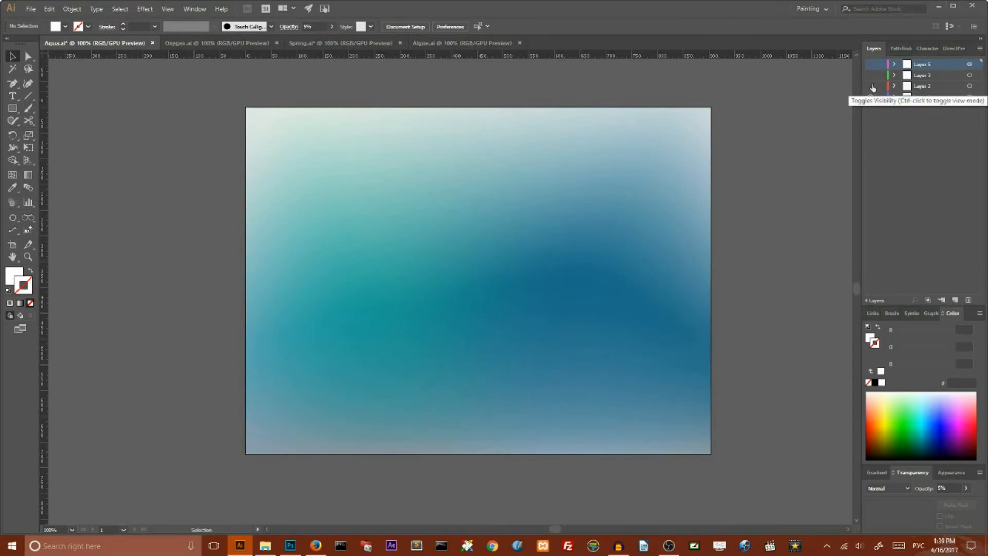
pyautogui.click(872, 80)
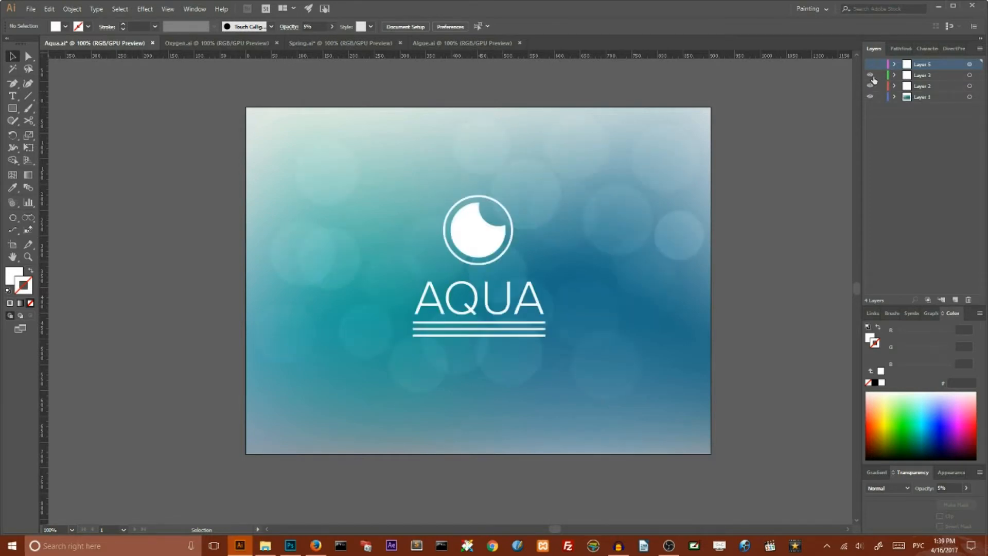
pyautogui.click(872, 75)
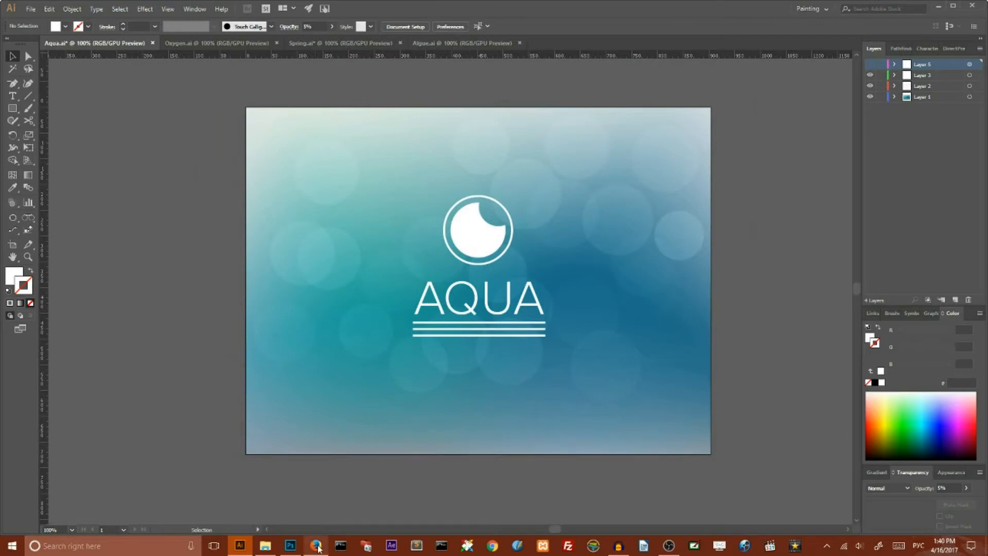
# View the green grass photo on Unsplash in Firefox and download it
pyautogui.click(317, 545)
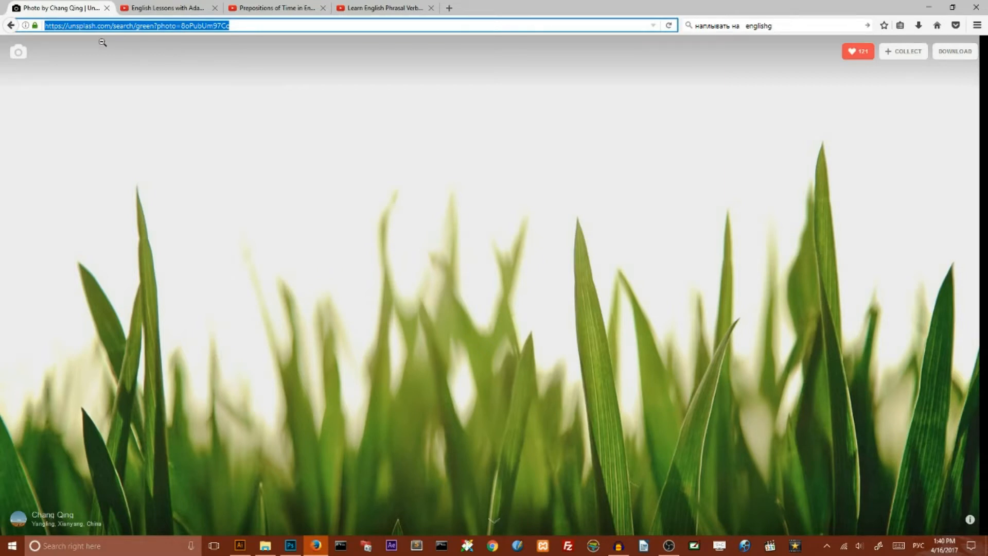
pyautogui.click(253, 25)
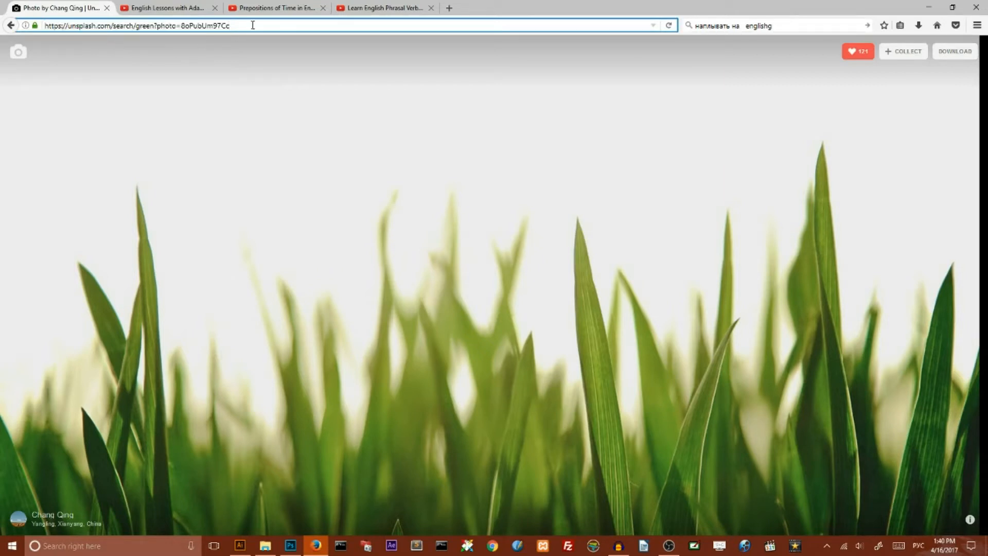
pyautogui.moveTo(551, 37)
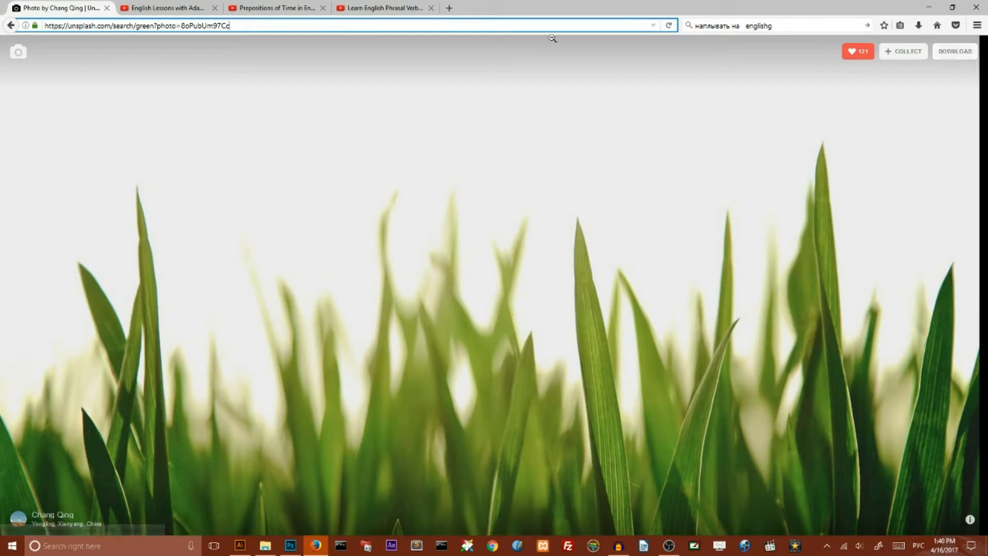
pyautogui.moveTo(525, 50)
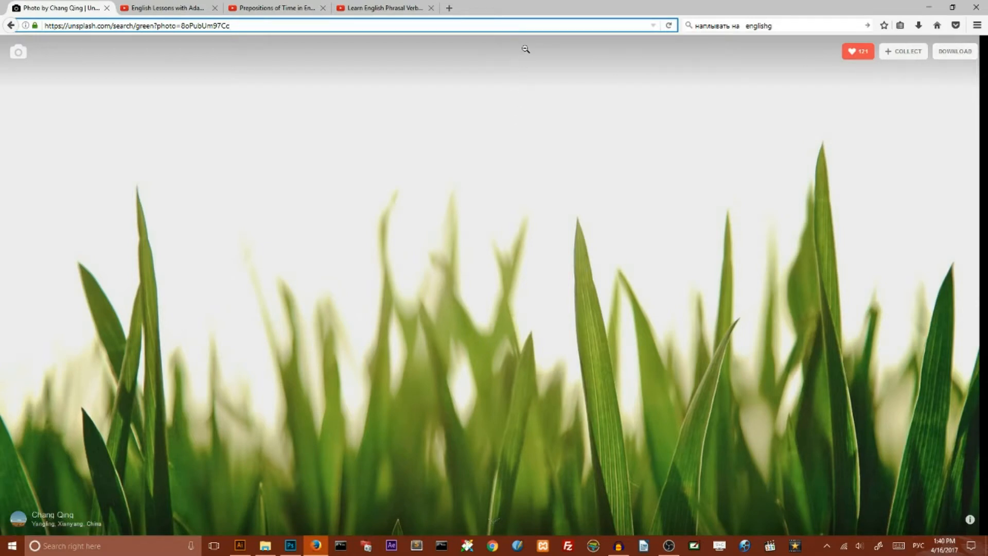
pyautogui.moveTo(519, 66)
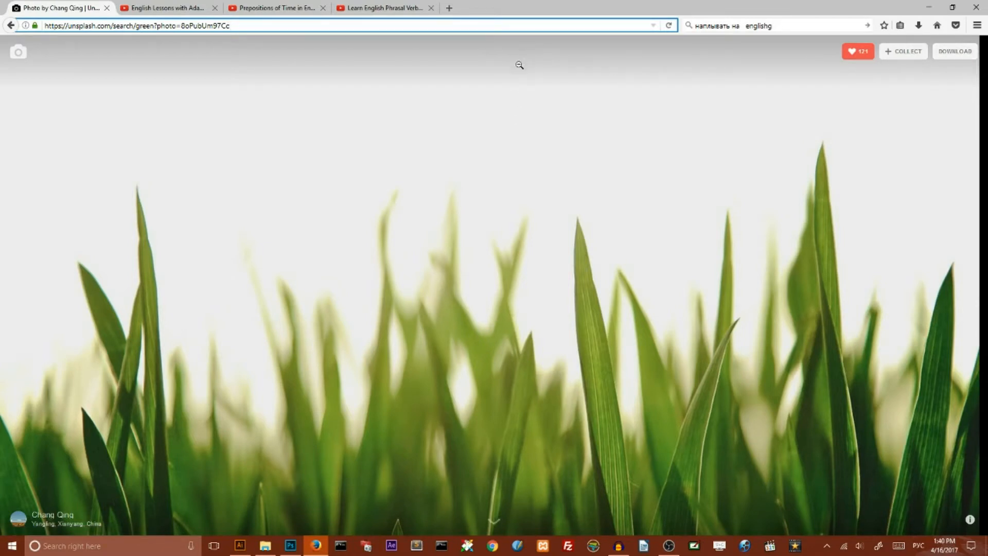
pyautogui.moveTo(537, 180)
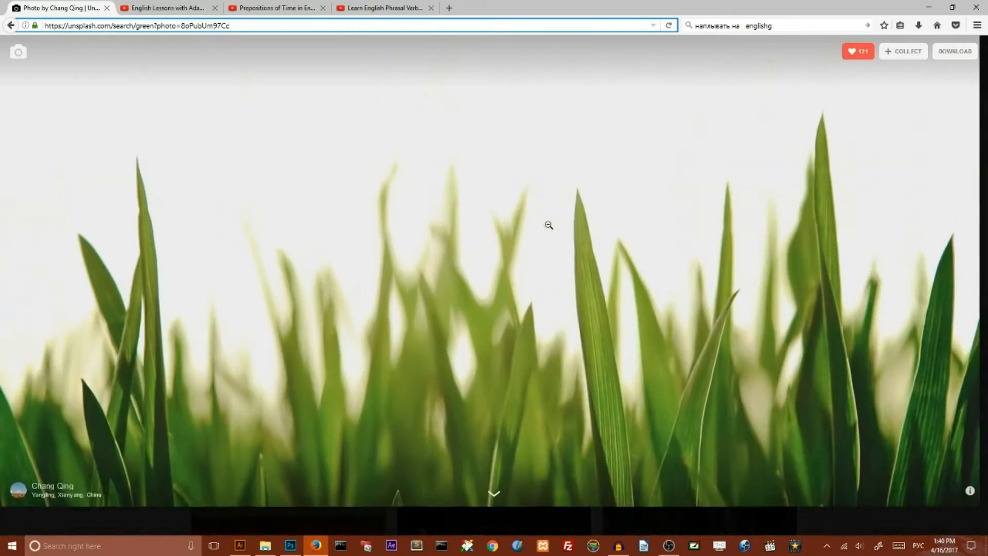
pyautogui.scroll(-3)
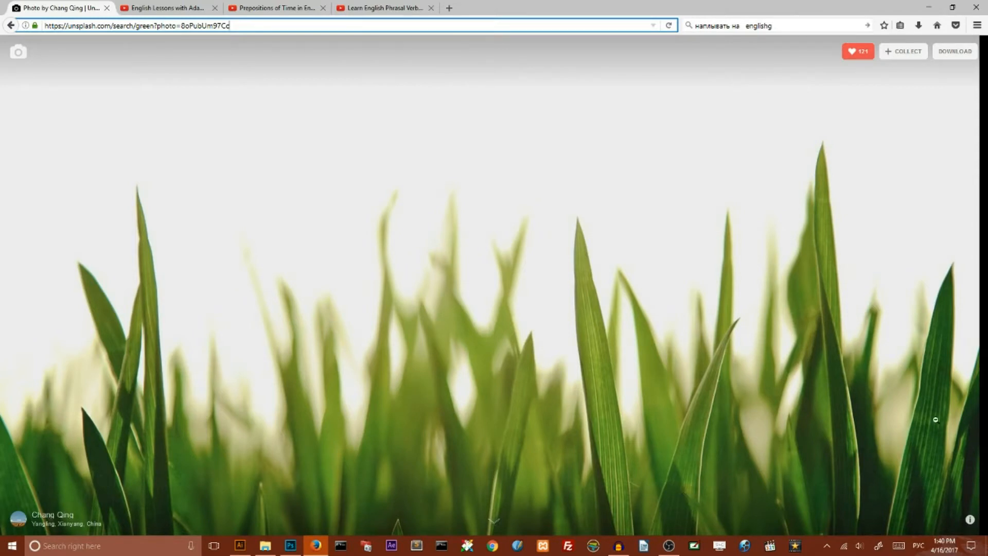
pyautogui.moveTo(931, 400)
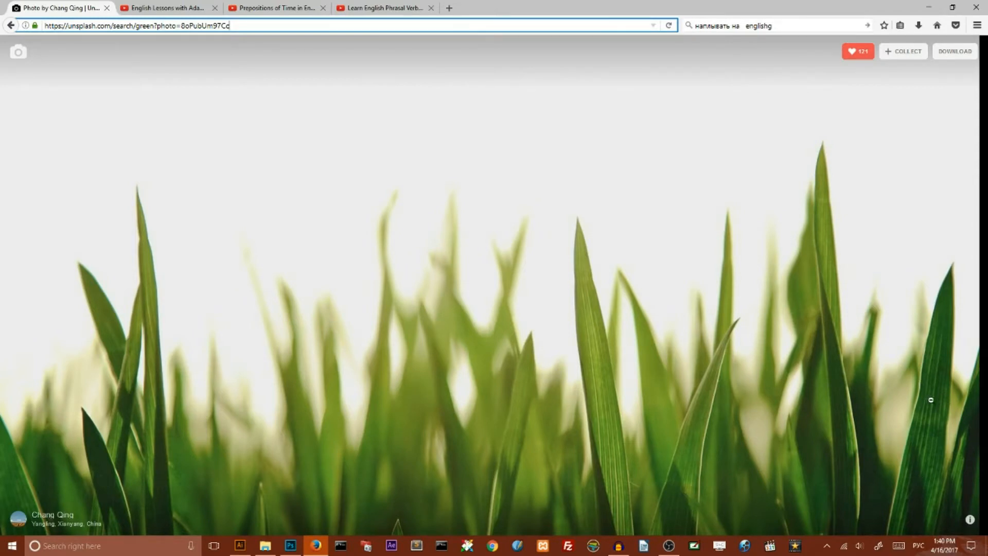
pyautogui.moveTo(775, 221)
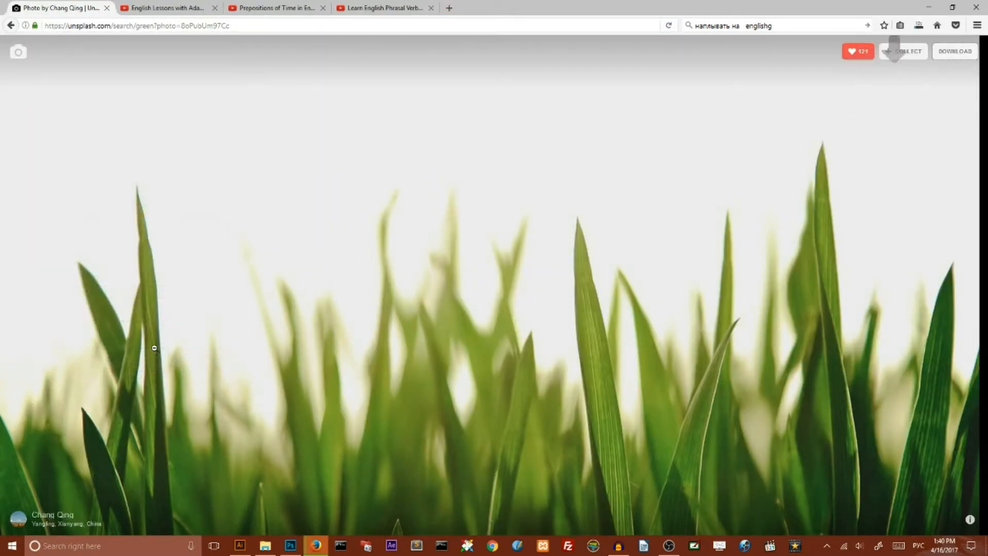
pyautogui.moveTo(306, 520)
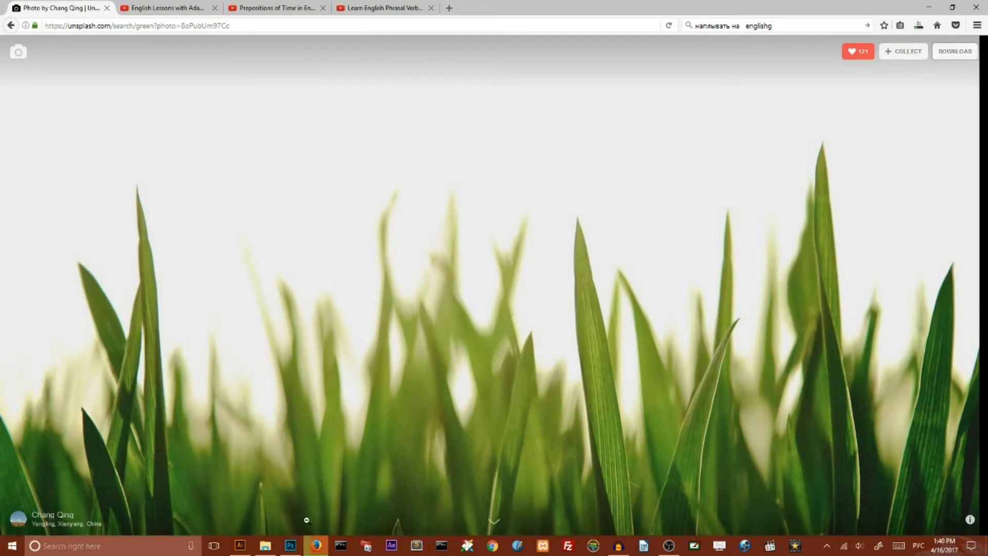
# Open the downloaded grass photo in Photoshop
pyautogui.click(290, 545)
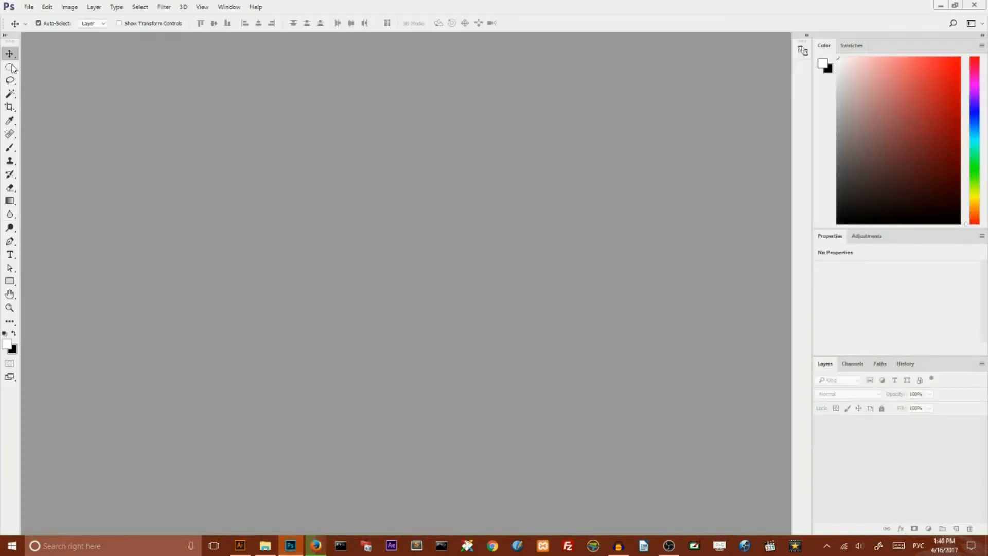
pyautogui.click(28, 7)
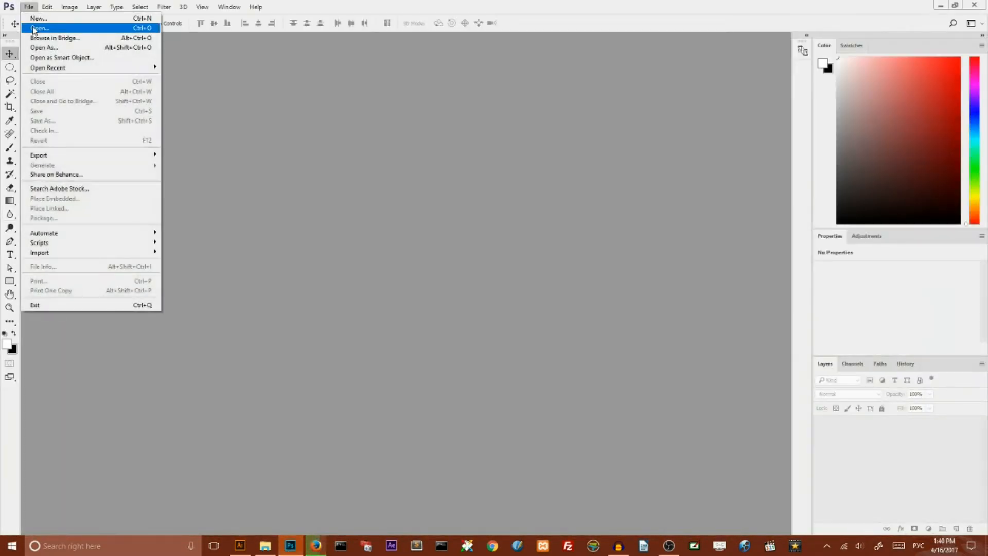
pyautogui.click(40, 28)
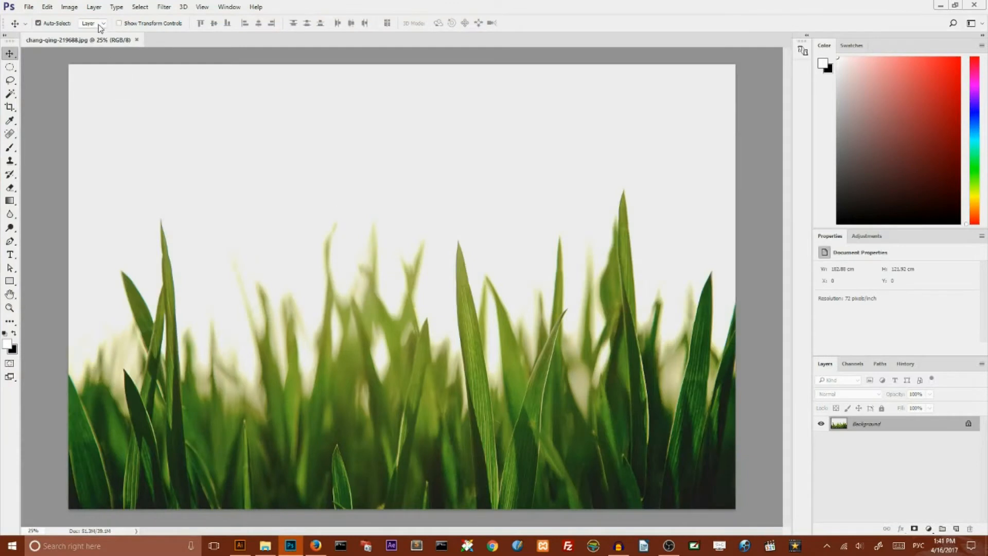
pyautogui.moveTo(69, 7)
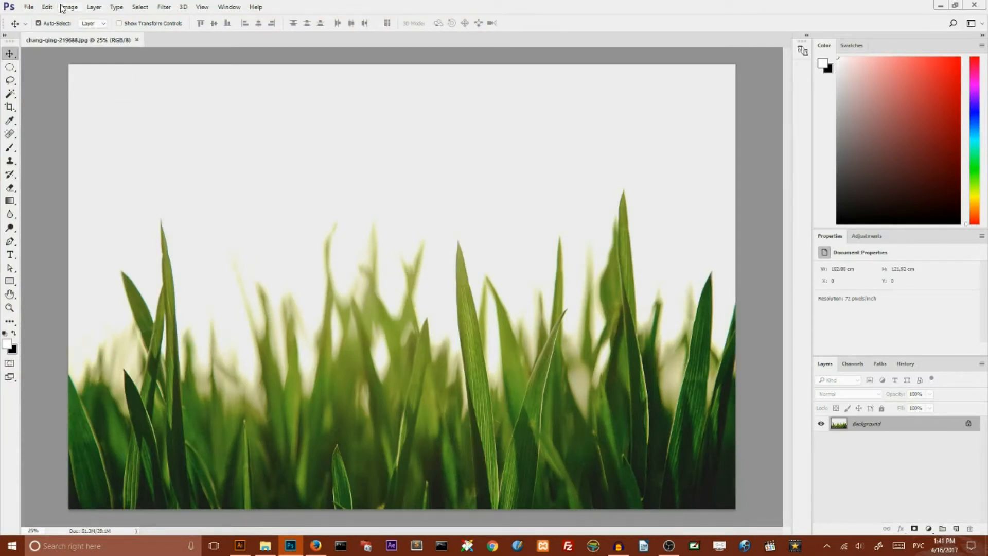
# Resize the grass photo to 1100 px wide (1100 × 733)
pyautogui.click(69, 7)
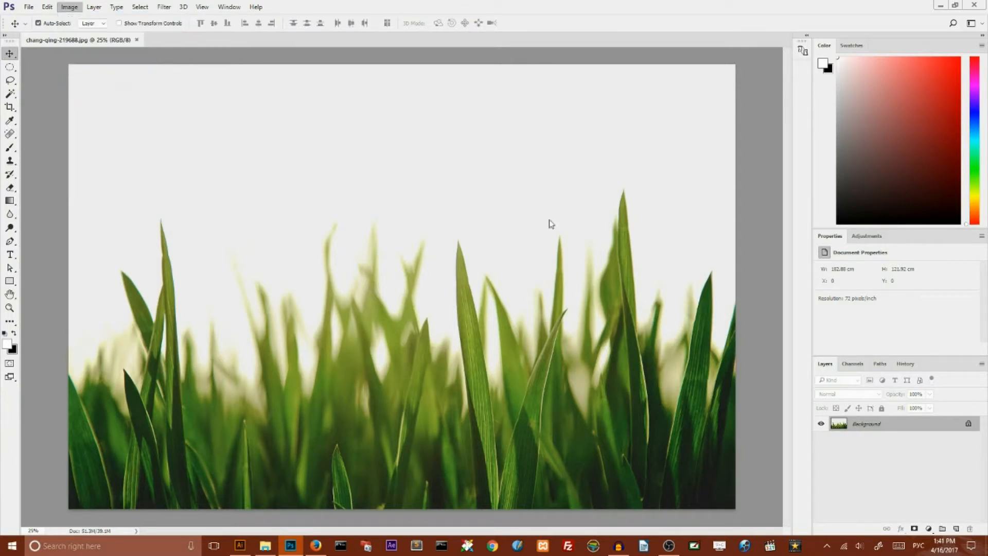
pyautogui.click(69, 6)
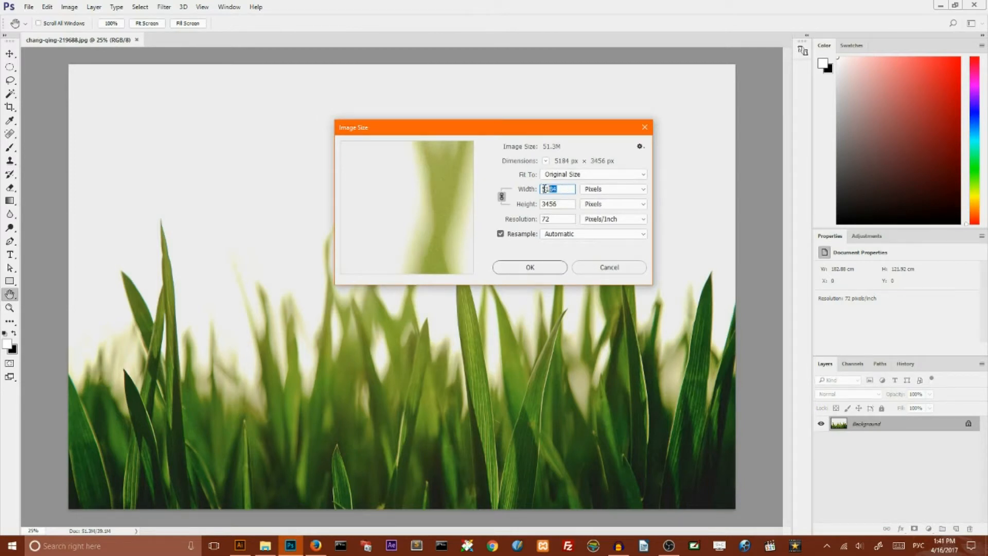
pyautogui.write('1100')
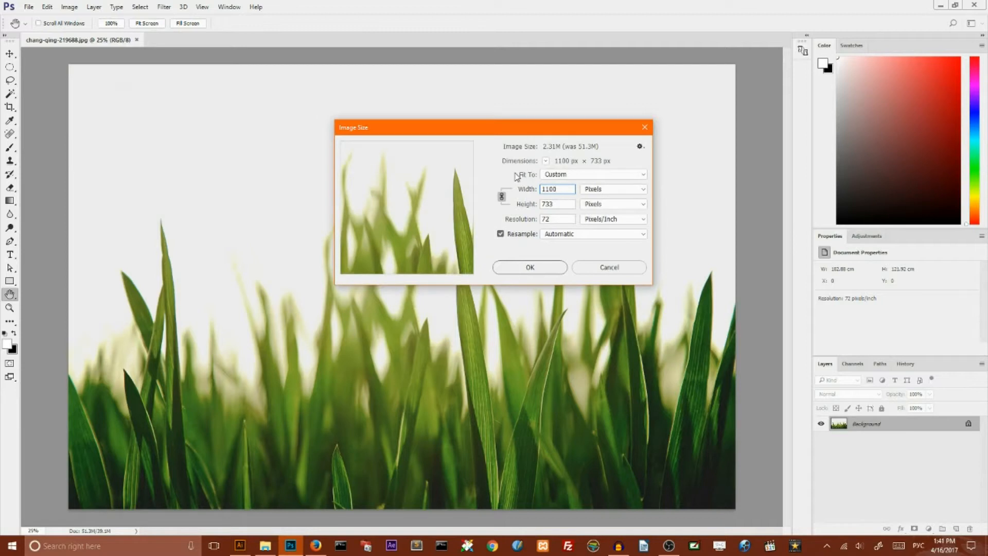
pyautogui.moveTo(539, 269)
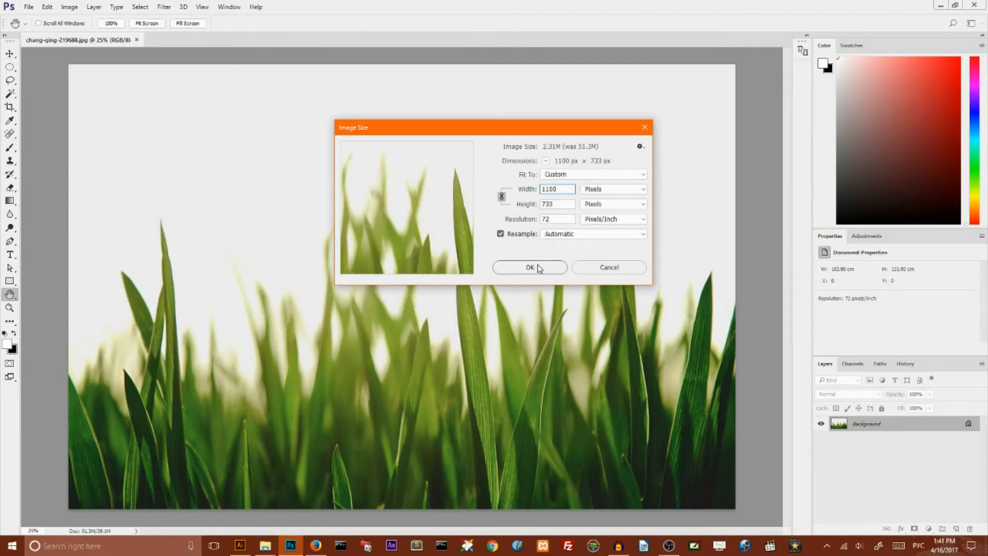
pyautogui.click(530, 267)
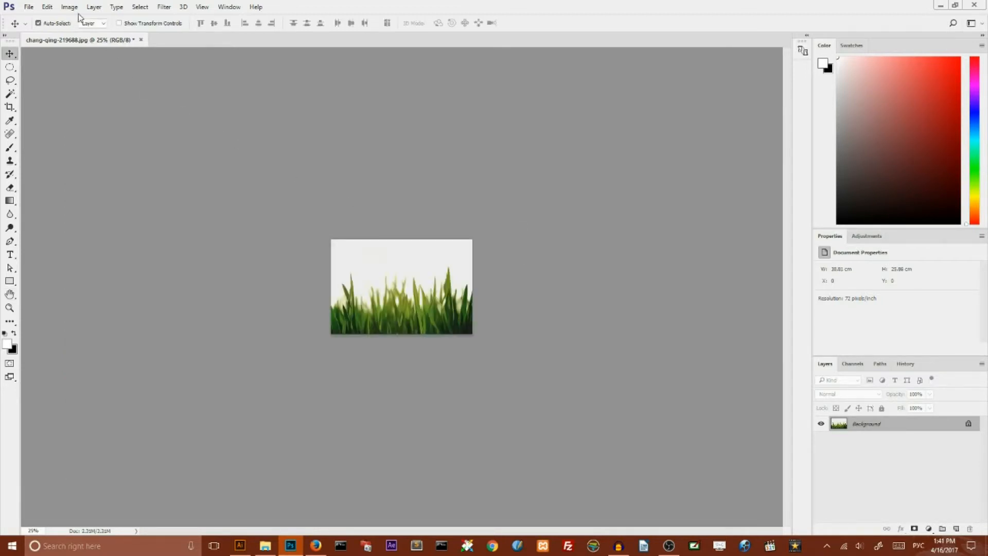
# Apply Hue/Saturation to the grass photo with Hue +5 and Saturation +20
pyautogui.click(70, 6)
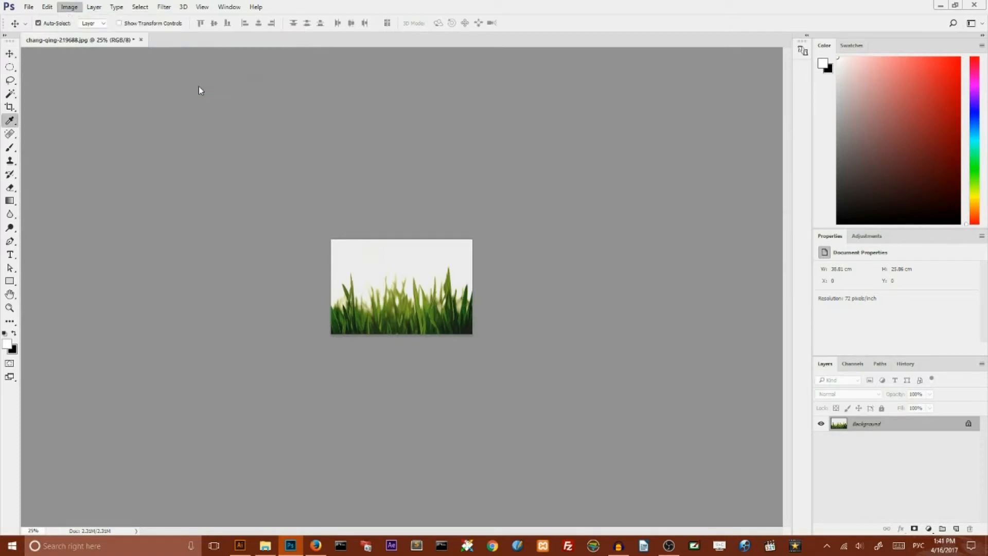
pyautogui.click(69, 7)
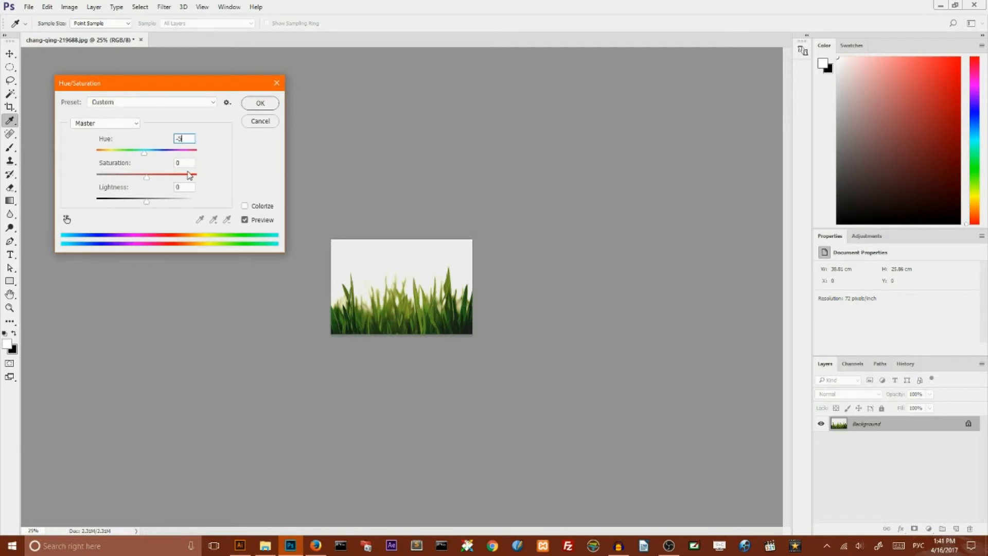
pyautogui.click(185, 162)
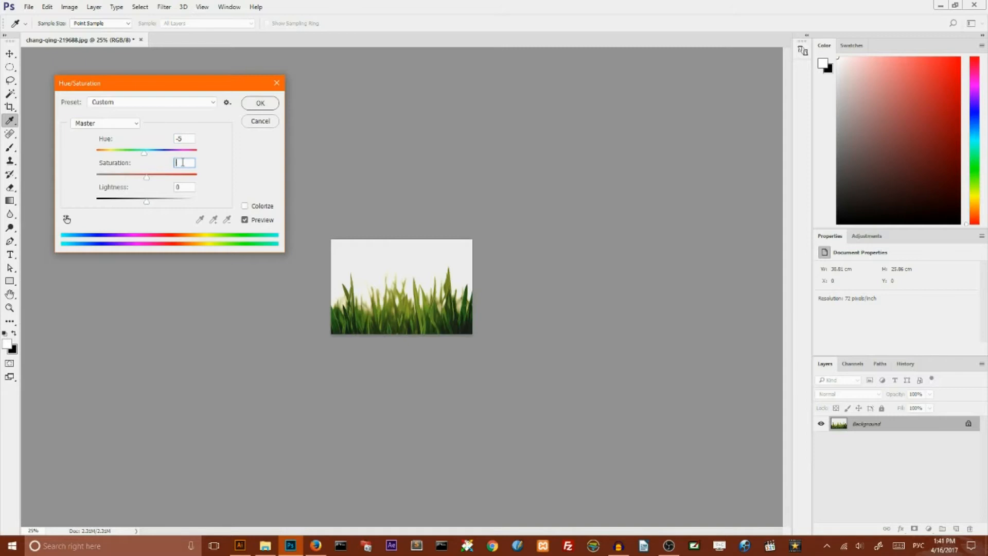
pyautogui.write('20')
pyautogui.click(184, 139)
pyautogui.write('5')
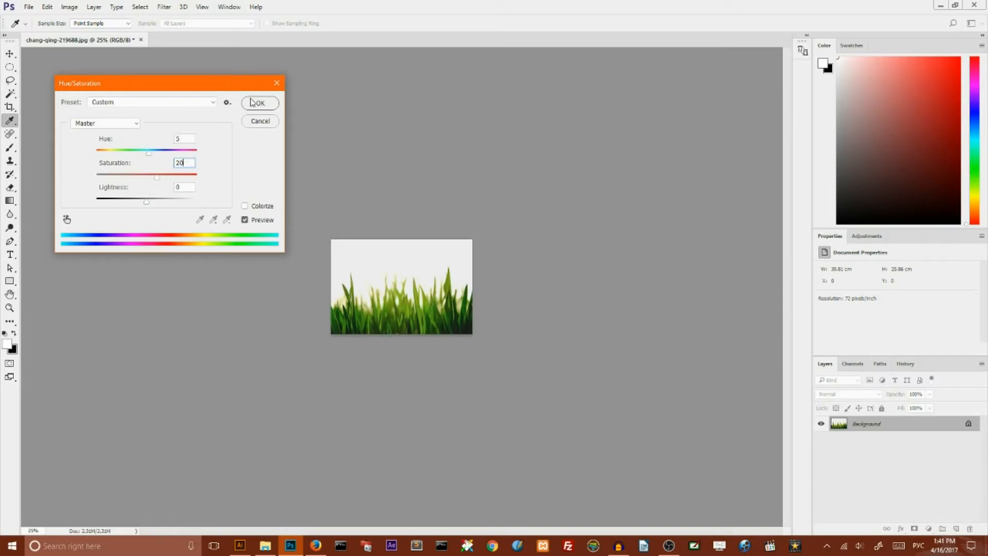
pyautogui.click(259, 103)
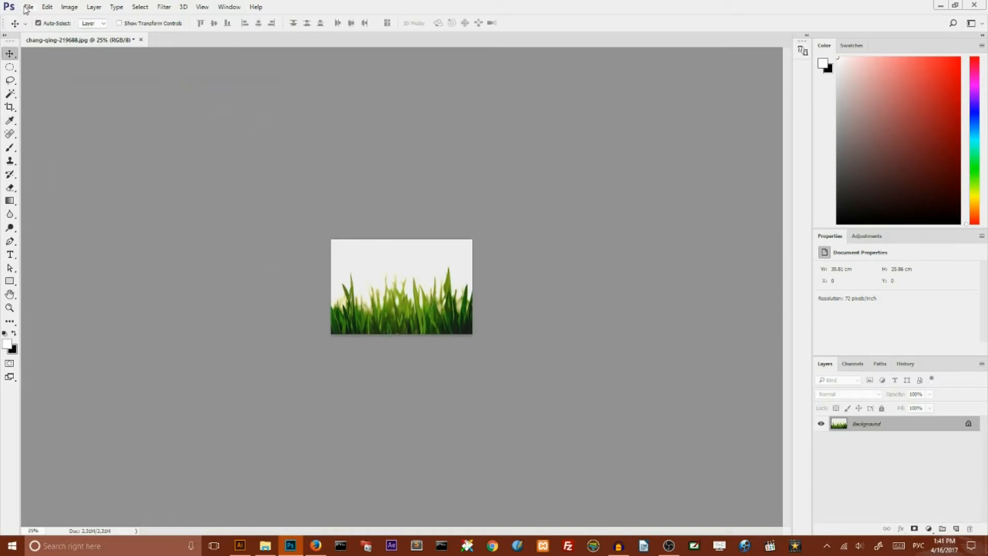
# Save the adjusted grass photo to the Desktop as a PNG
pyautogui.click(28, 7)
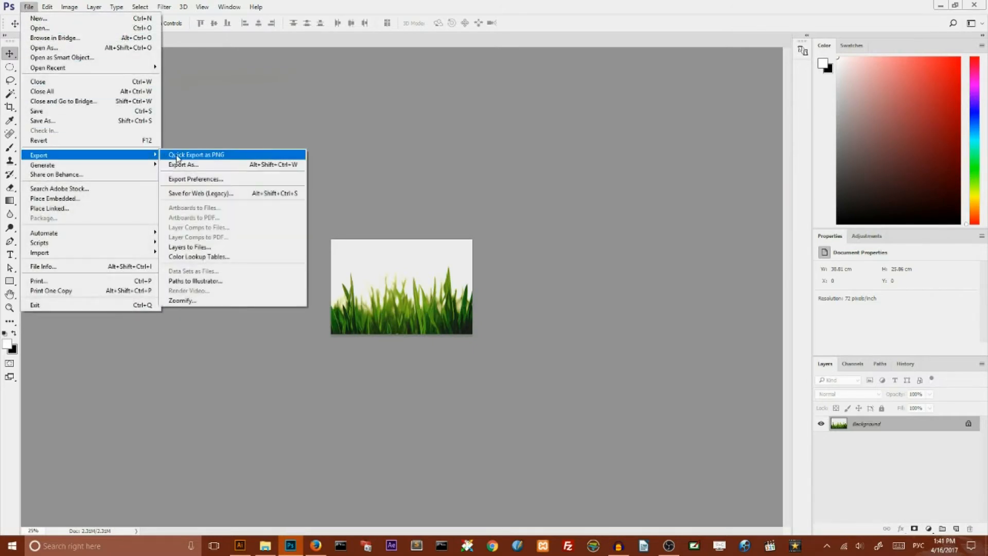
pyautogui.click(183, 165)
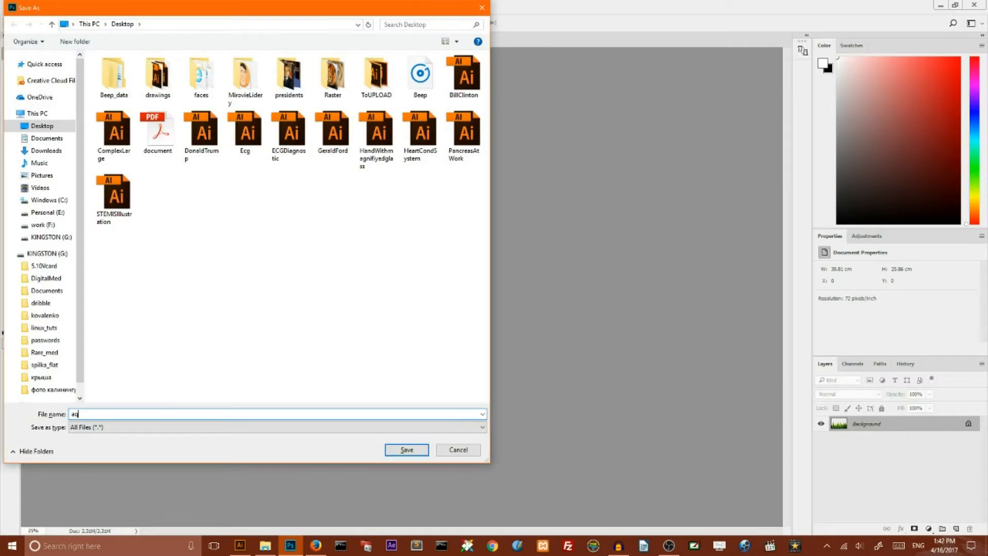
pyautogui.click(406, 449)
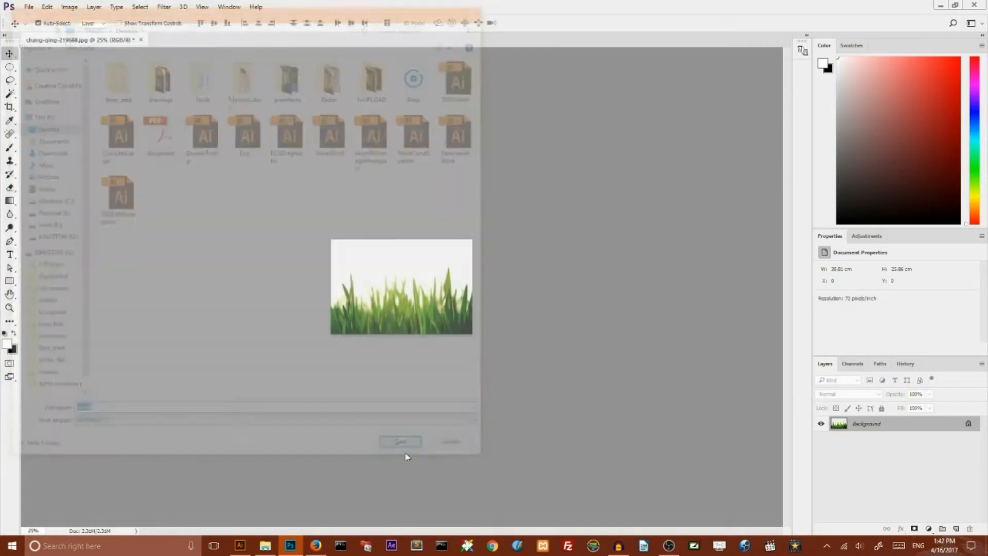
pyautogui.click(238, 546)
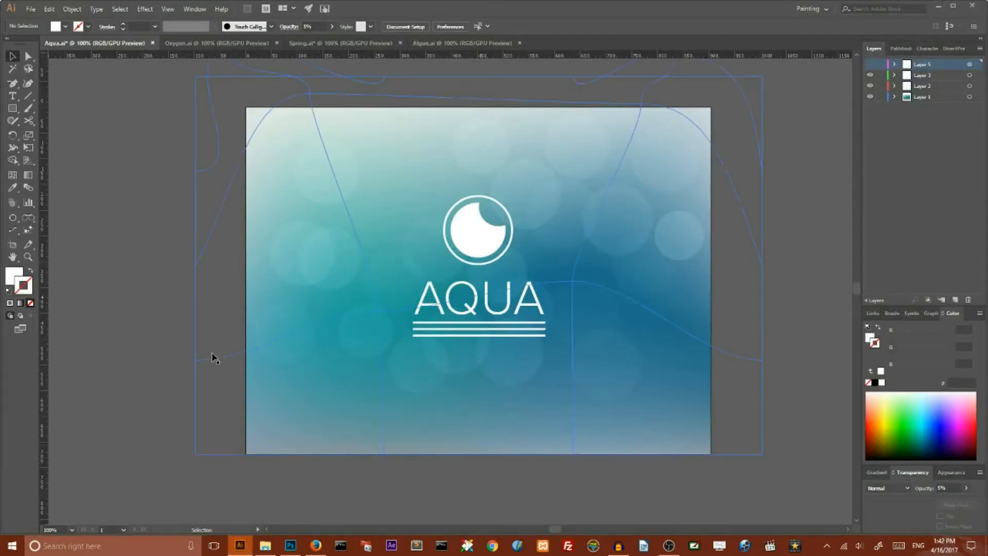
# Create a new blank 1100 × 733 px document in Illustrator
pyautogui.click(30, 8)
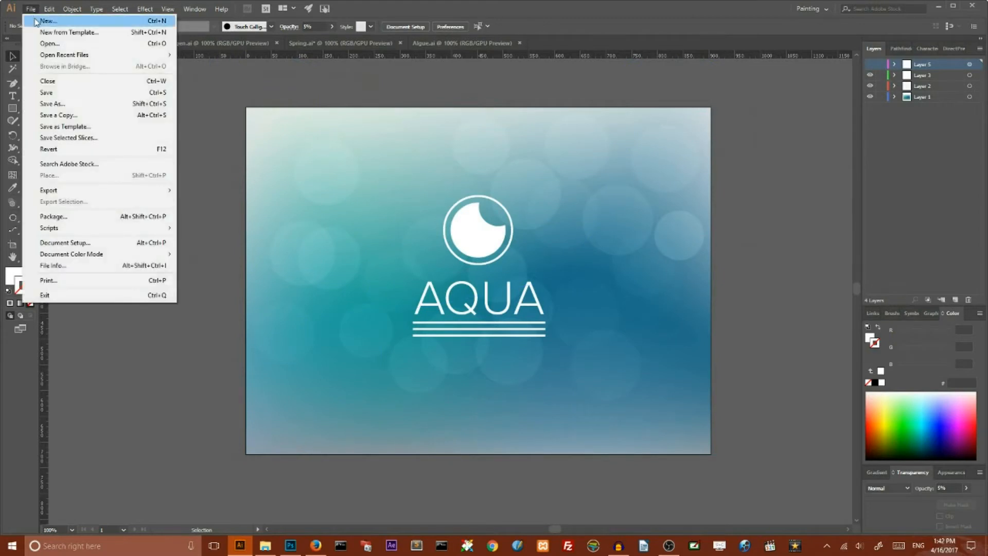
pyautogui.click(48, 20)
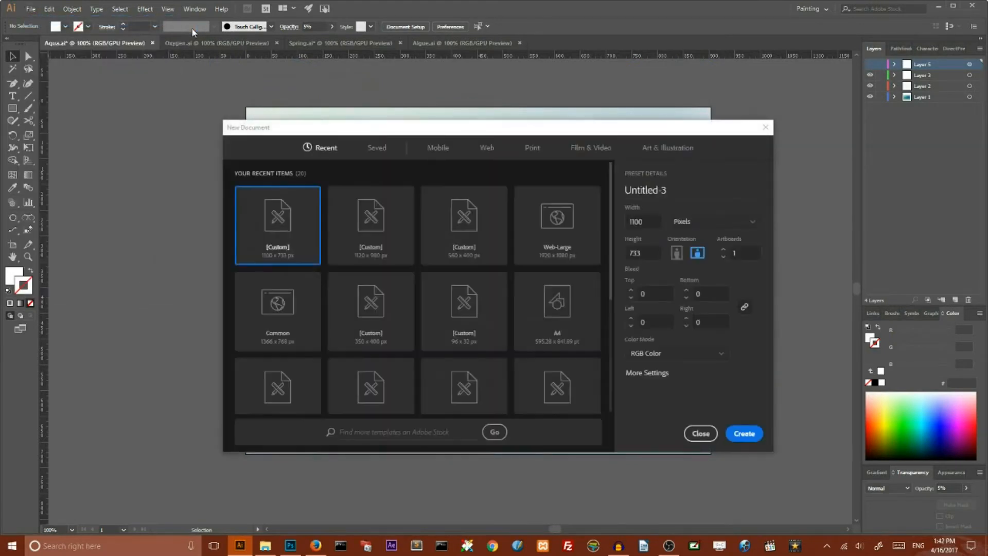
pyautogui.moveTo(557, 217)
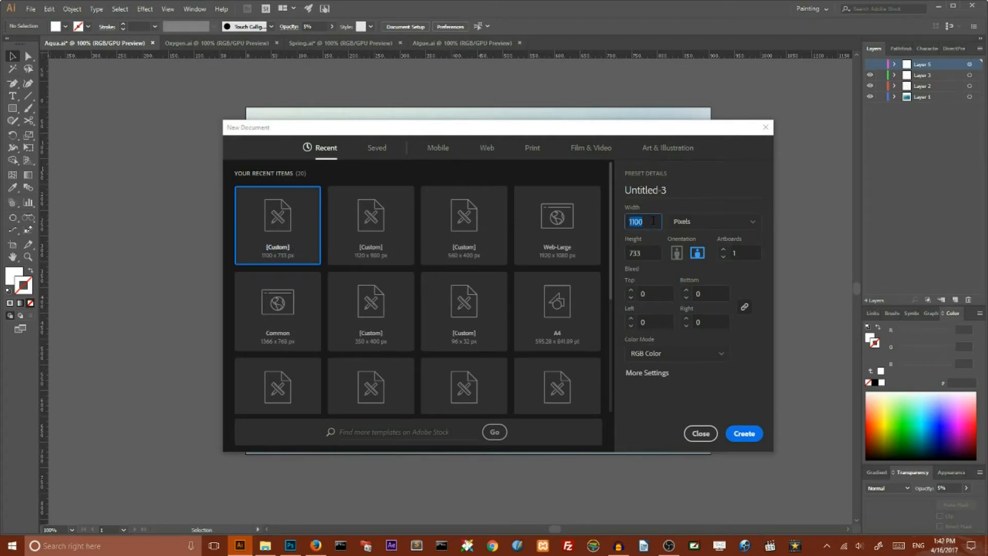
pyautogui.click(743, 433)
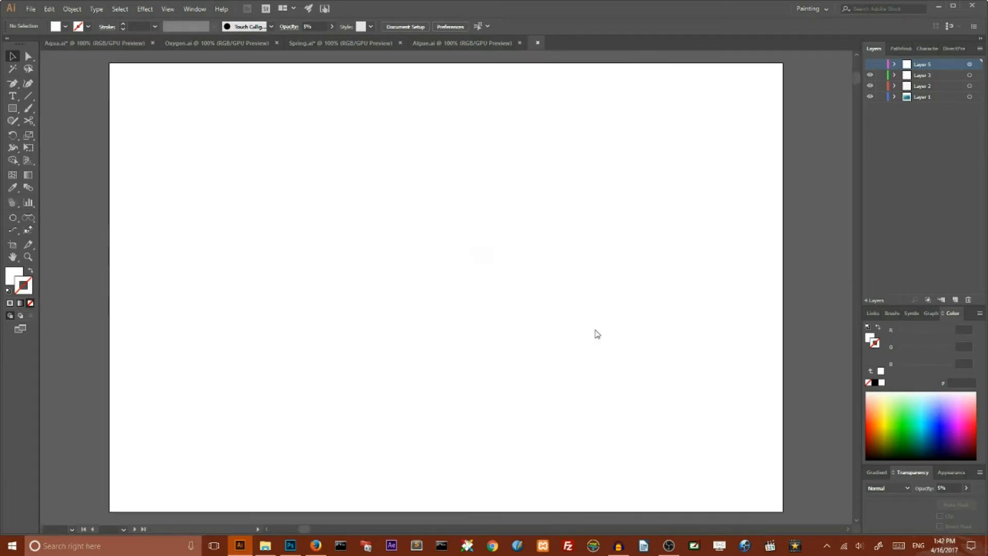
# Place the saved grass photo and centre it horizontally and vertically on the artboard
pyautogui.click(30, 8)
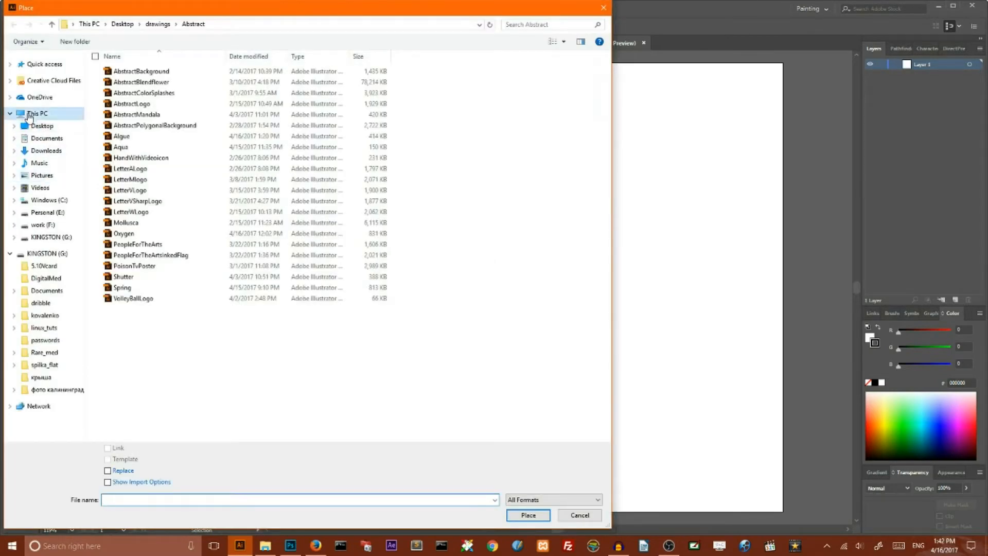
pyautogui.click(578, 515)
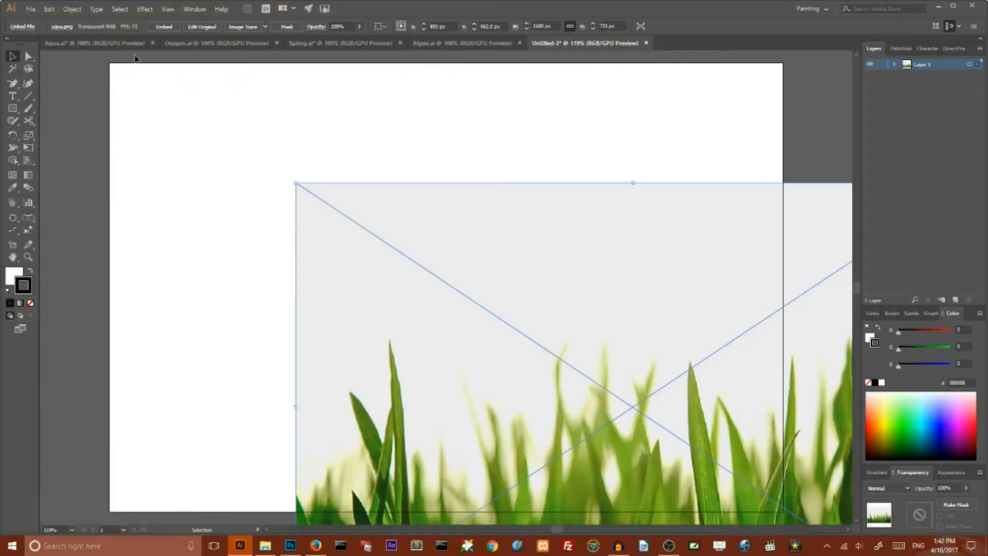
pyautogui.click(379, 26)
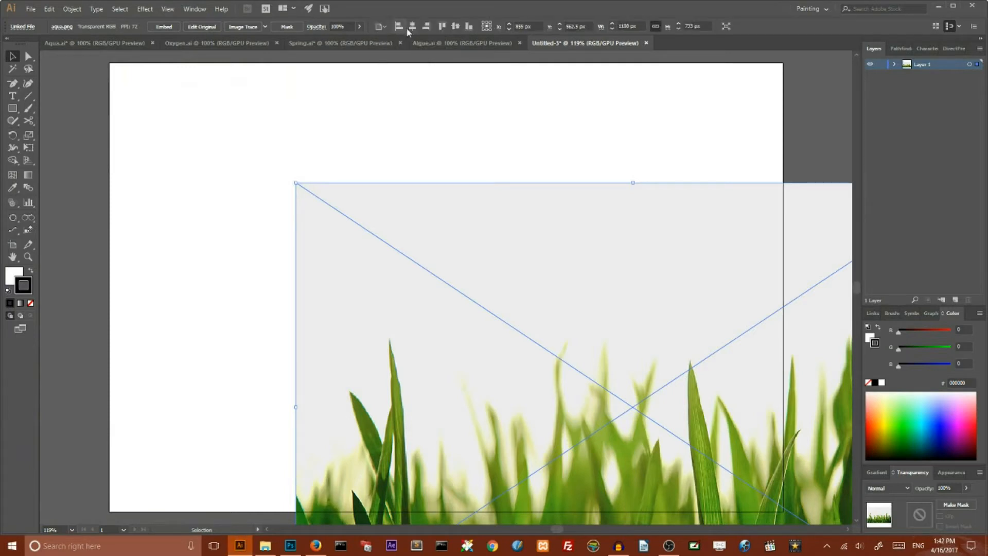
pyautogui.click(455, 25)
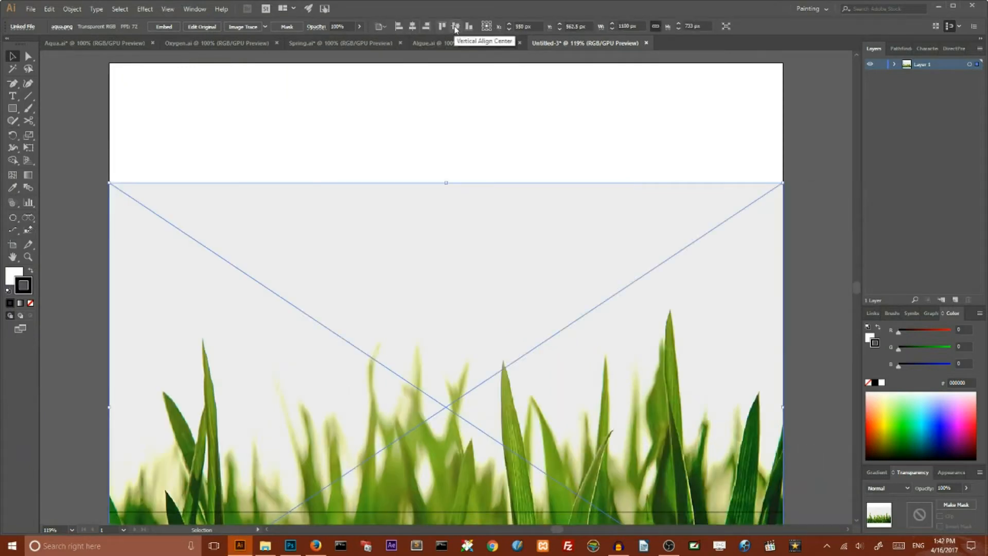
pyautogui.click(454, 26)
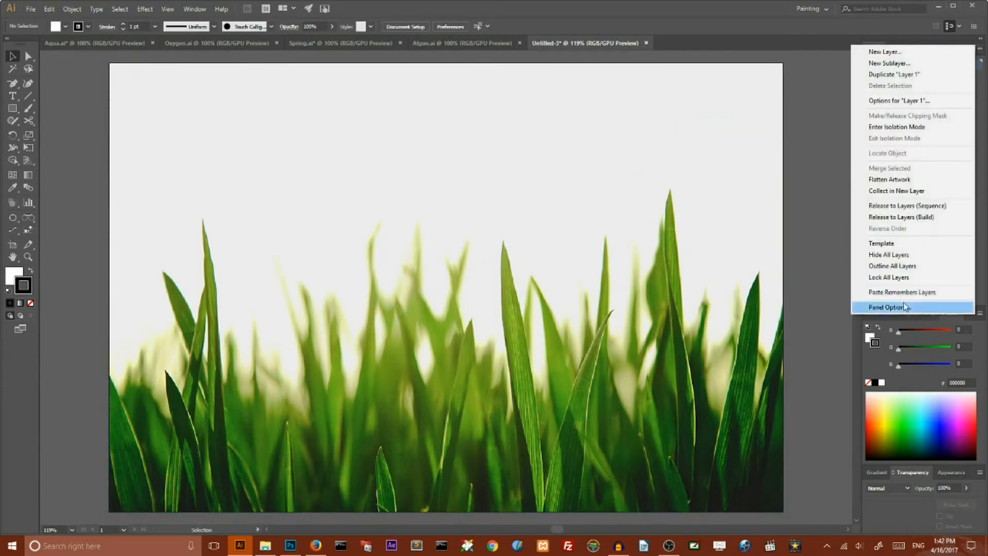
# Set the Layers panel row size to 50 px and add a new layer above Layer 1
pyautogui.click(889, 306)
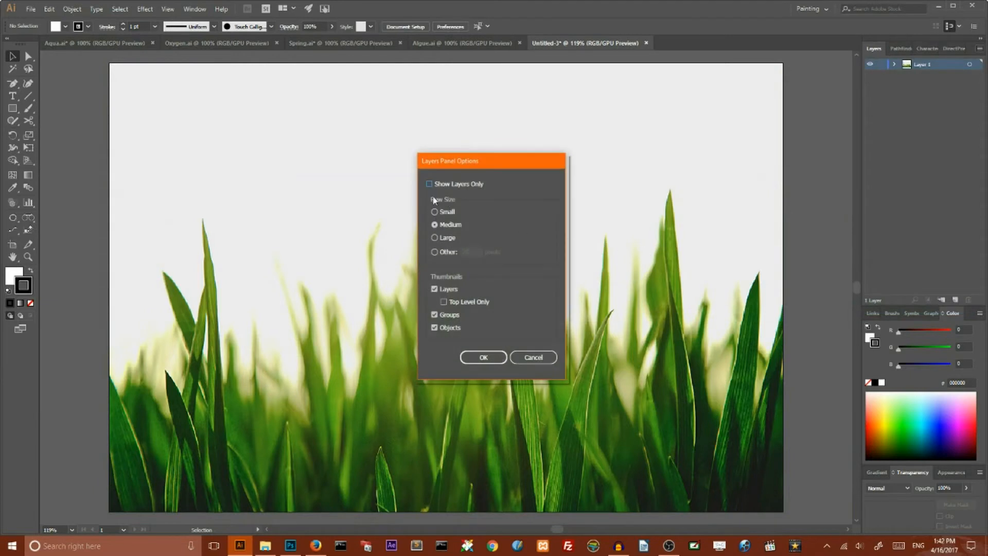
pyautogui.click(435, 252)
pyautogui.write('50')
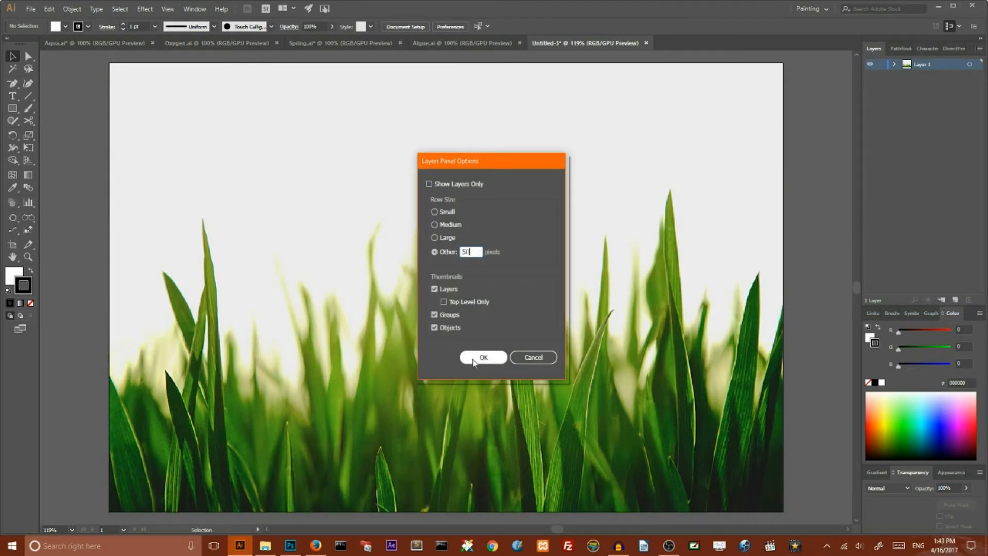
pyautogui.click(483, 357)
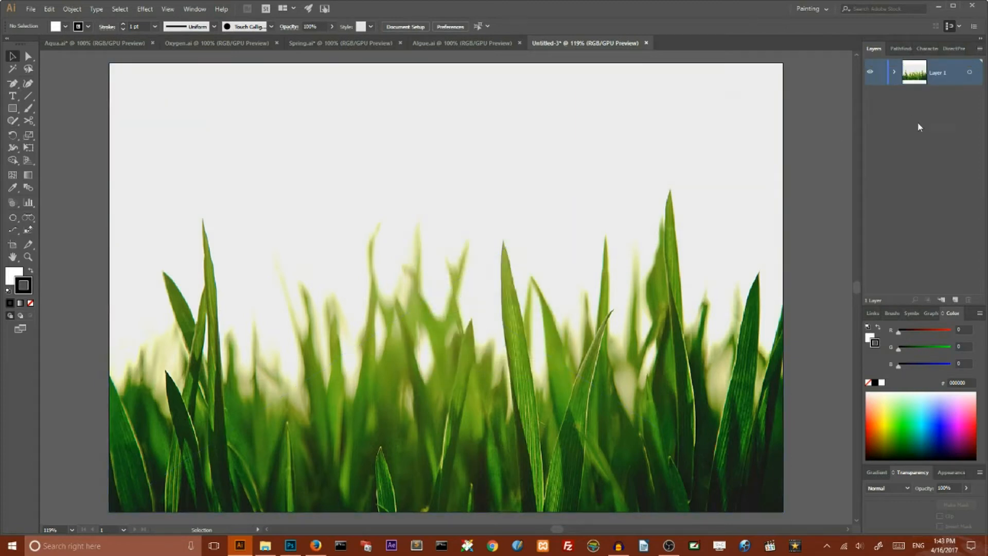
pyautogui.moveTo(941, 272)
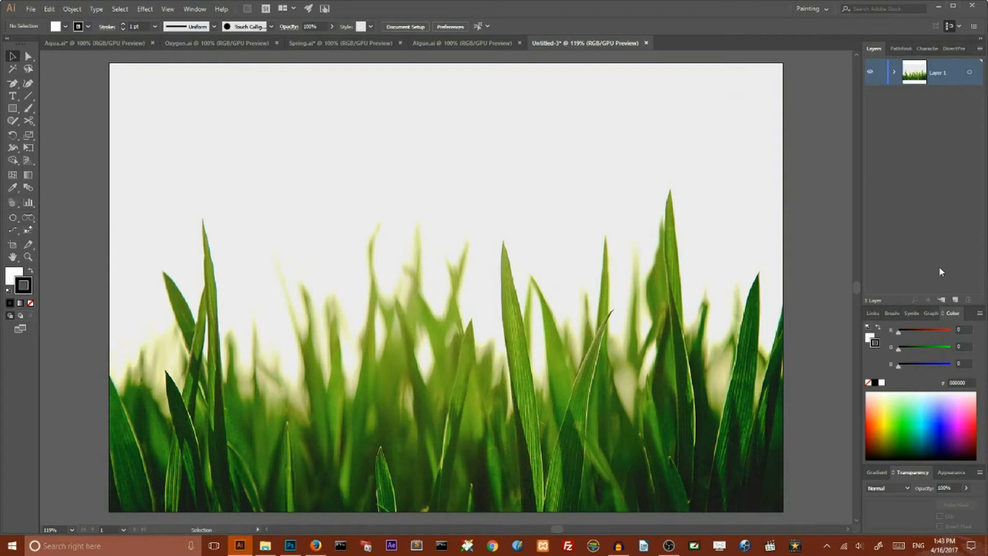
pyautogui.moveTo(964, 227)
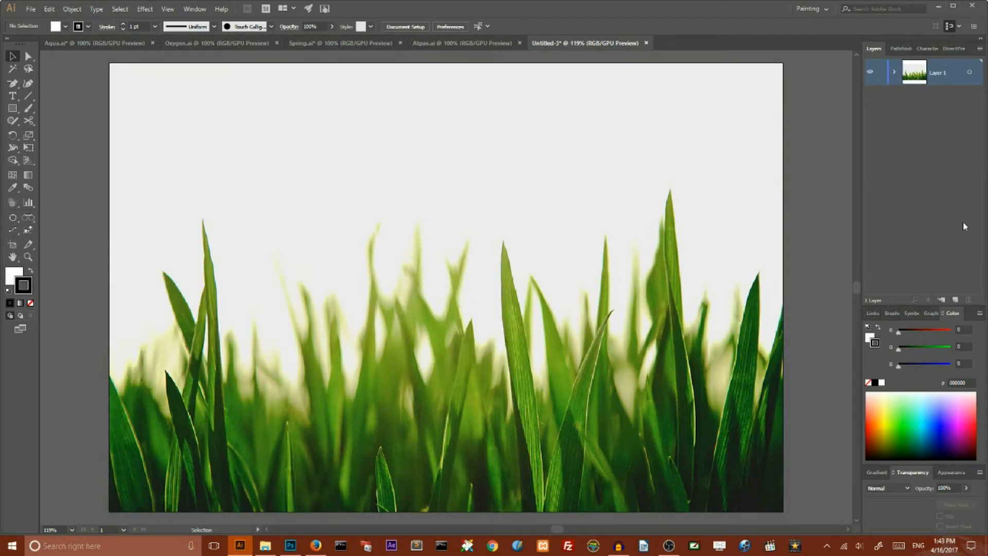
pyautogui.click(956, 300)
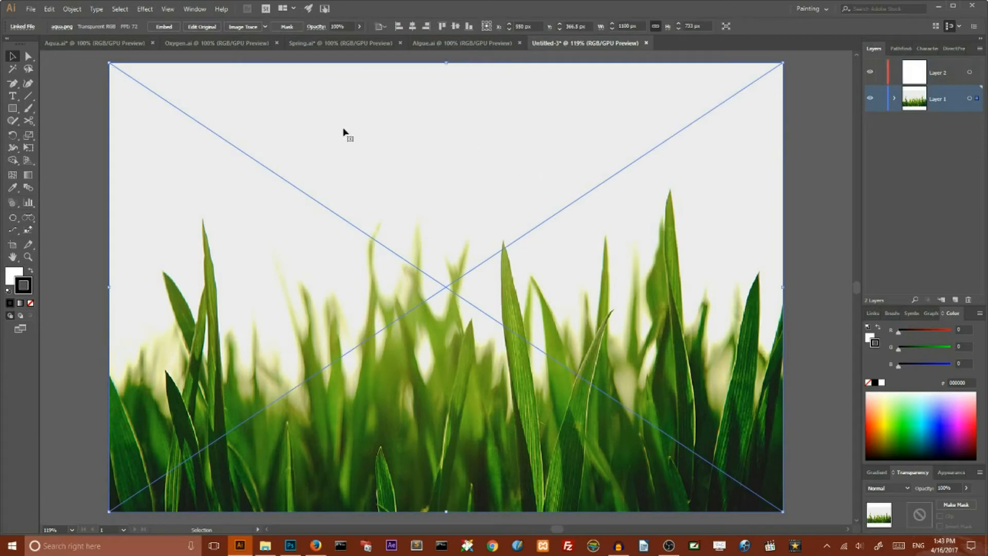
# Select the grass photo and apply a Gaussian Blur to it
pyautogui.click(167, 9)
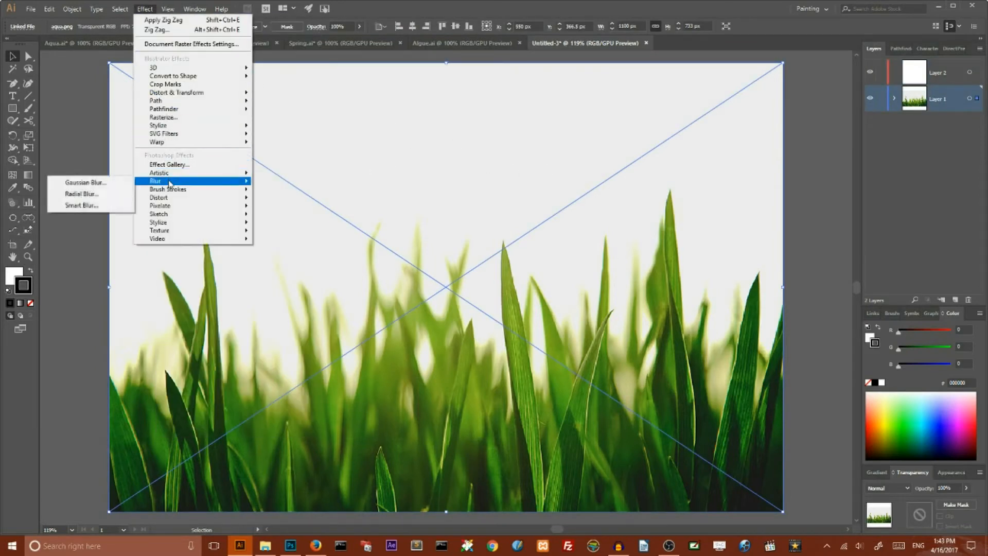
pyautogui.moveTo(85, 182)
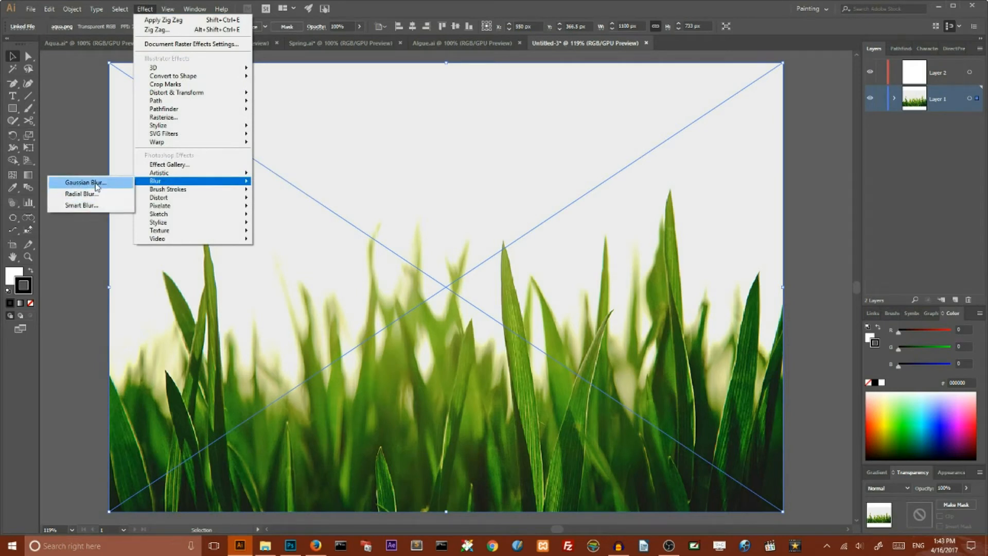
pyautogui.click(85, 182)
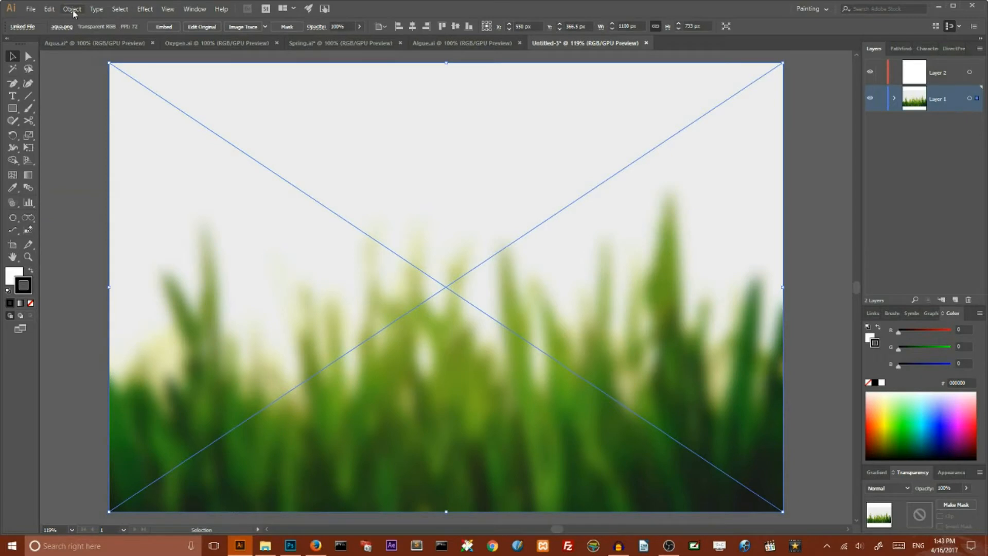
# Convert the blurred photo into a flat gradient mesh with 4 rows and 3 columns
pyautogui.click(72, 9)
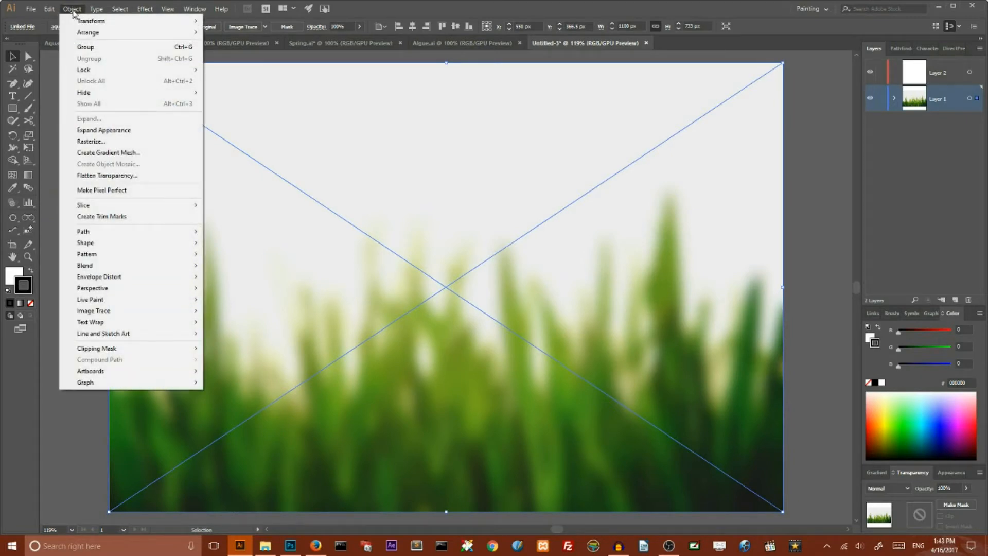
pyautogui.moveTo(109, 153)
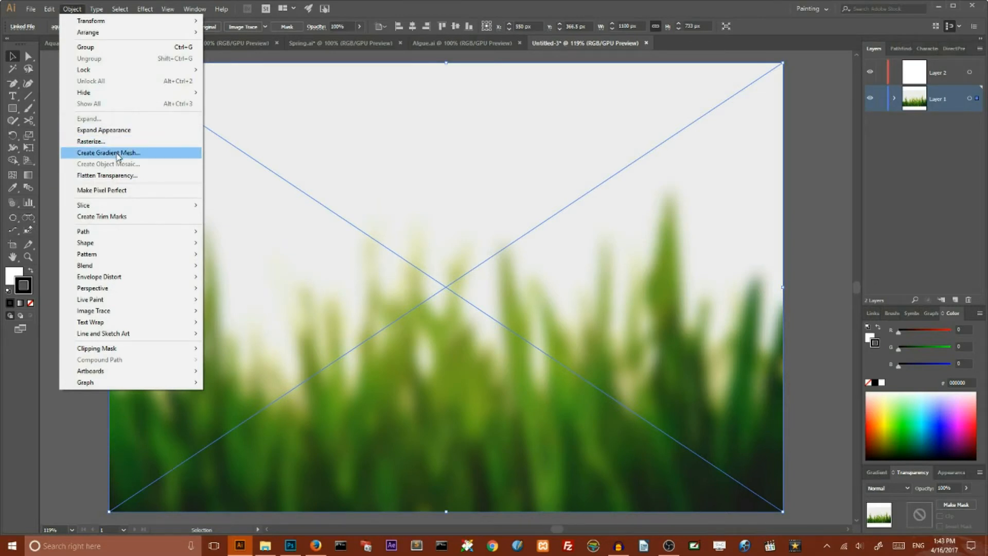
pyautogui.click(107, 152)
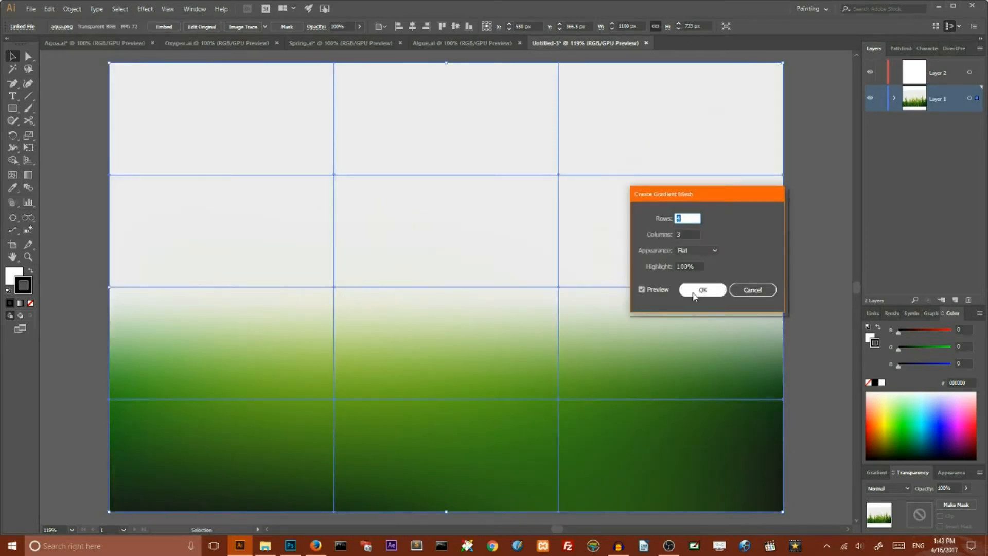
pyautogui.click(702, 290)
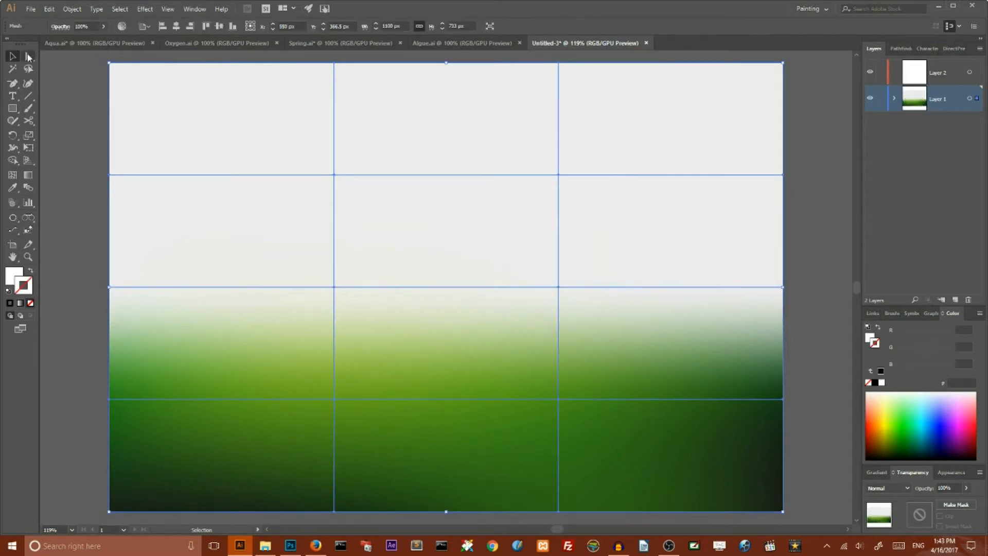
# Drag mesh points and handles with Direct Selection to arch the mesh lines upward
pyautogui.click(28, 56)
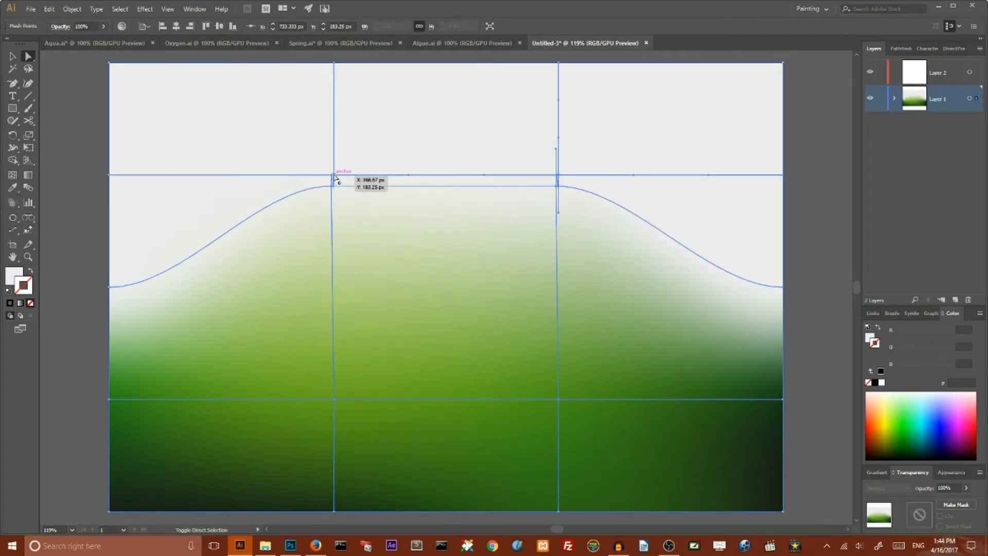
pyautogui.moveTo(334, 179); pyautogui.dragTo(337, 154)
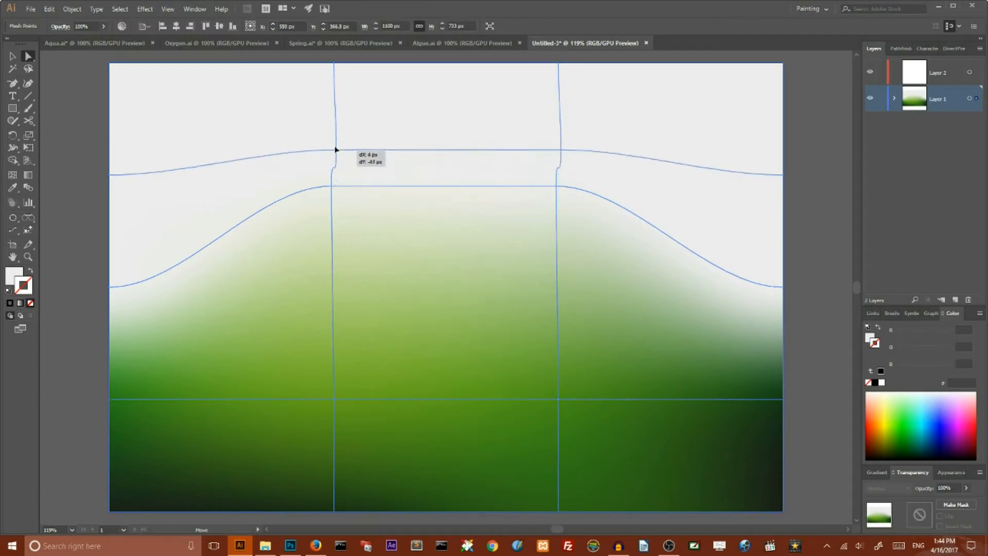
pyautogui.moveTo(334, 149); pyautogui.dragTo(334, 53)
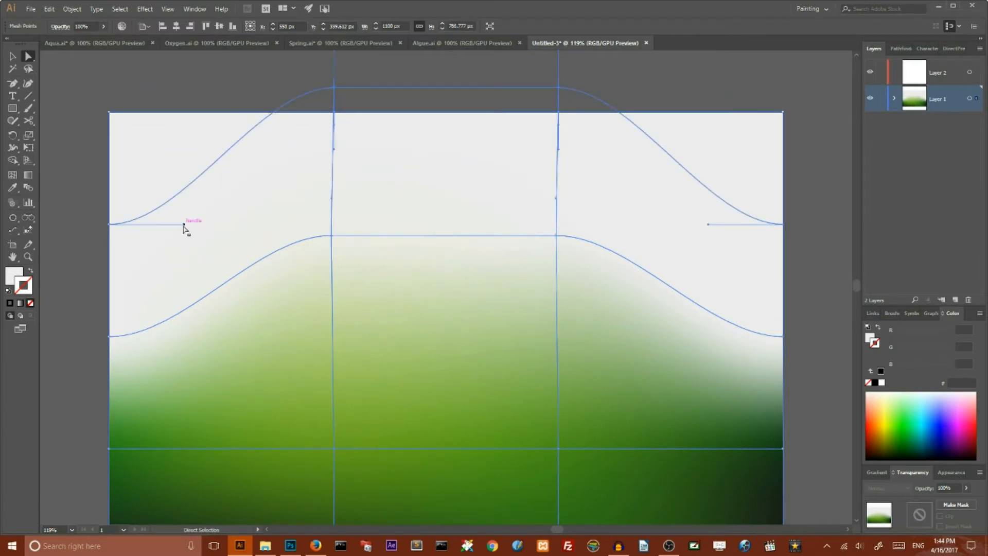
pyautogui.moveTo(183, 225); pyautogui.dragTo(154, 149)
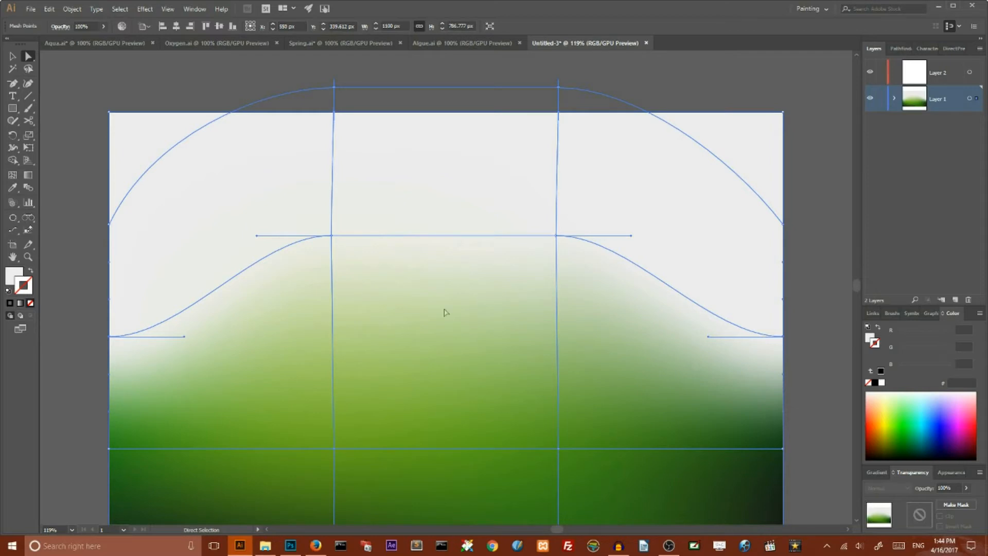
pyautogui.click(12, 188)
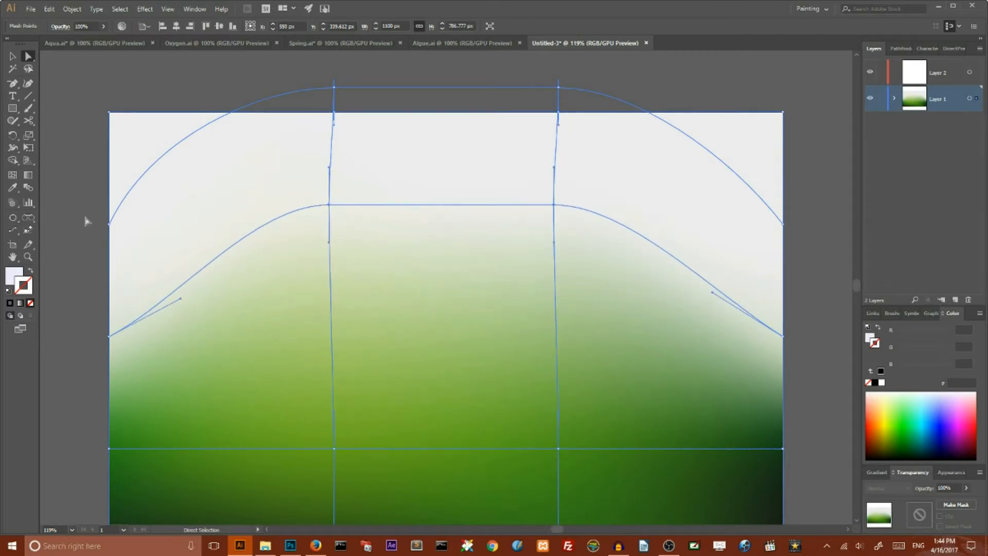
# Select the mesh and rotate its hues from grass green toward teal in Recolor Artwork
pyautogui.click(12, 56)
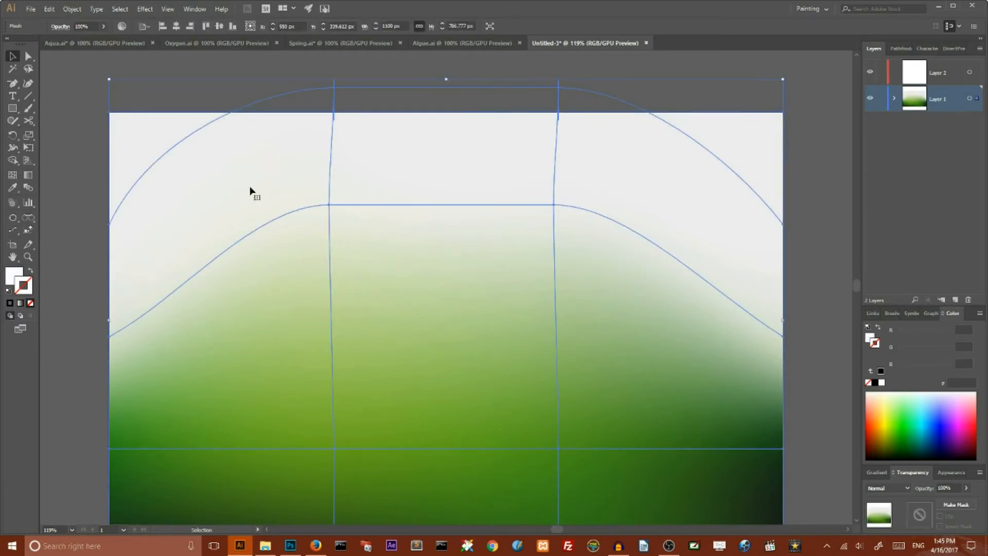
pyautogui.moveTo(227, 138)
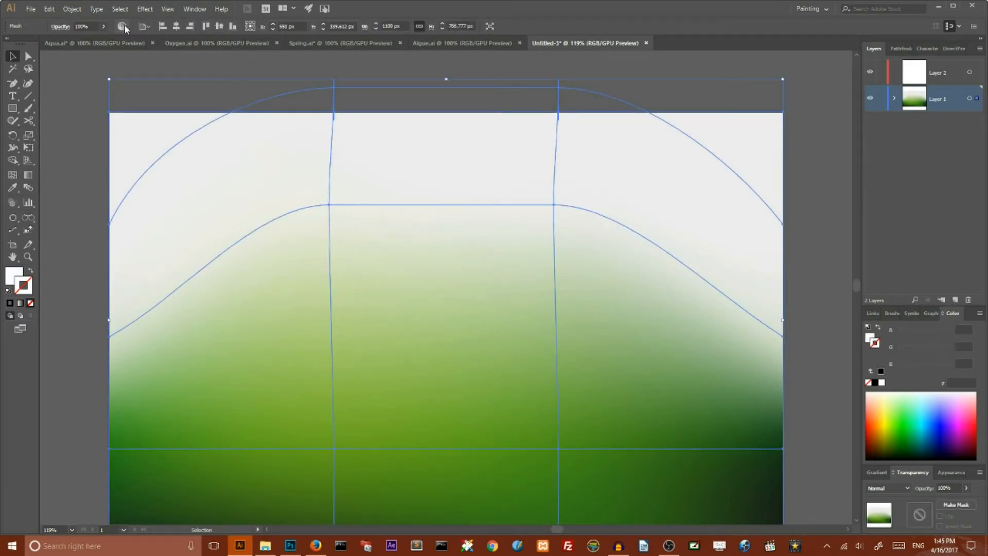
pyautogui.moveTo(124, 26)
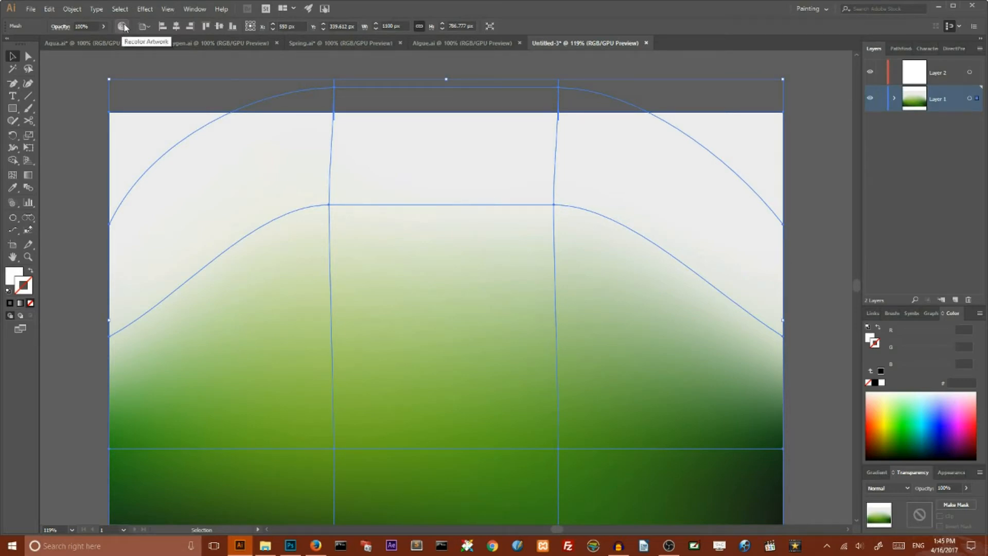
pyautogui.click(122, 25)
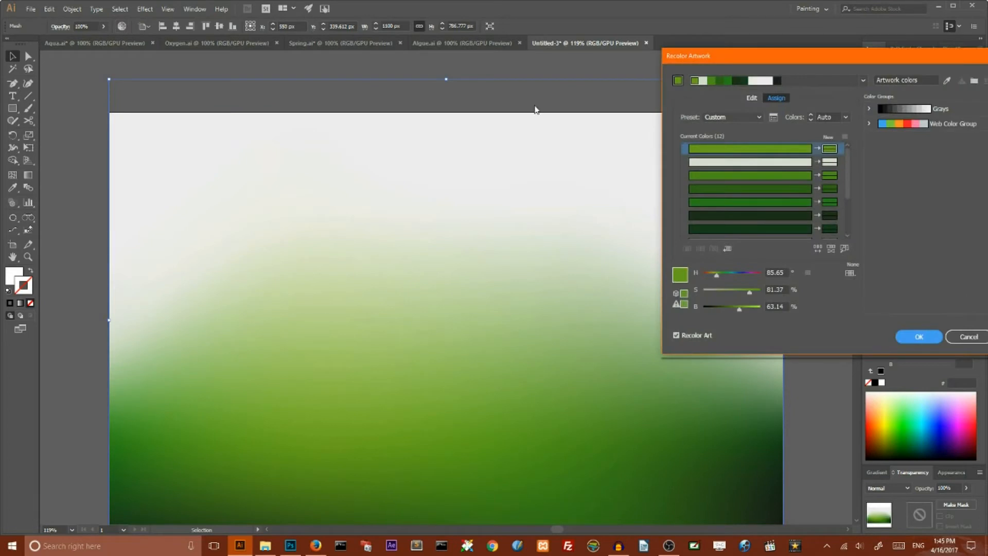
pyautogui.click(750, 98)
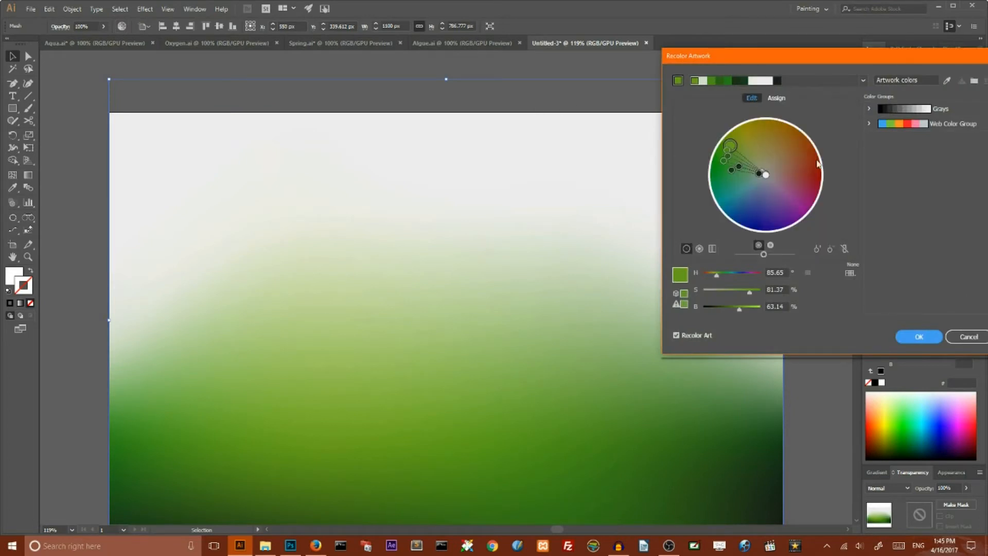
pyautogui.moveTo(843, 255)
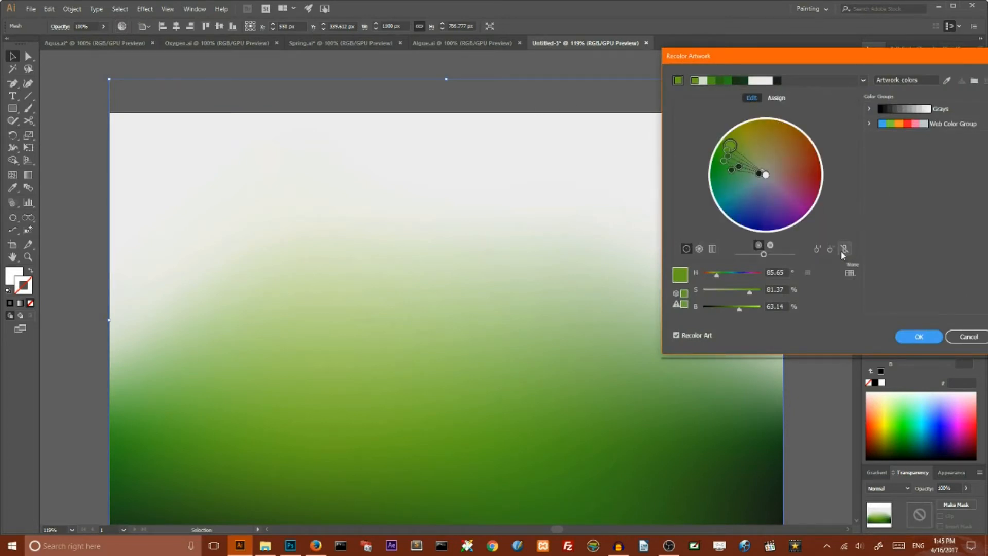
pyautogui.moveTo(845, 249)
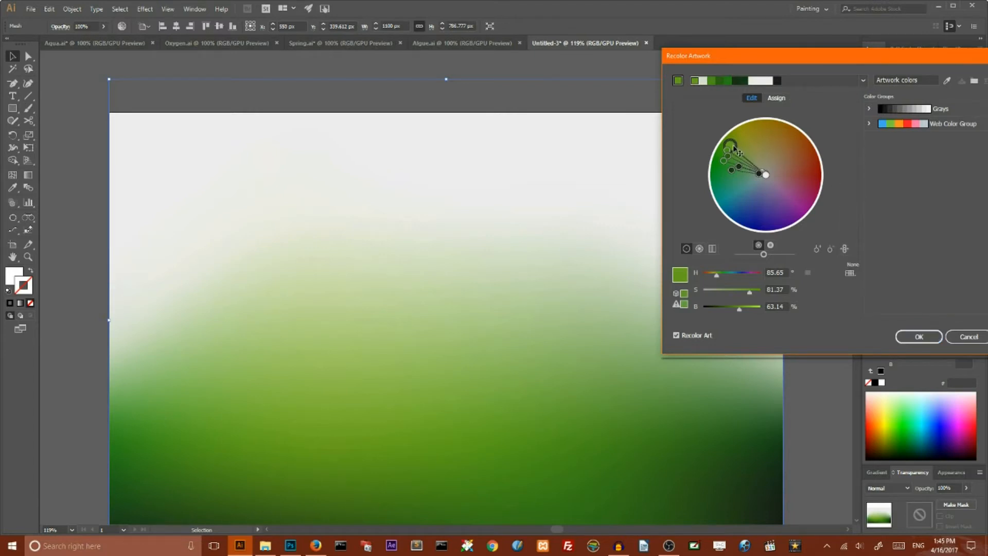
pyautogui.moveTo(736, 152)
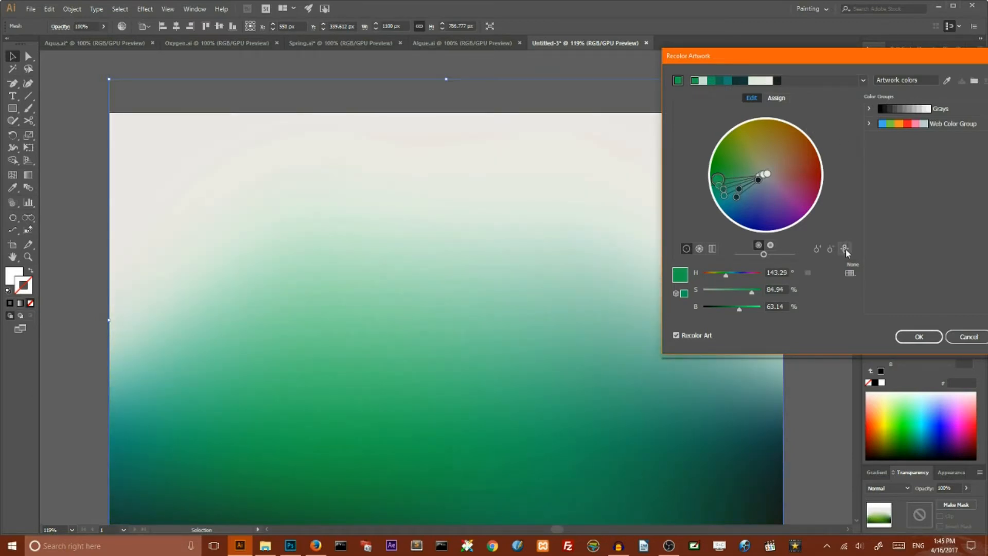
# Tint the mesh's near-white colour pale aqua and apply the recolouring
pyautogui.click(776, 98)
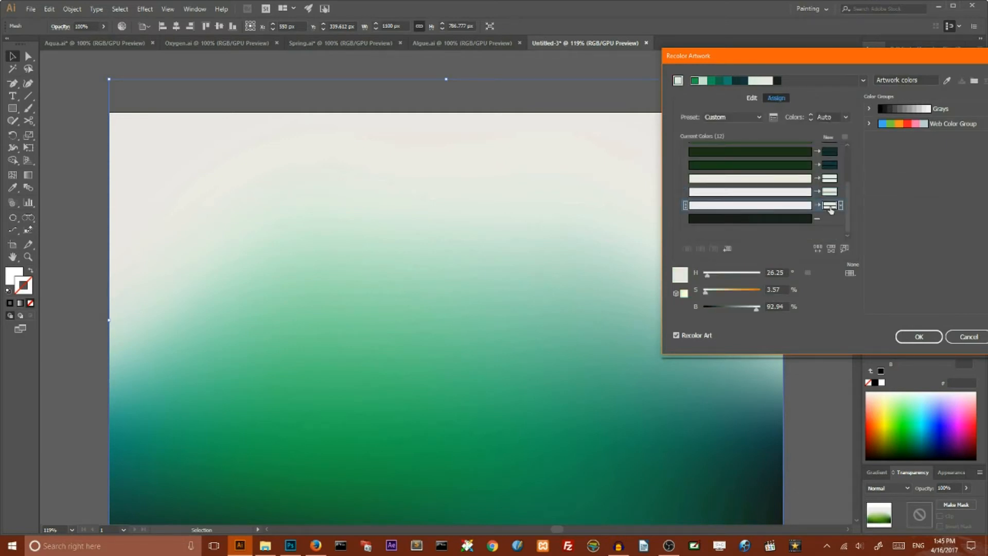
pyautogui.click(750, 205)
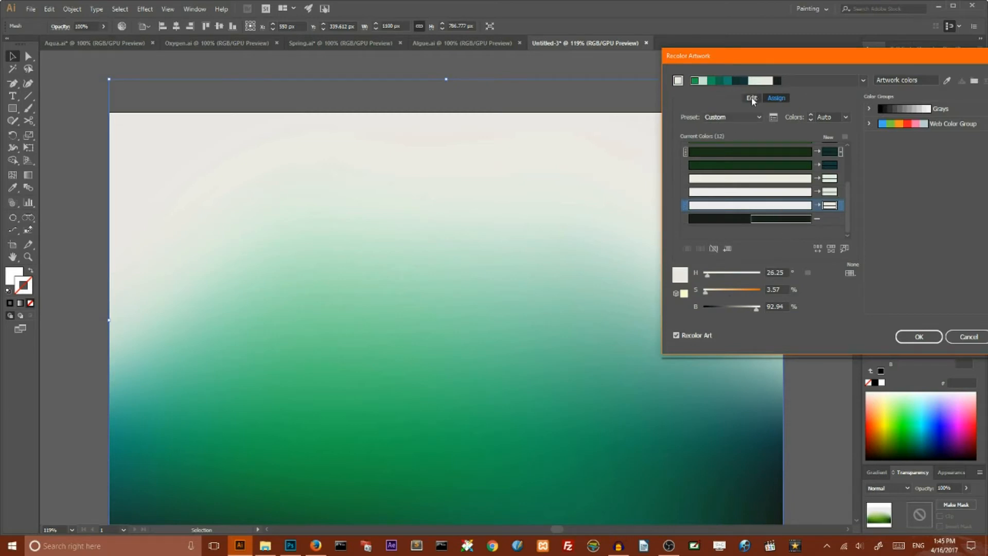
pyautogui.click(751, 98)
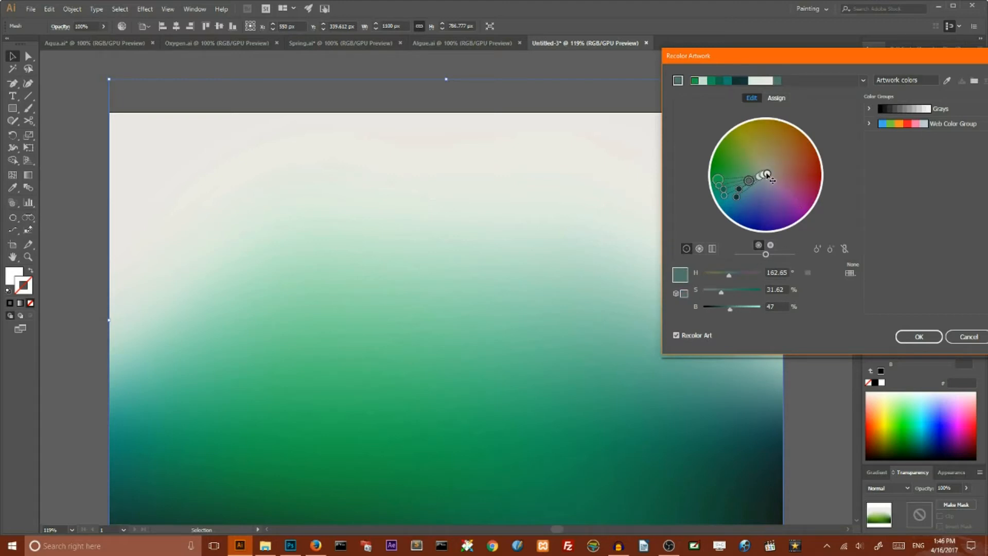
pyautogui.click(777, 98)
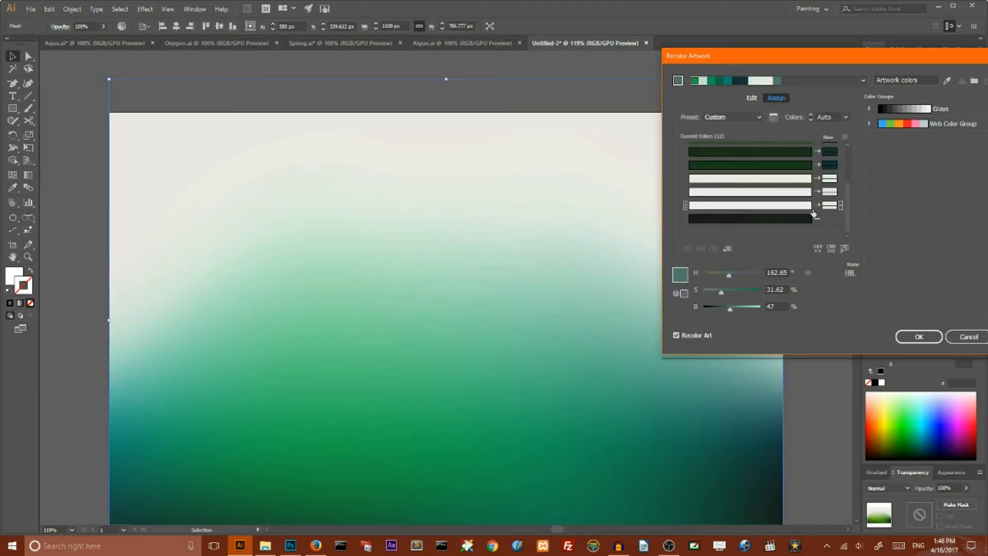
pyautogui.click(750, 205)
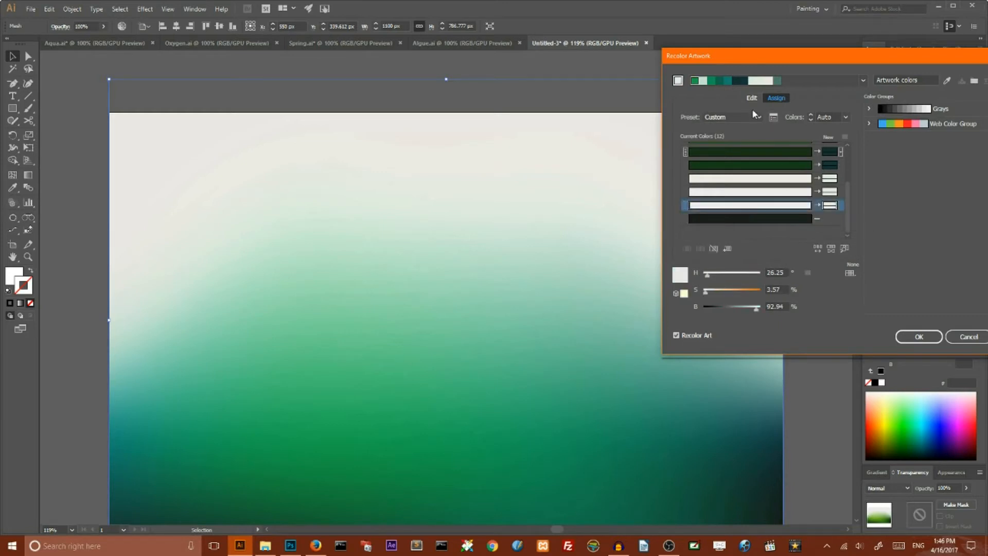
pyautogui.click(752, 98)
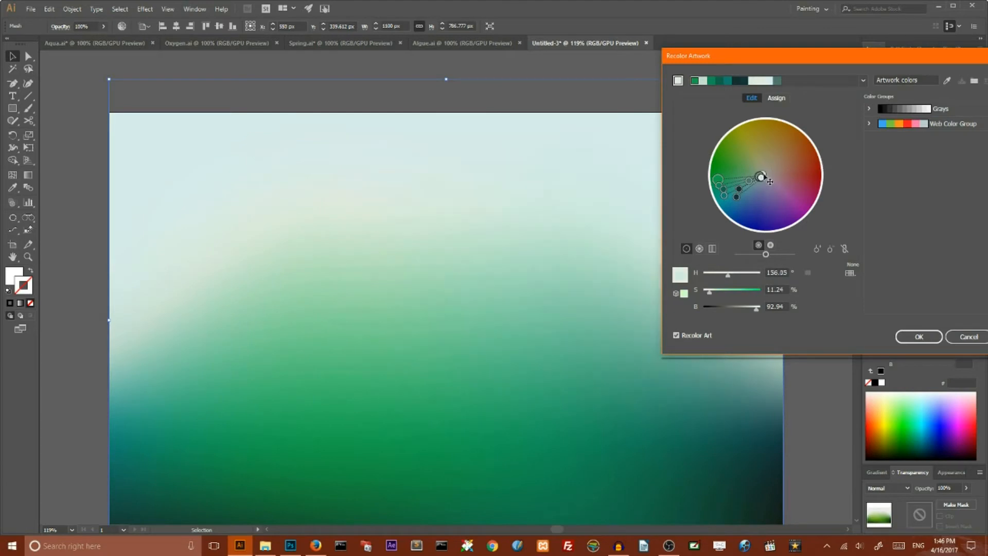
pyautogui.click(918, 336)
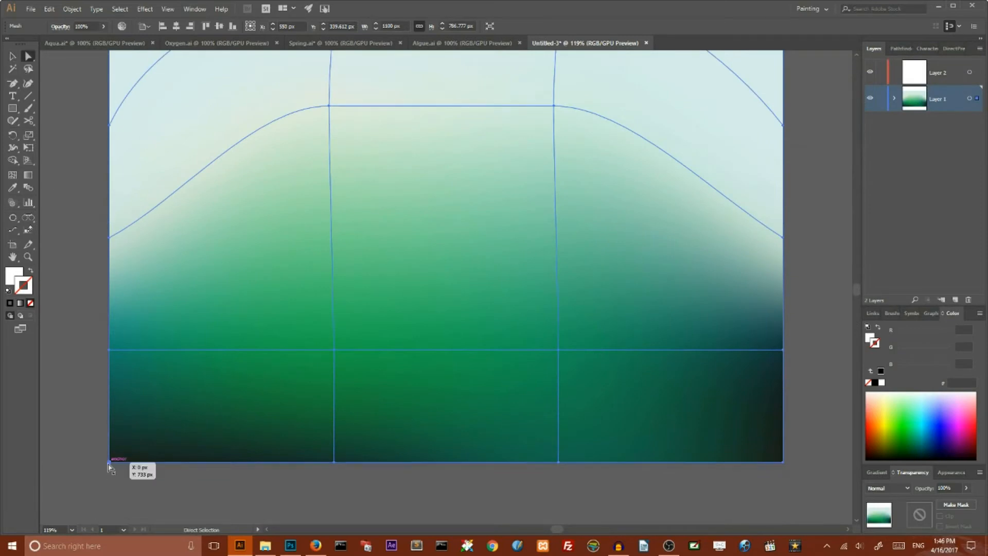
pyautogui.moveTo(784, 466)
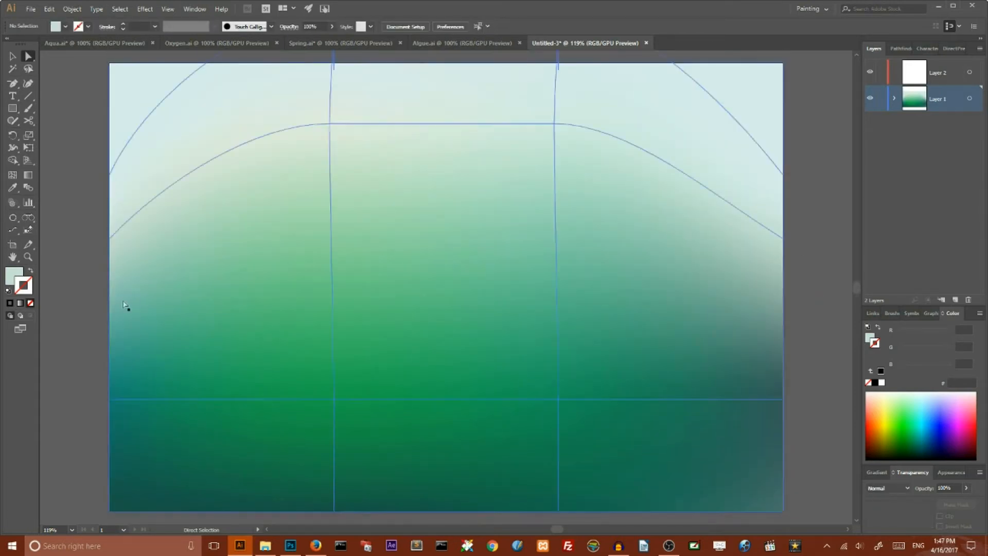
# Reselect the mesh and shift its wheel colours further toward blue-teal in Recolor Artwork
pyautogui.click(239, 110)
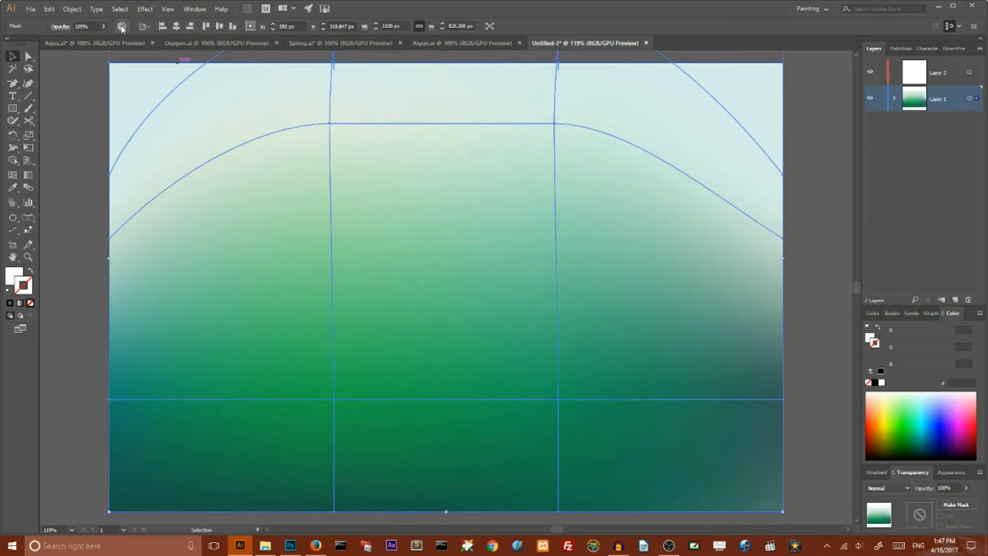
pyautogui.click(121, 25)
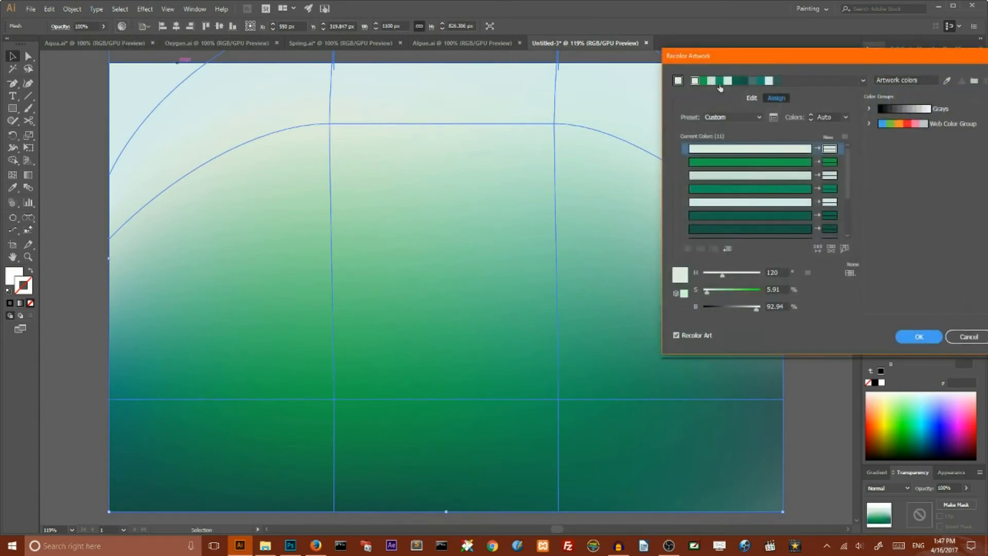
pyautogui.click(752, 98)
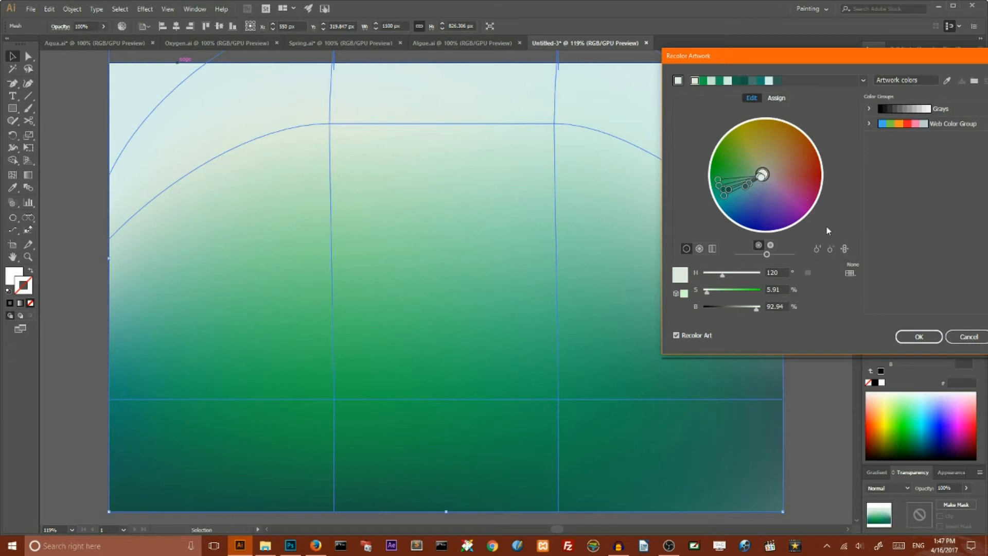
pyautogui.moveTo(763, 175)
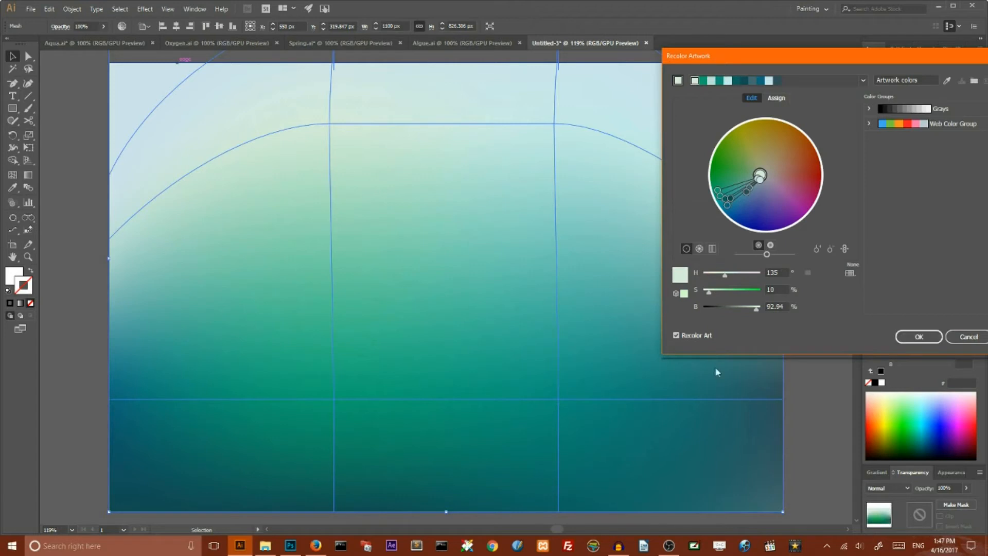
pyautogui.moveTo(653, 470)
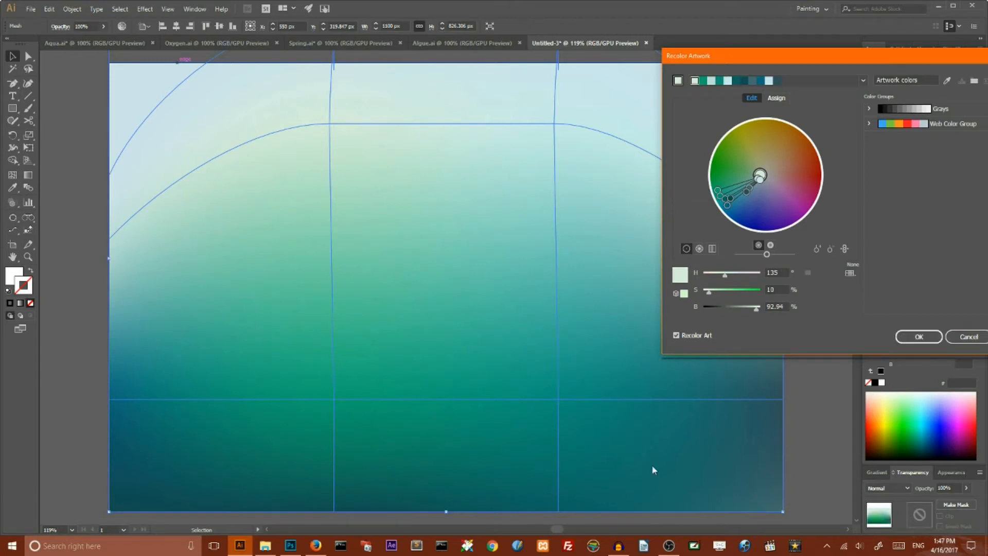
pyautogui.moveTo(940, 347)
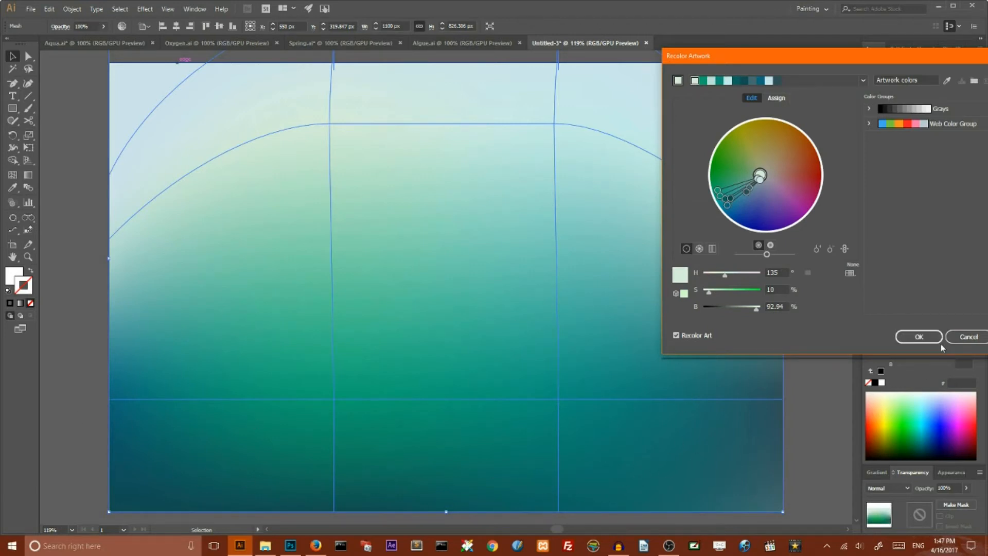
pyautogui.click(918, 337)
pyautogui.write('Bg')
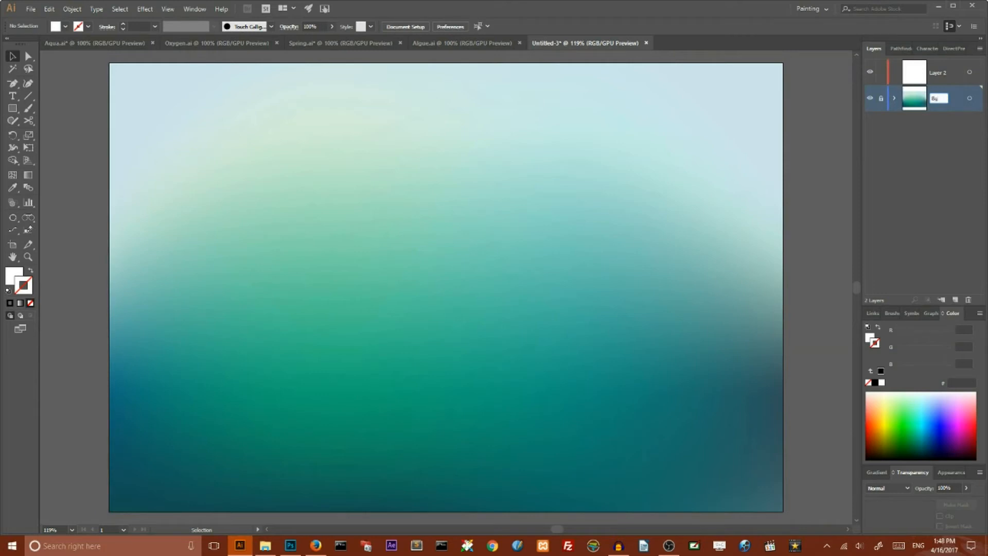
# Make Layer 2 the working layer after briefly viewing the Aqua.ai reference design
pyautogui.click(938, 72)
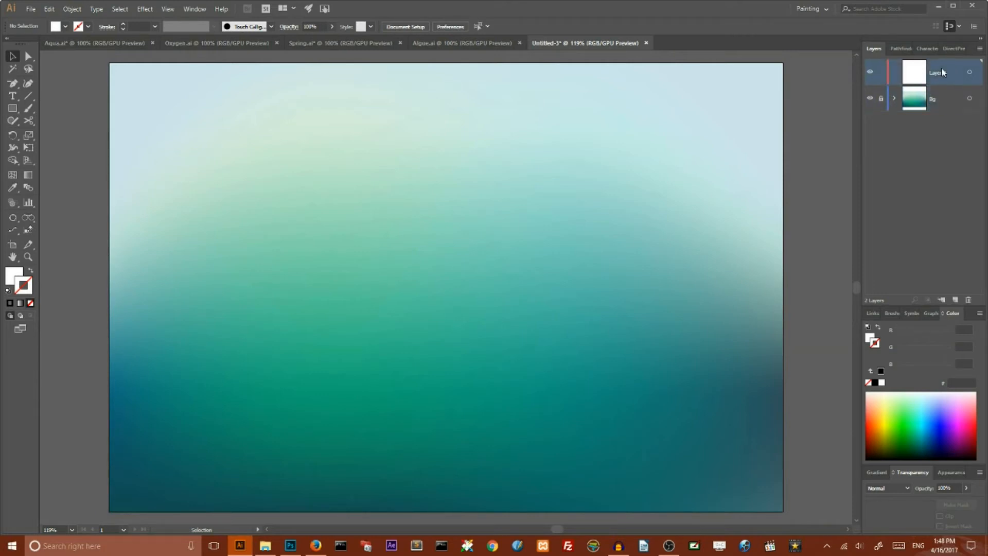
pyautogui.click(95, 43)
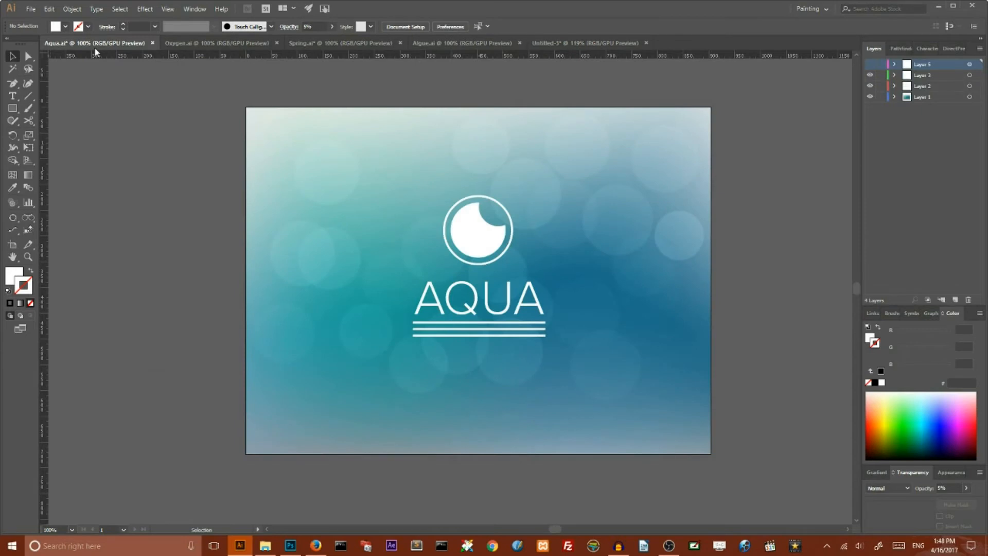
pyautogui.click(584, 42)
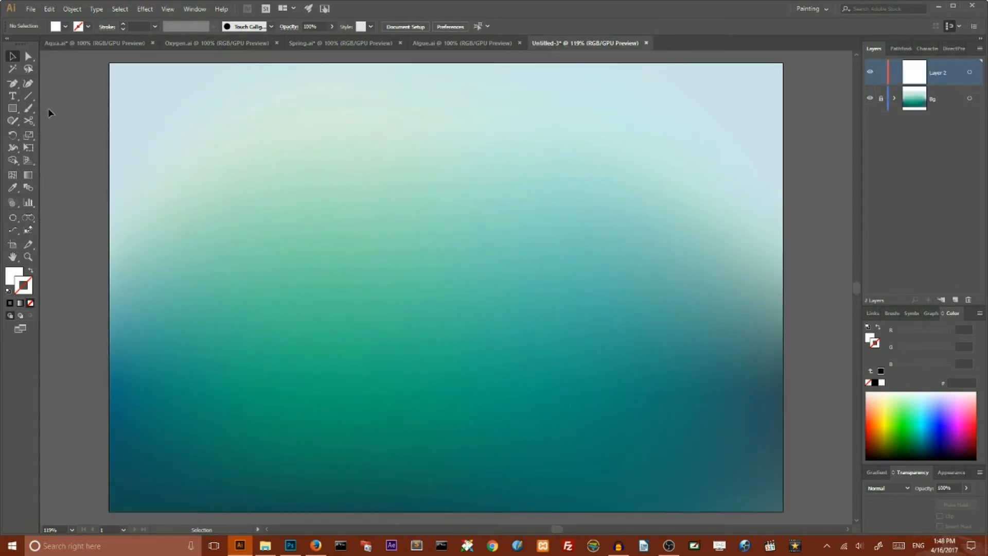
pyautogui.moveTo(5, 163)
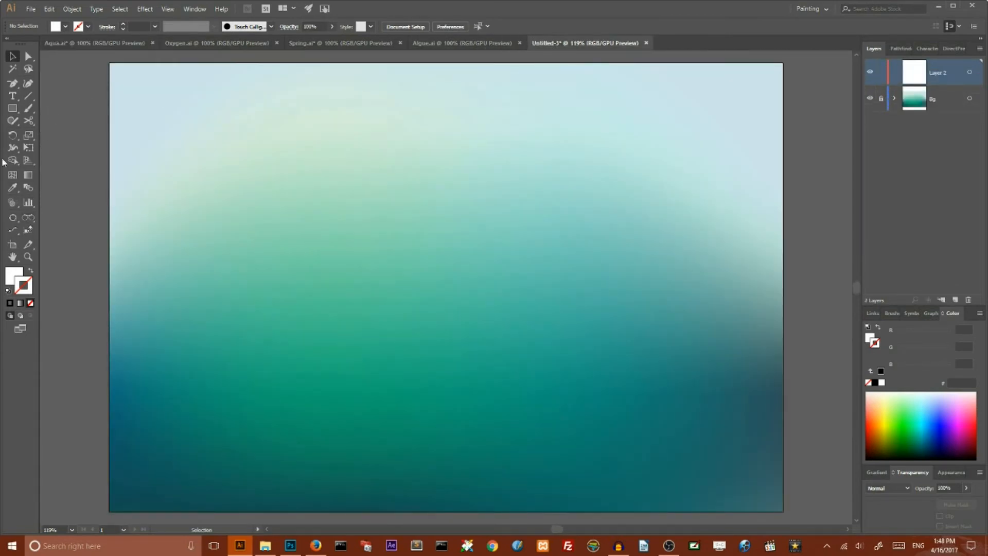
pyautogui.click(12, 107)
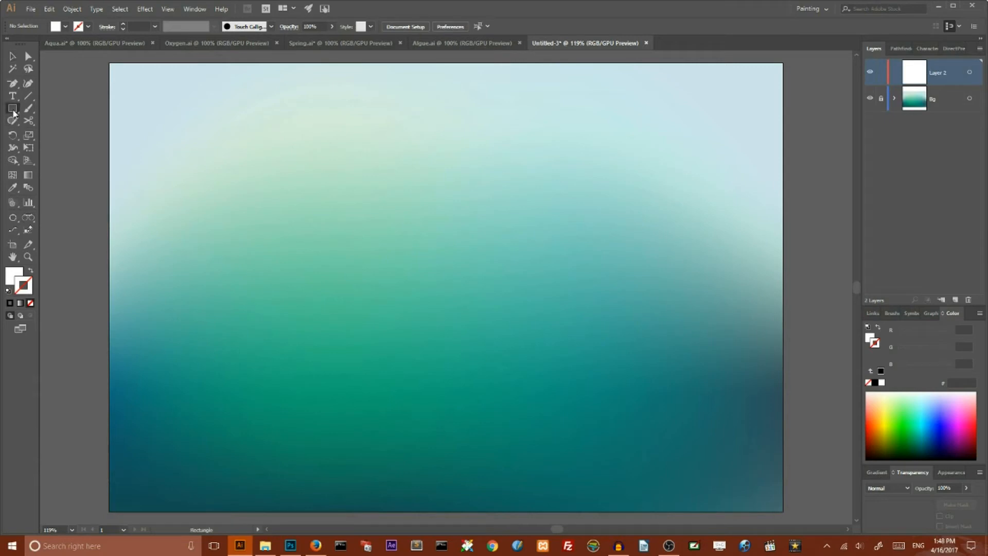
# Draw a white circle, blend it in Soft Light mode, and move it upper left
pyautogui.click(12, 107)
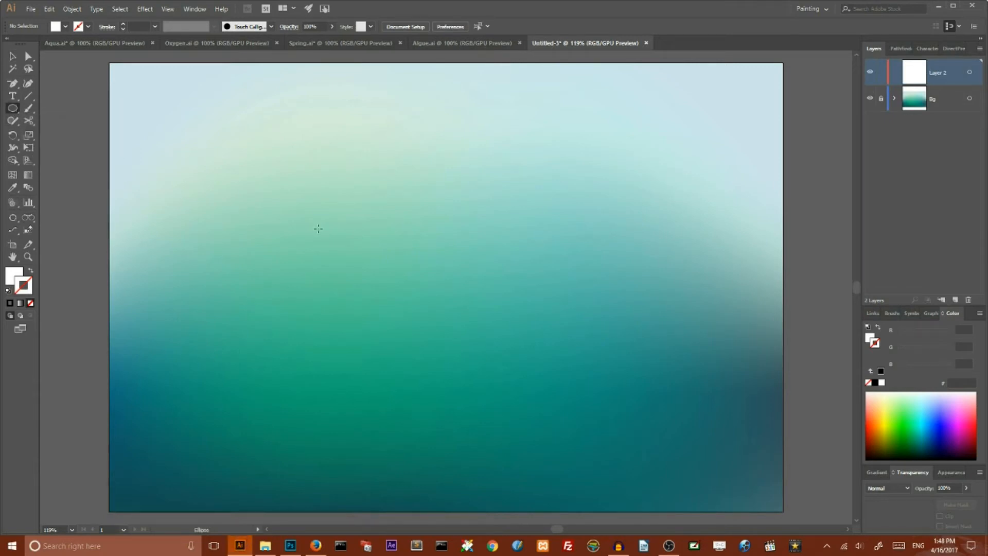
pyautogui.moveTo(295, 192)
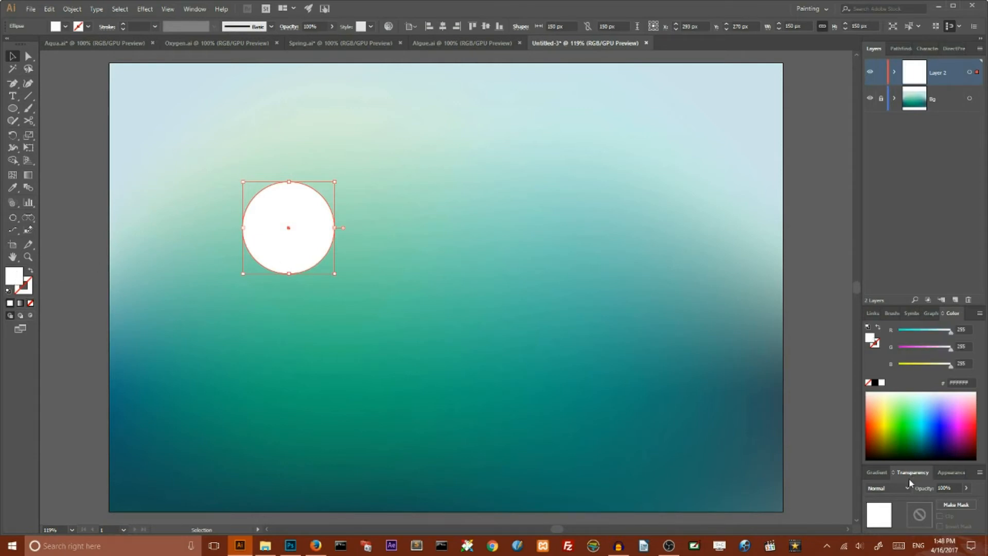
pyautogui.click(194, 9)
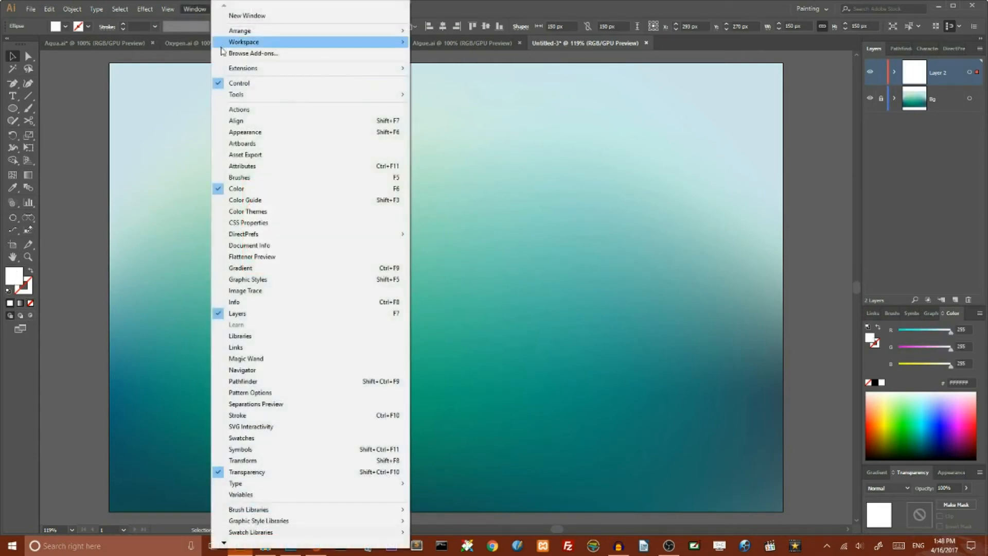
pyautogui.moveTo(241, 437)
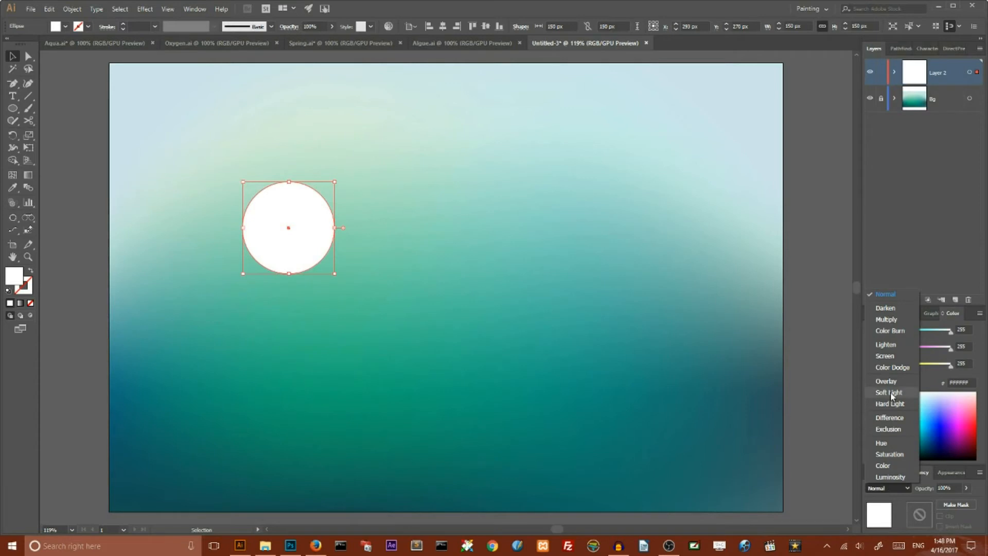
pyautogui.click(889, 392)
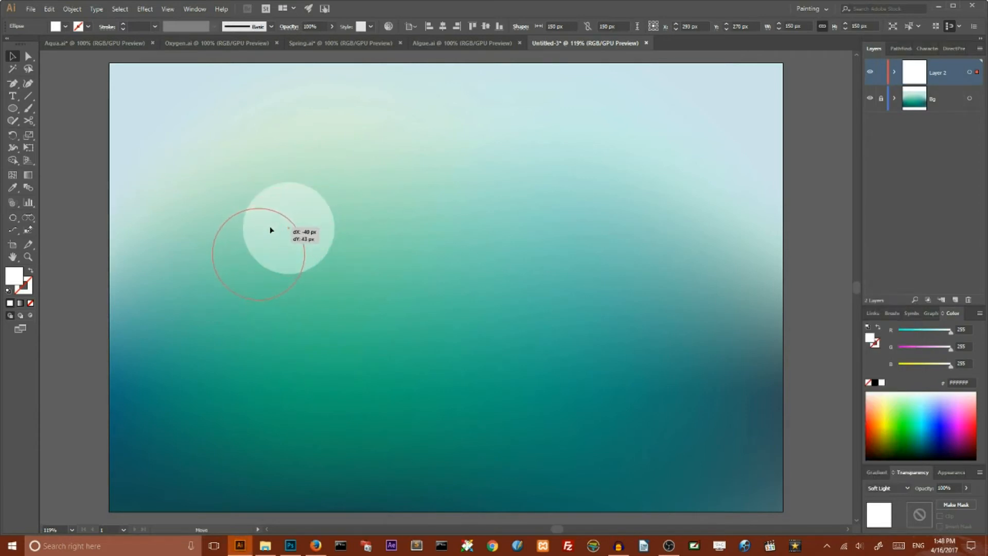
pyautogui.moveTo(272, 230); pyautogui.dragTo(298, 183)
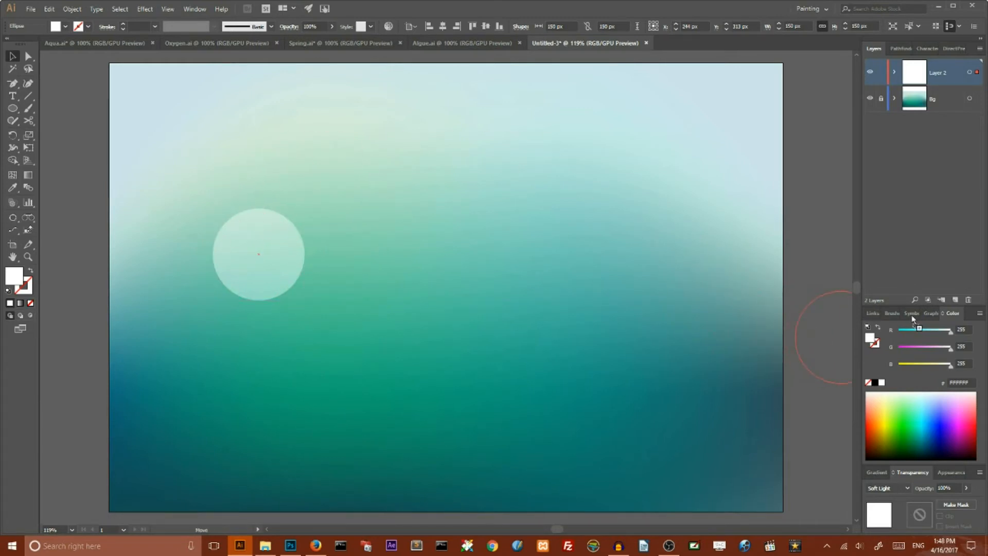
pyautogui.click(911, 313)
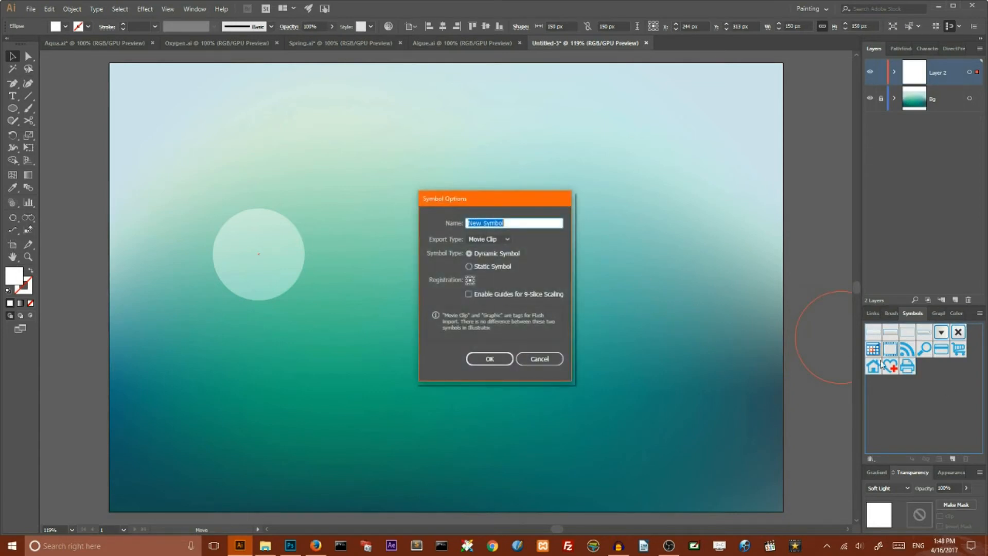
# Save the soft-light circle as a new symbol with Graphic export type
pyautogui.click(489, 239)
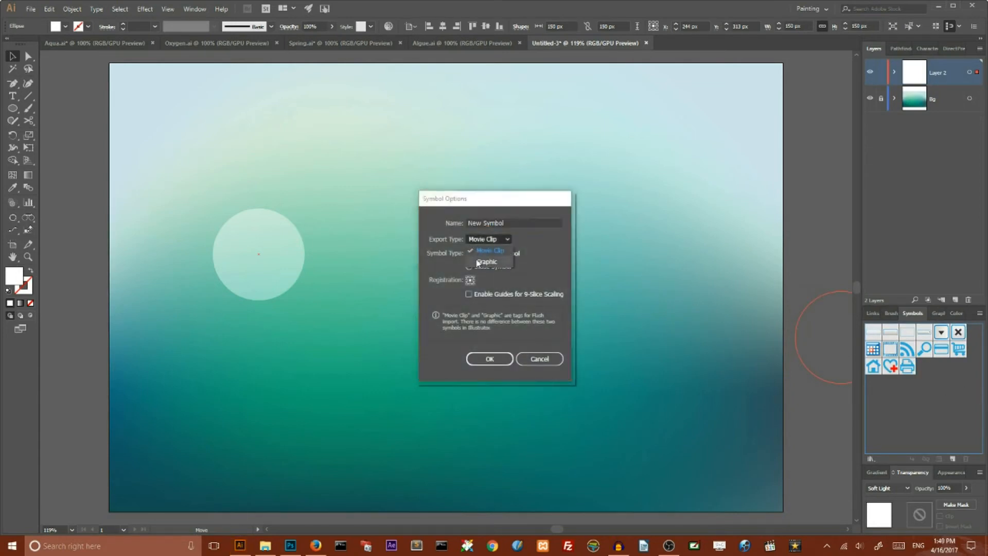
pyautogui.click(486, 262)
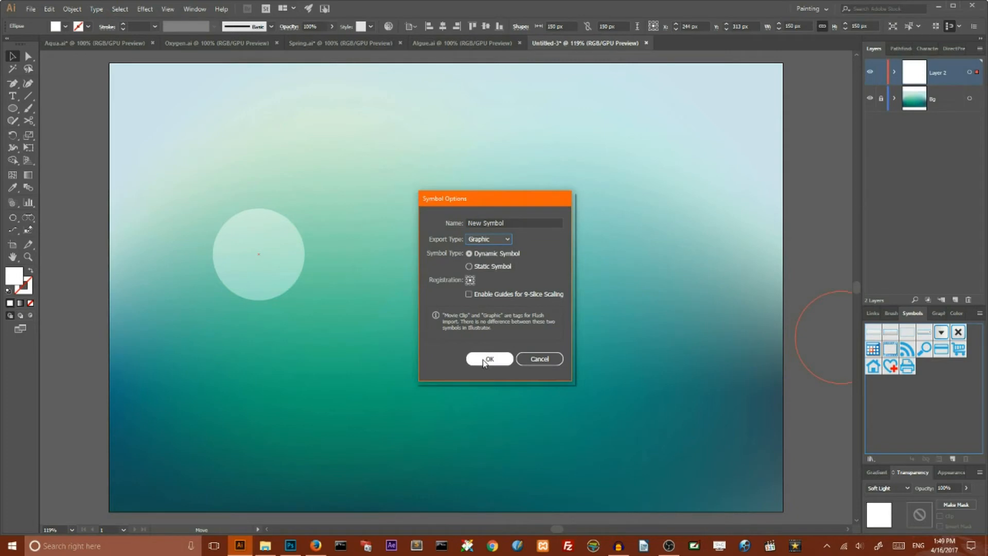
pyautogui.click(489, 359)
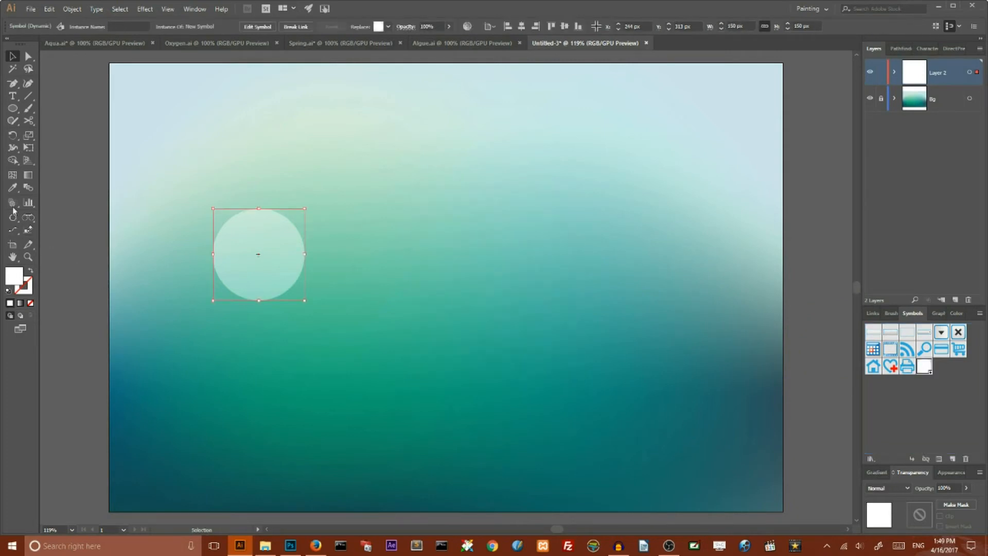
pyautogui.click(12, 202)
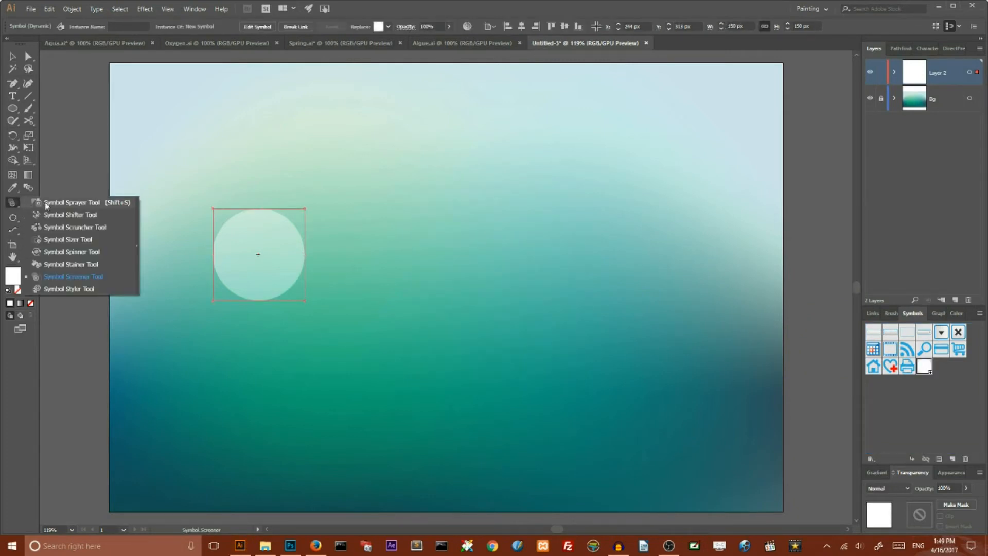
# Spray copies of the circle symbol across the background with the Symbol Sprayer
pyautogui.click(72, 203)
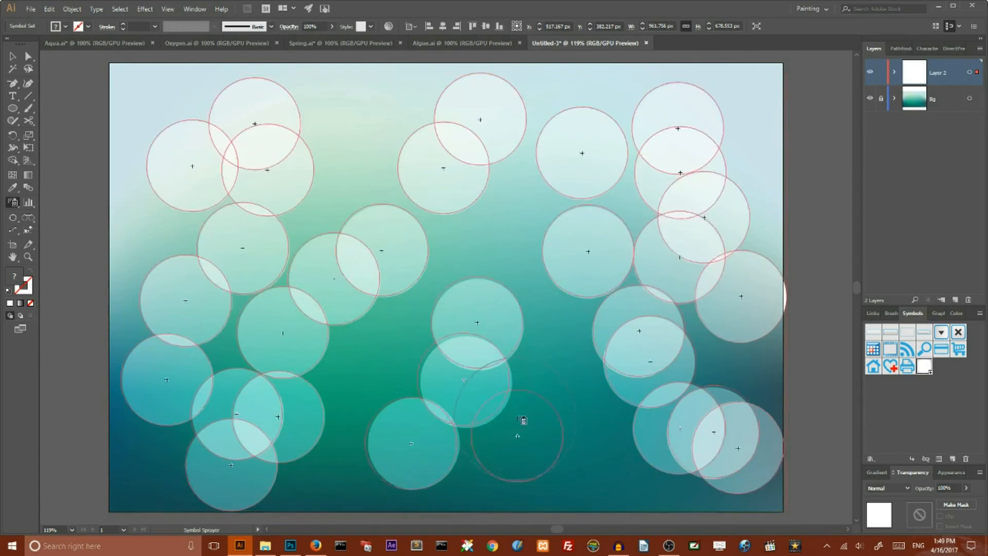
pyautogui.click(13, 57)
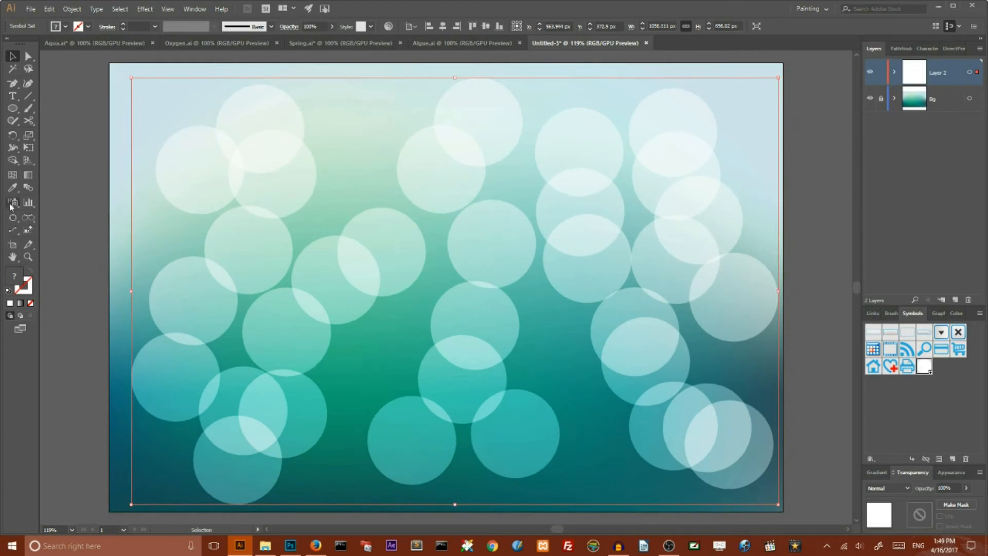
# Shrink some sprayed circles with the Symbol Sizer, mostly toward the bottom
pyautogui.click(13, 202)
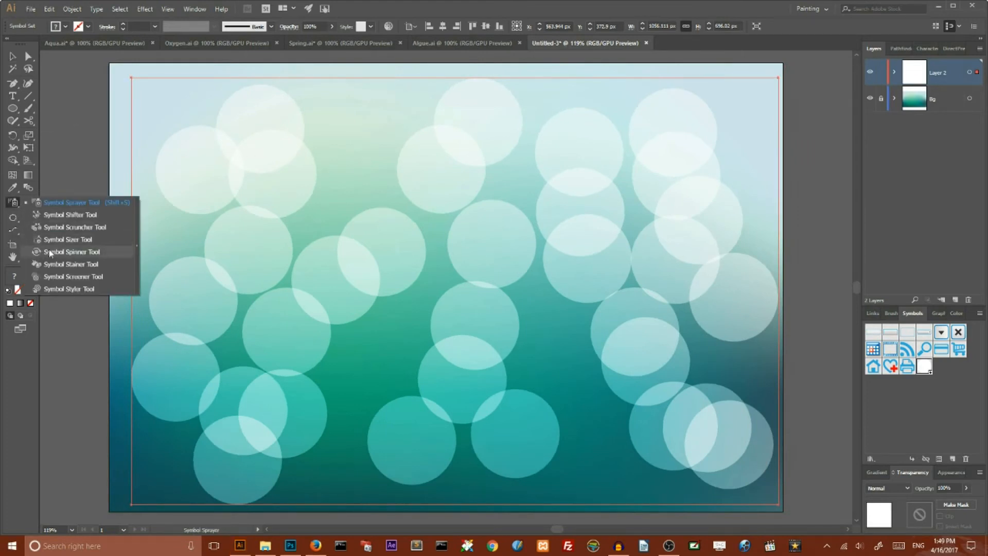
pyautogui.moveTo(58, 243)
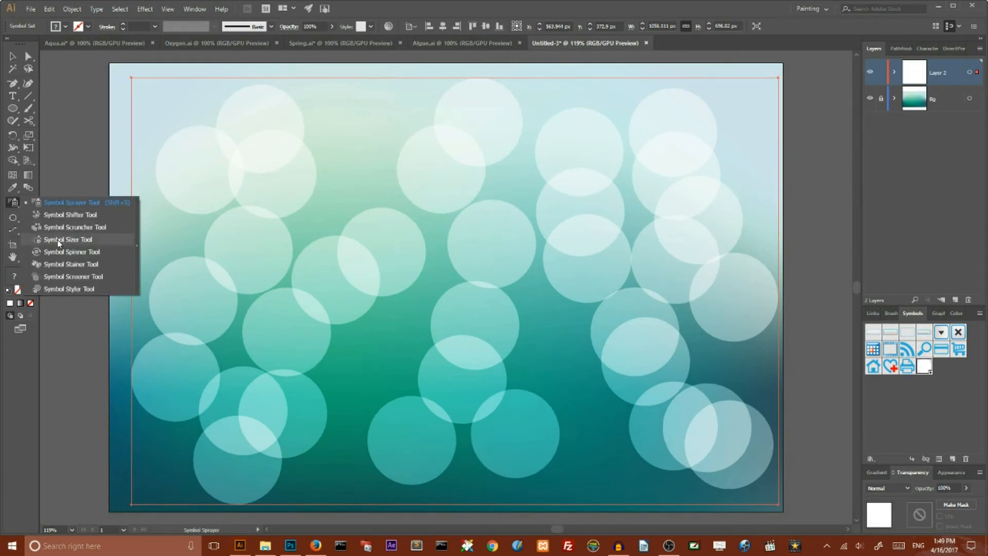
pyautogui.click(67, 239)
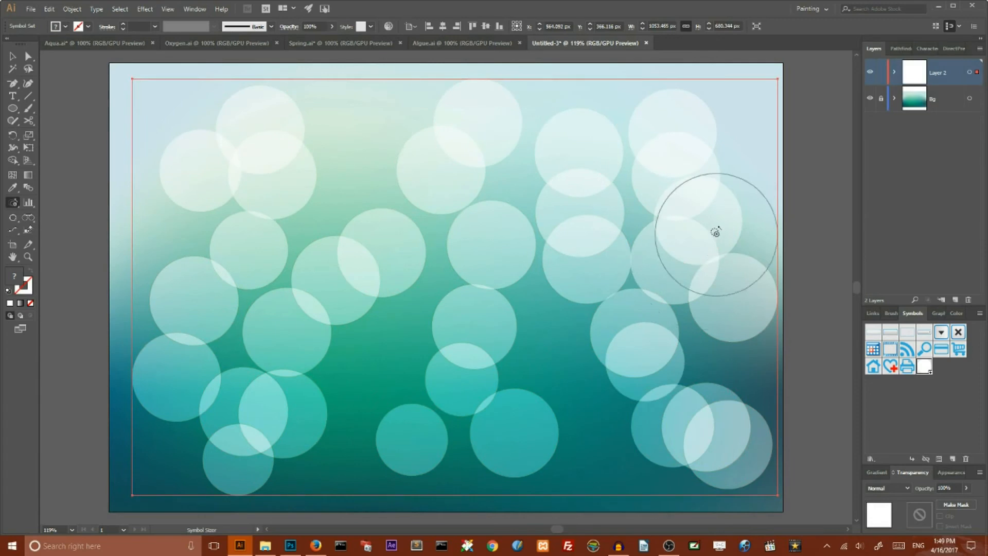
pyautogui.click(12, 201)
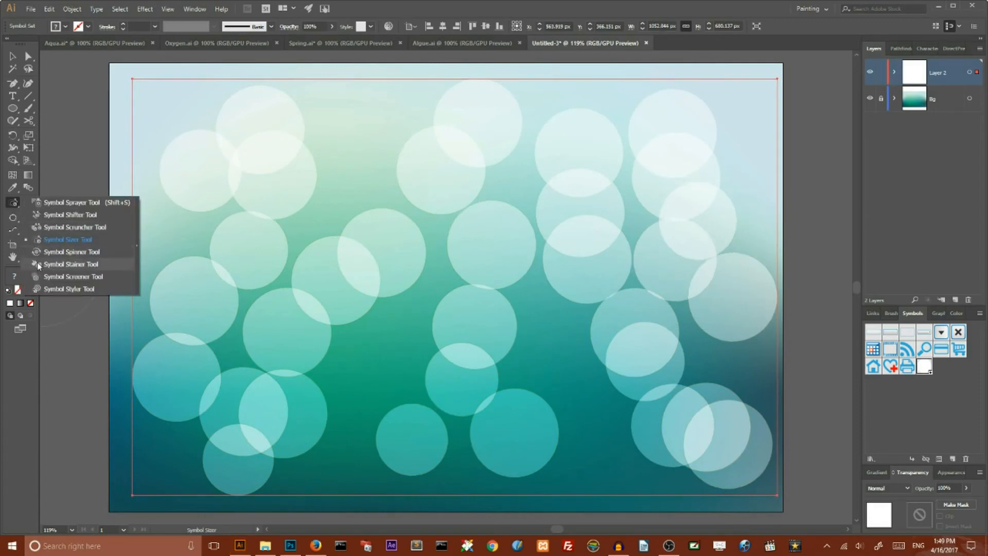
pyautogui.click(73, 276)
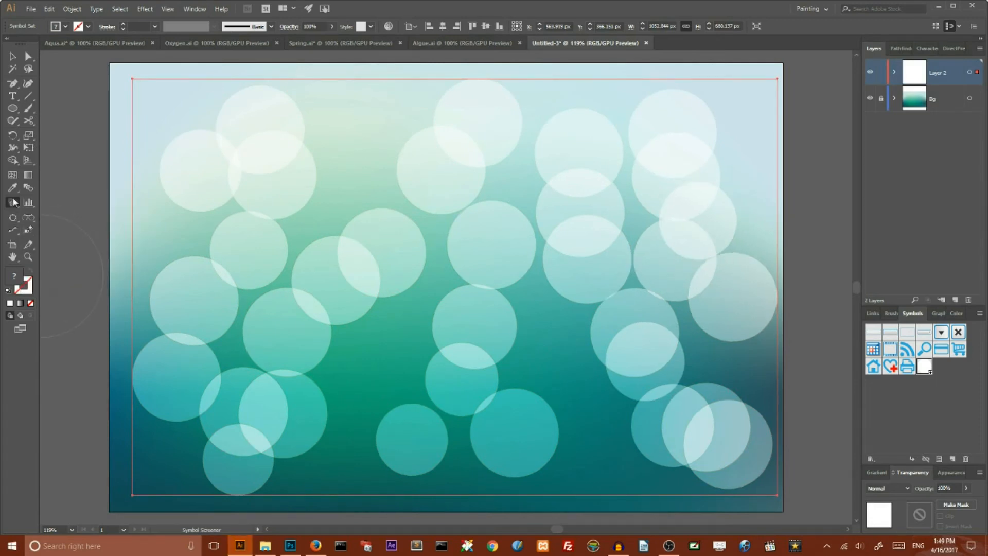
# Set Symbol Screener options and fade circles to varying transparency, including along the top
pyautogui.doubleClick(13, 202)
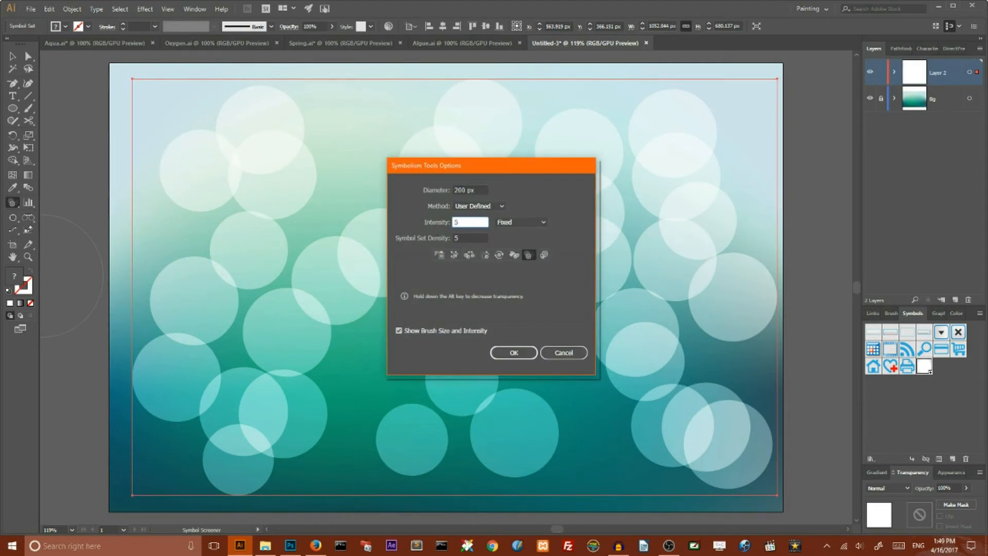
pyautogui.click(513, 352)
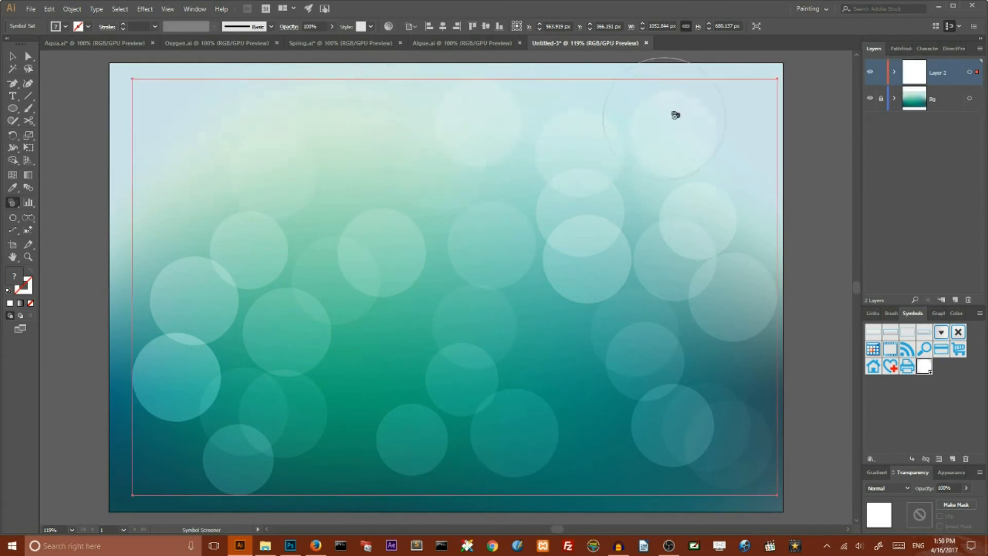
pyautogui.moveTo(761, 109)
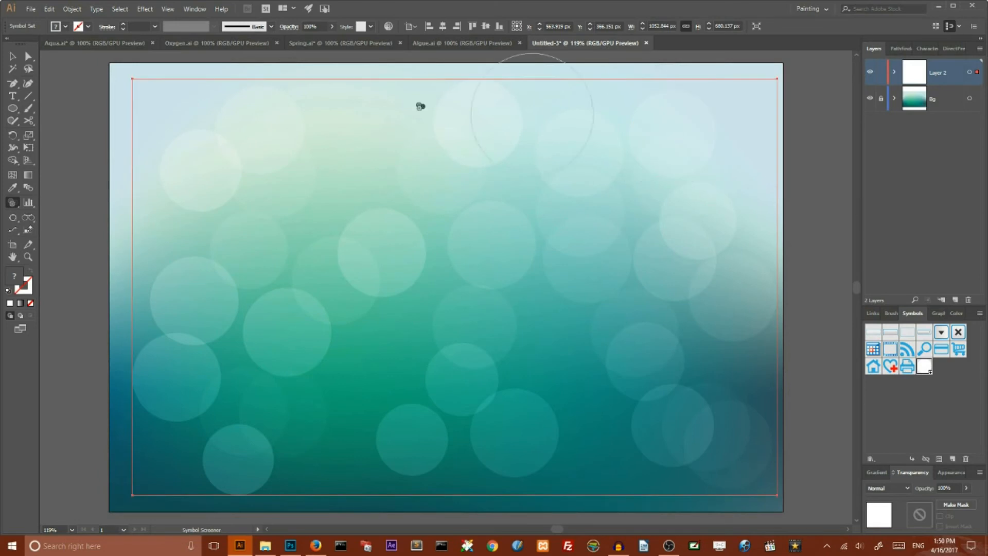
pyautogui.click(11, 56)
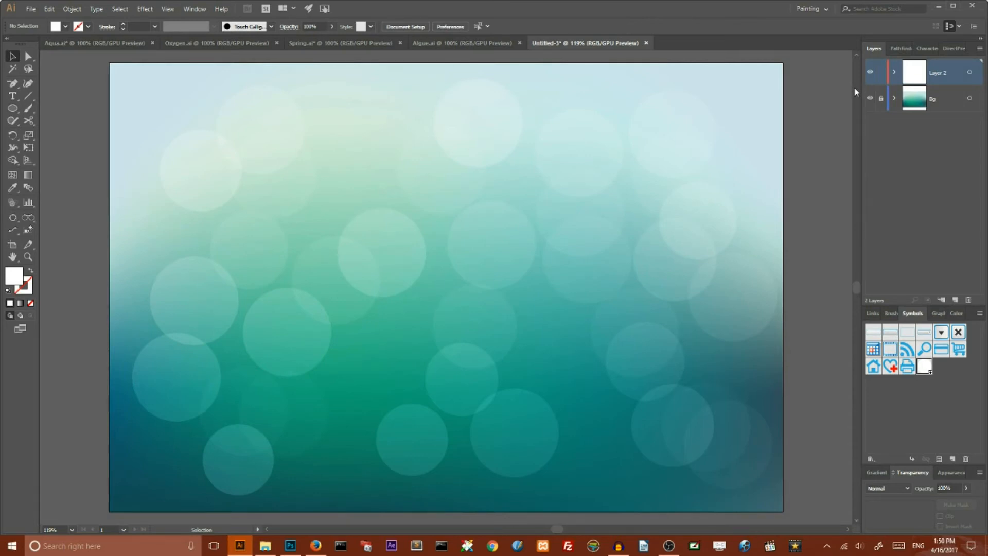
pyautogui.click(895, 97)
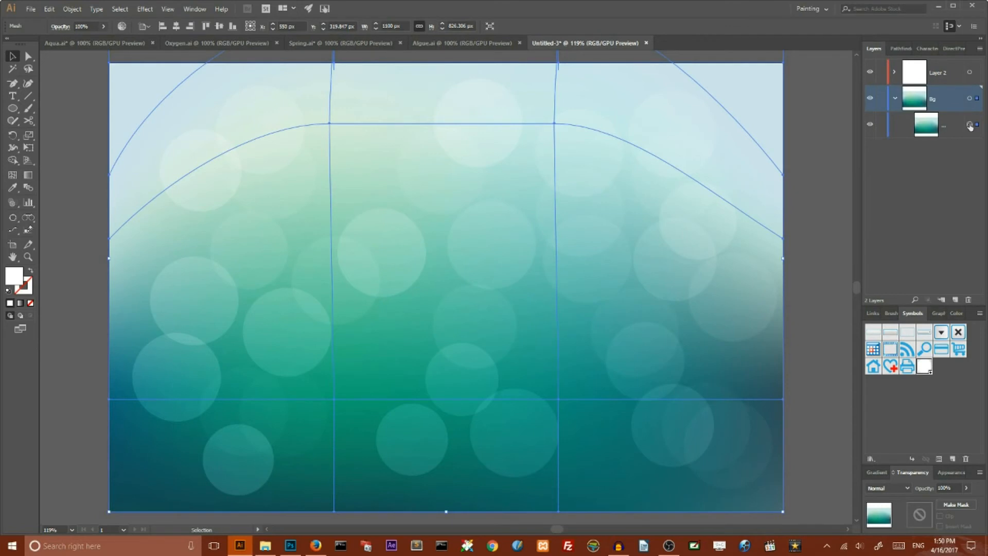
# Select the mesh background and add an opacity mask with Make Mask
pyautogui.click(13, 109)
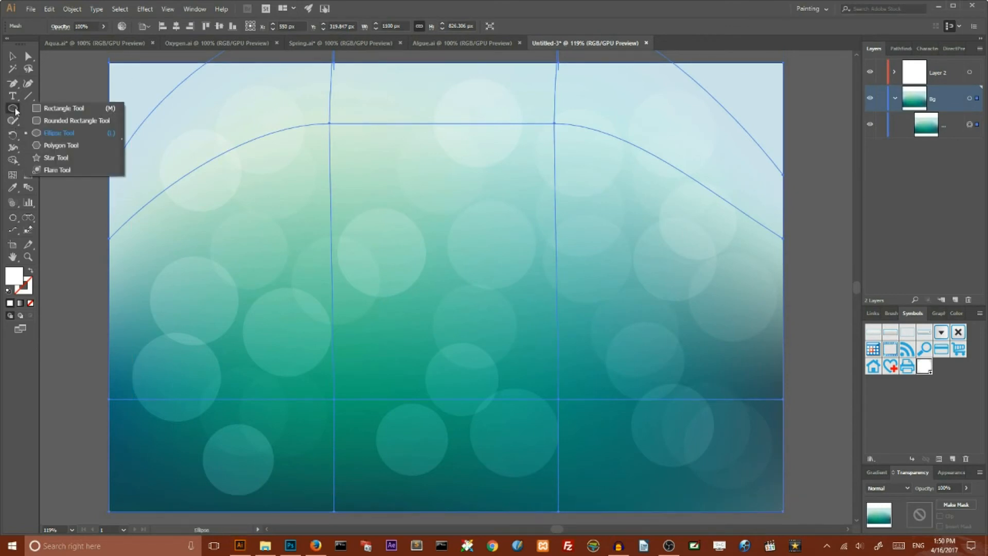
pyautogui.click(63, 107)
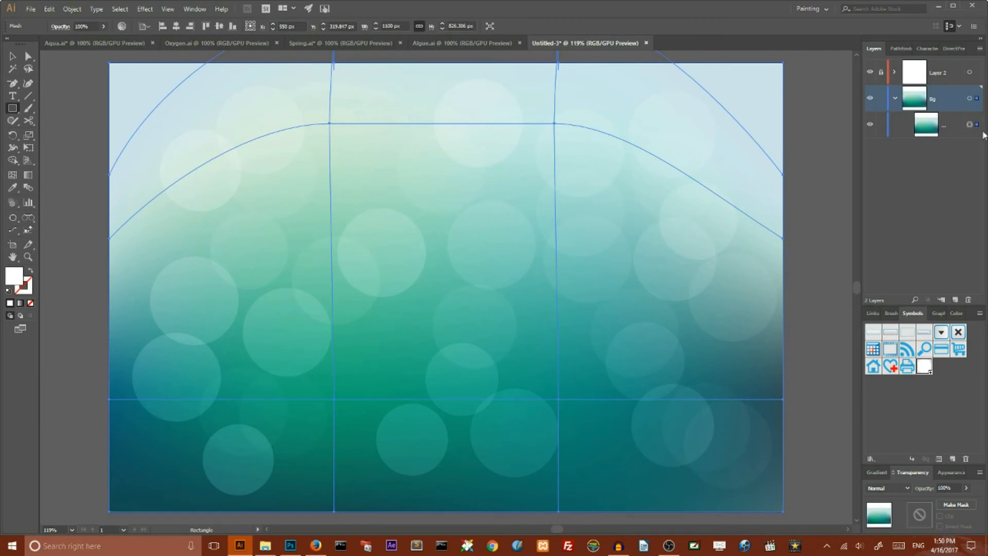
pyautogui.moveTo(960, 511)
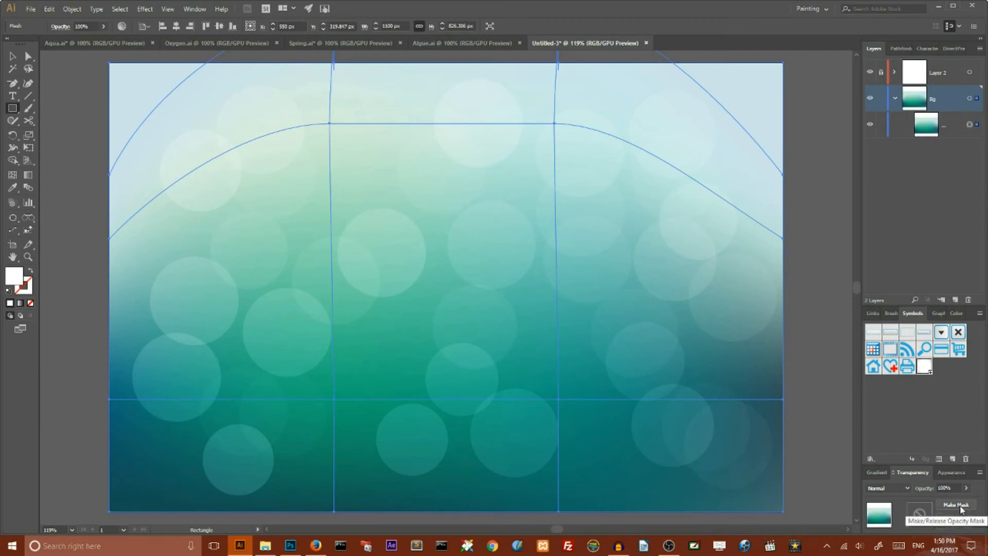
pyautogui.click(957, 505)
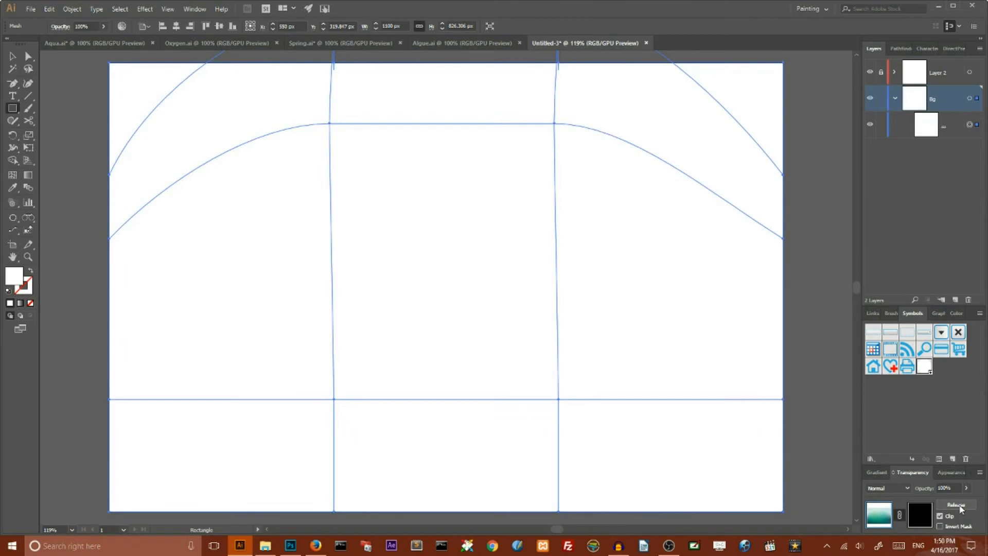
pyautogui.moveTo(921, 514)
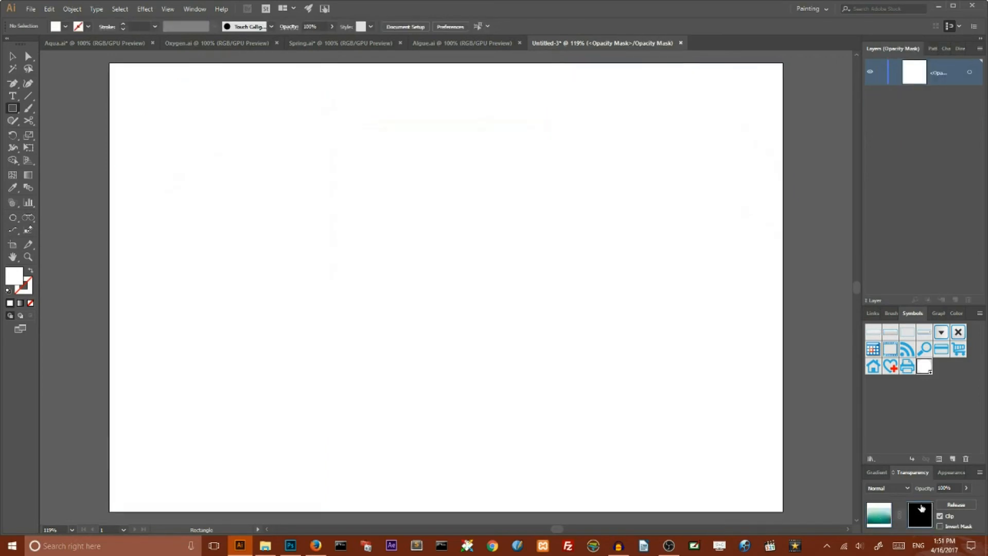
pyautogui.moveTo(31, 107)
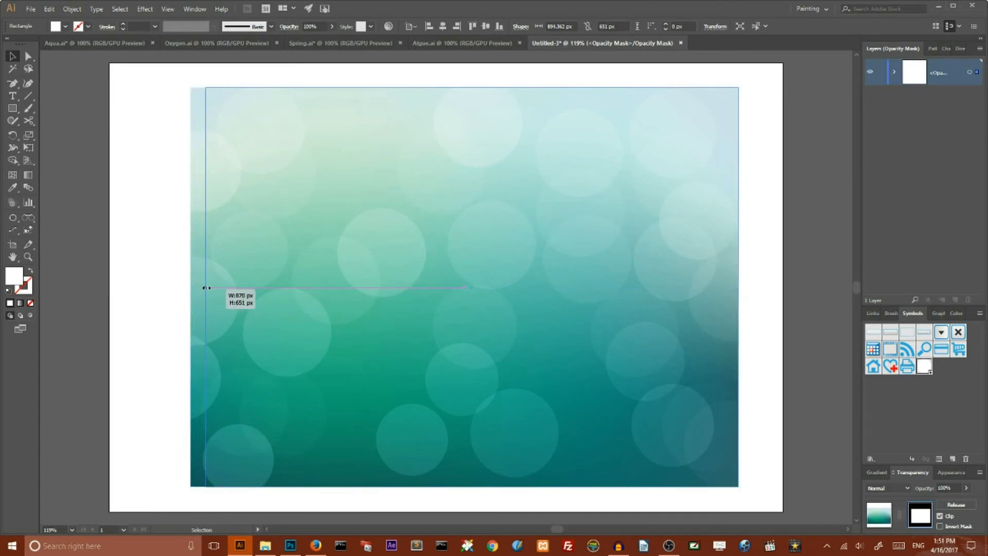
# Draw a white inset rectangle in the mask to reveal the bokeh background within
pyautogui.click(806, 174)
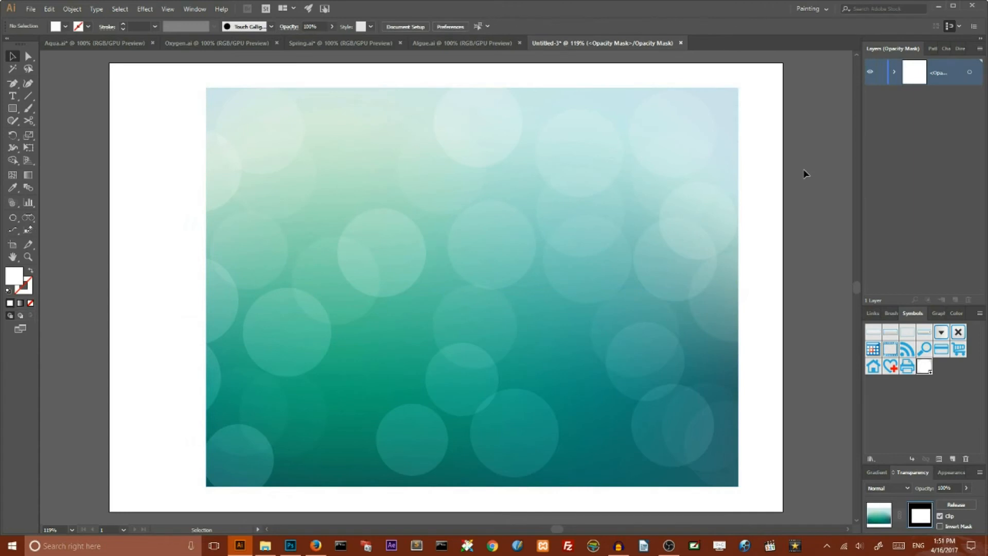
pyautogui.moveTo(862, 244)
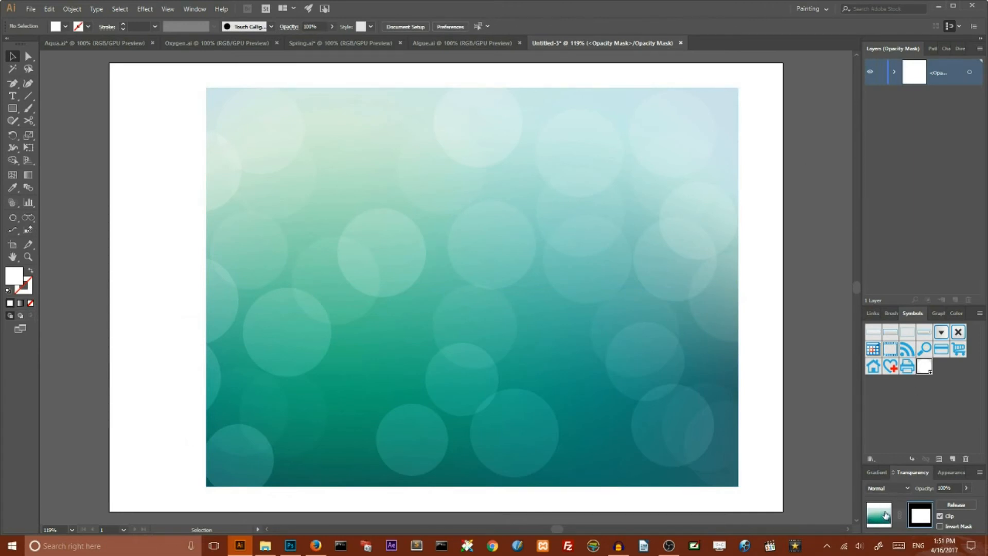
pyautogui.moveTo(882, 513)
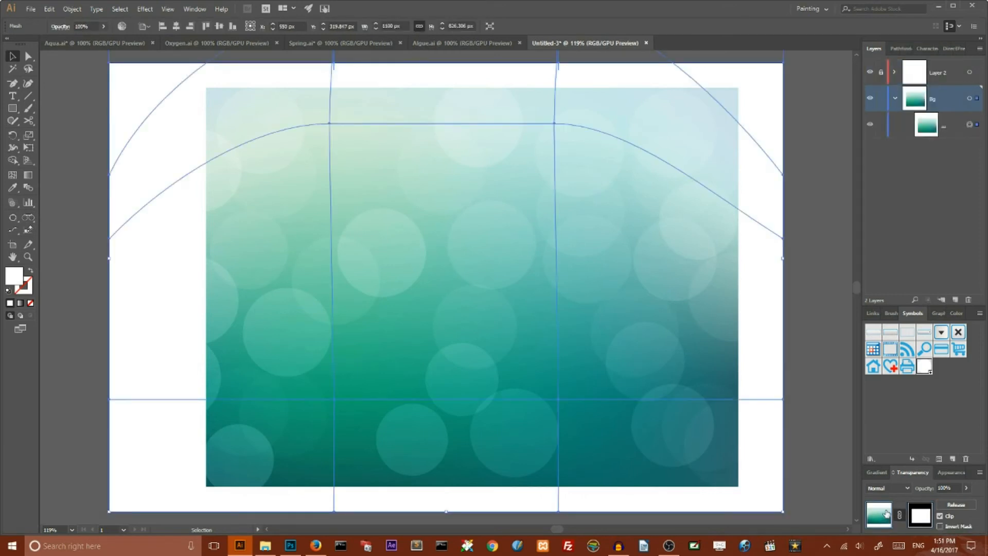
# Lock the background layer, then clip the bokeh circles to a rectangle drawn over the artboard
pyautogui.click(881, 72)
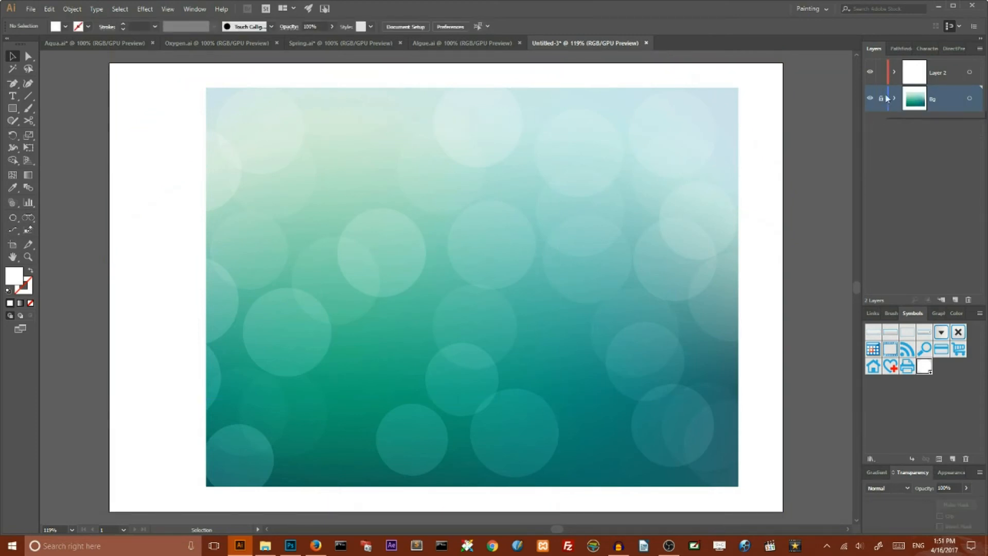
pyautogui.click(939, 72)
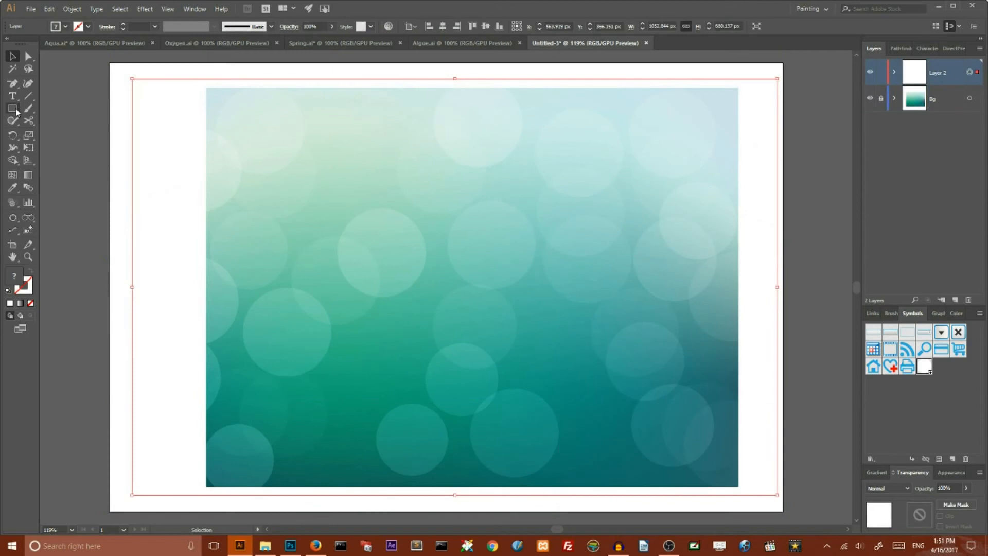
pyautogui.click(11, 107)
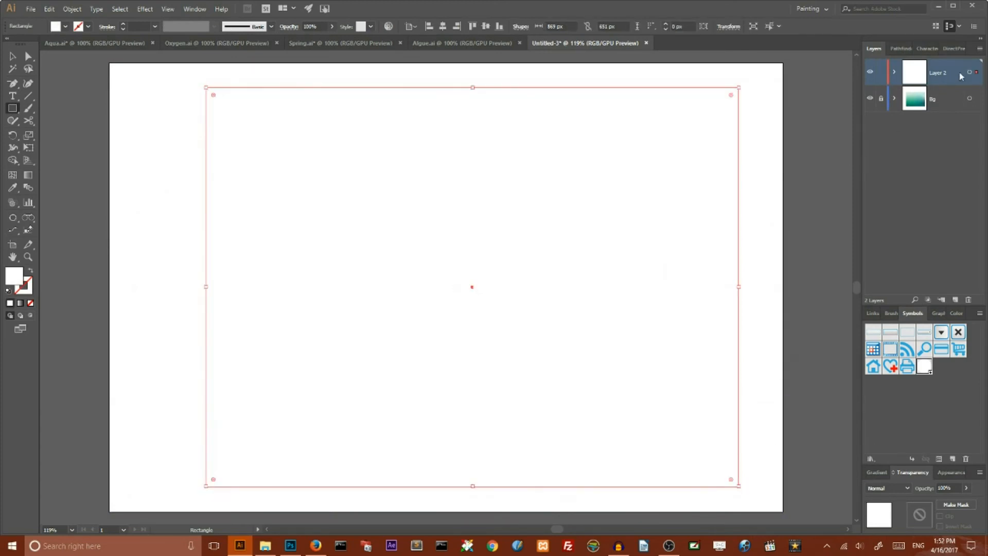
pyautogui.moveTo(969, 73)
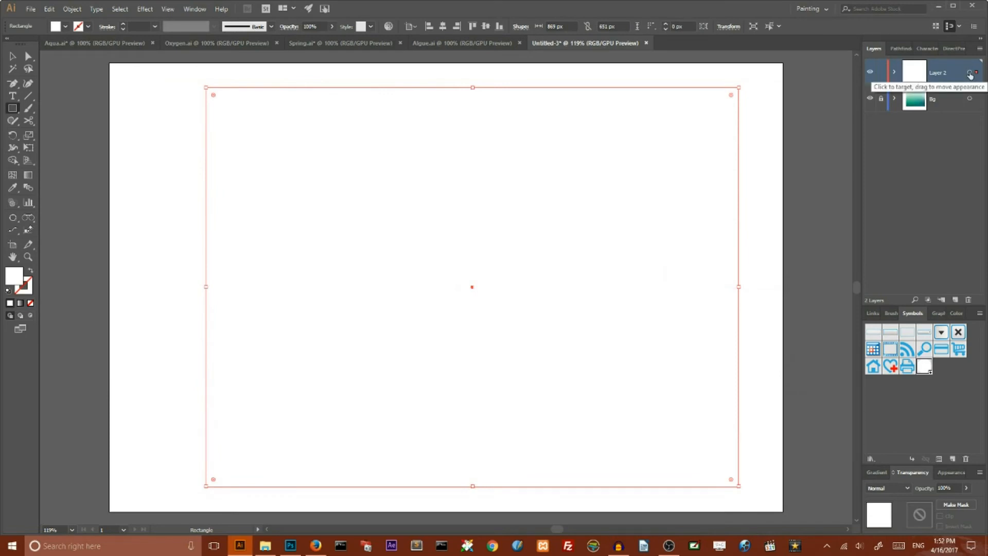
pyautogui.rightClick(501, 143)
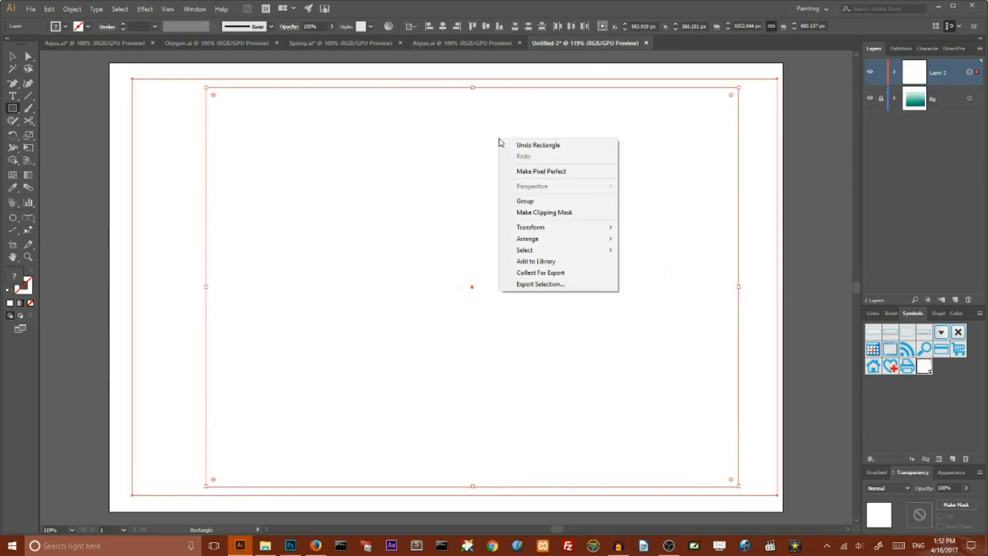
pyautogui.moveTo(544, 212)
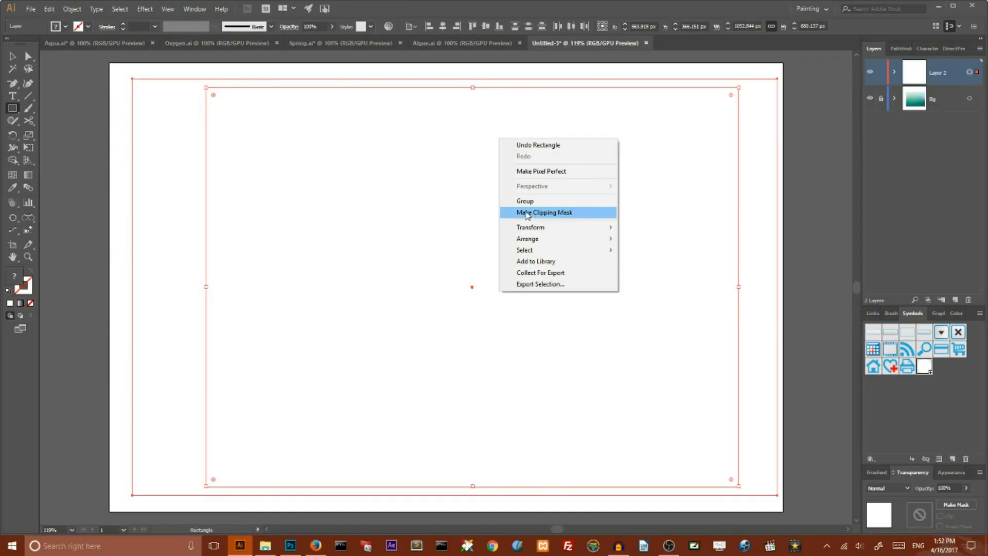
pyautogui.click(545, 212)
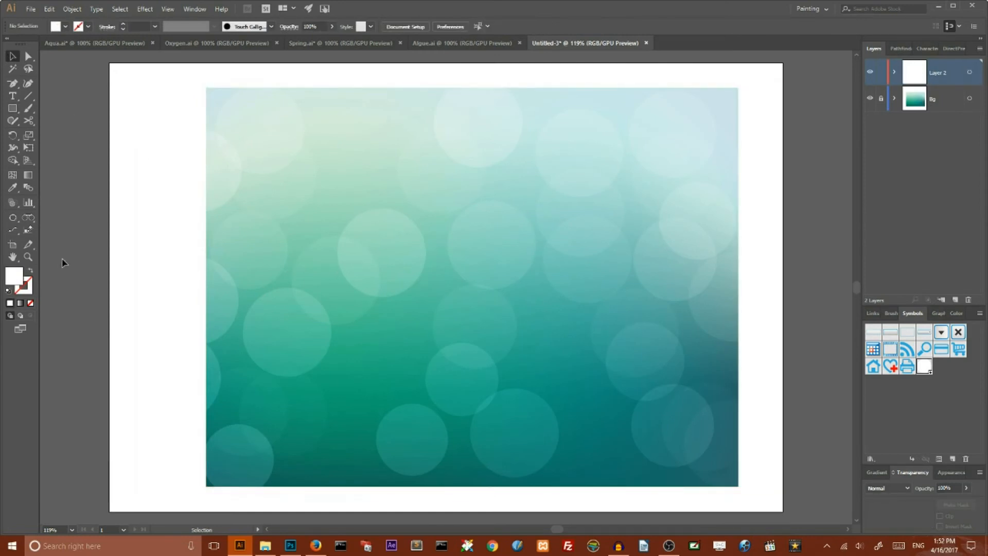
pyautogui.moveTo(13, 245)
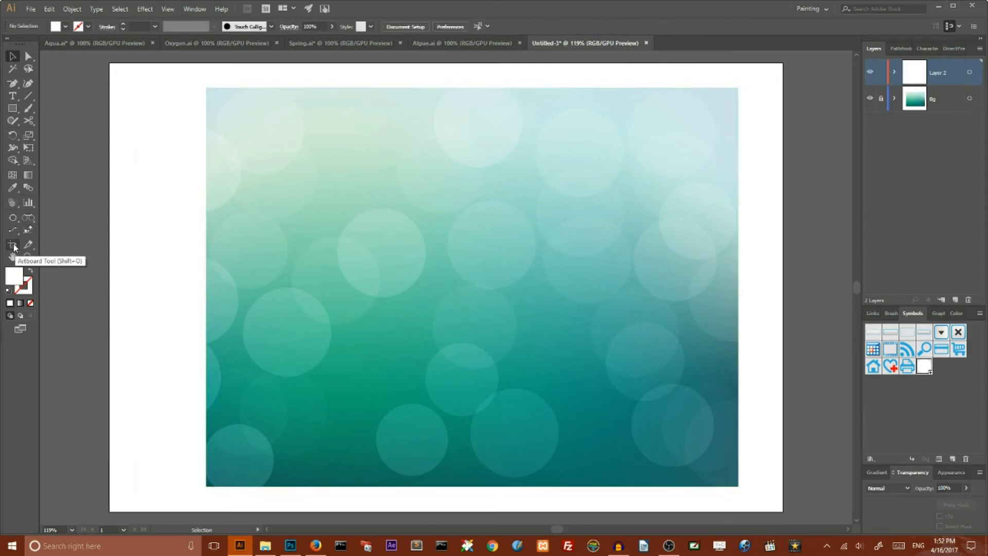
# Fit the artboard to the clipped background bounds and lock Layer 2
pyautogui.click(12, 245)
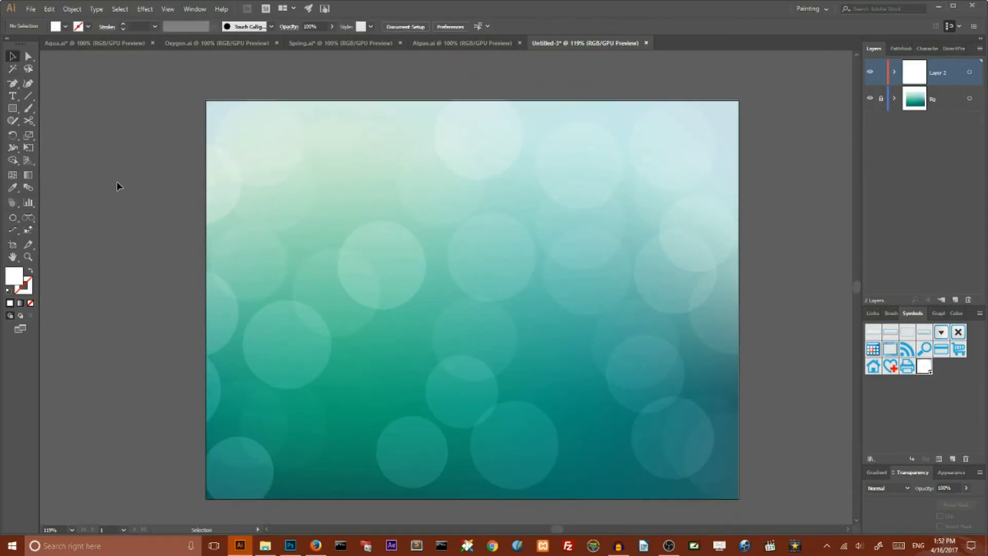
pyautogui.click(870, 71)
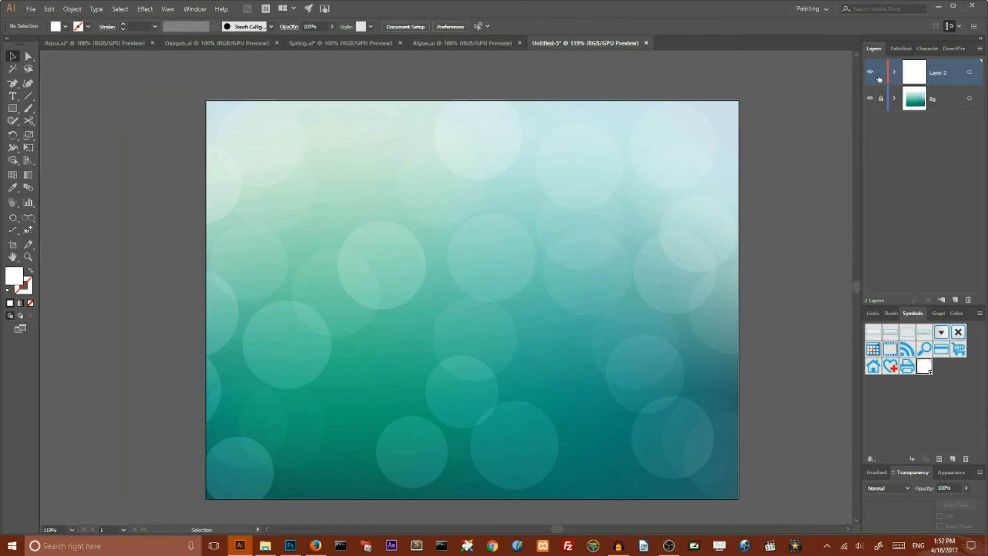
# Add a new top layer and draw a white circle as an outlined ring
pyautogui.click(939, 458)
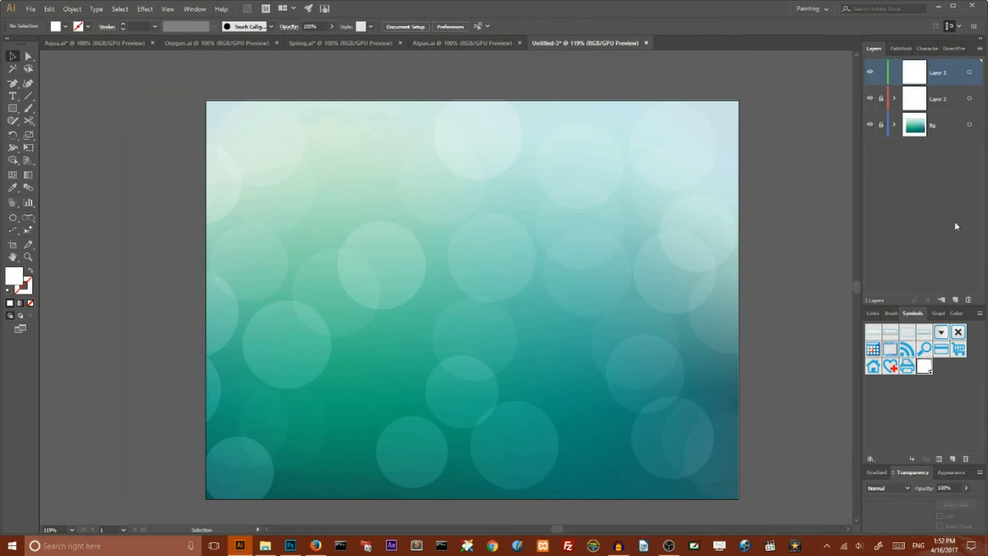
pyautogui.click(12, 107)
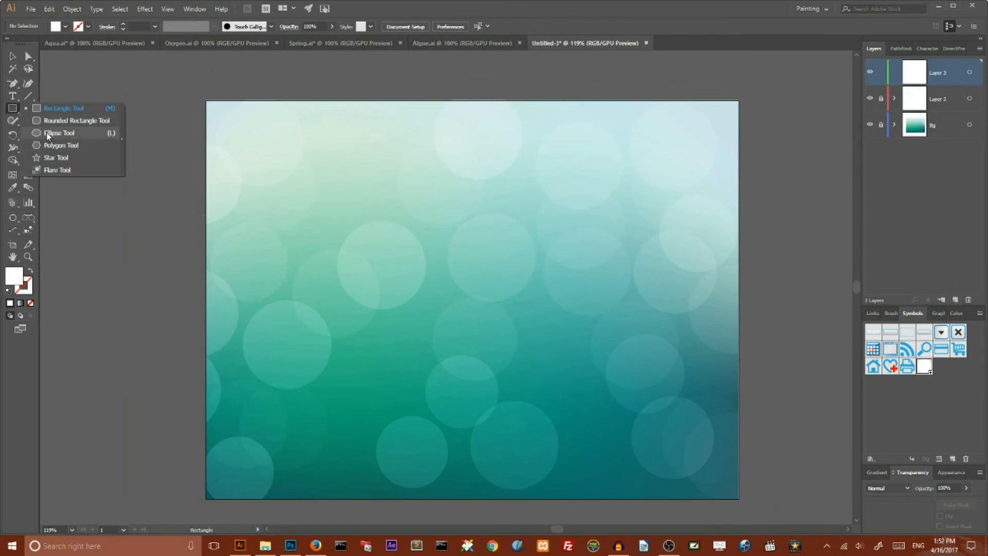
pyautogui.click(59, 132)
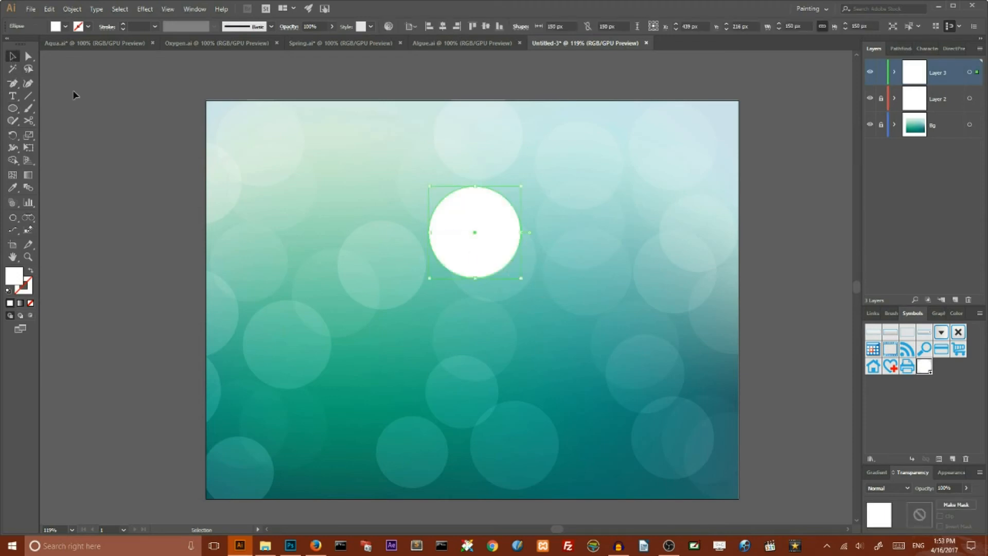
pyautogui.moveTo(31, 275)
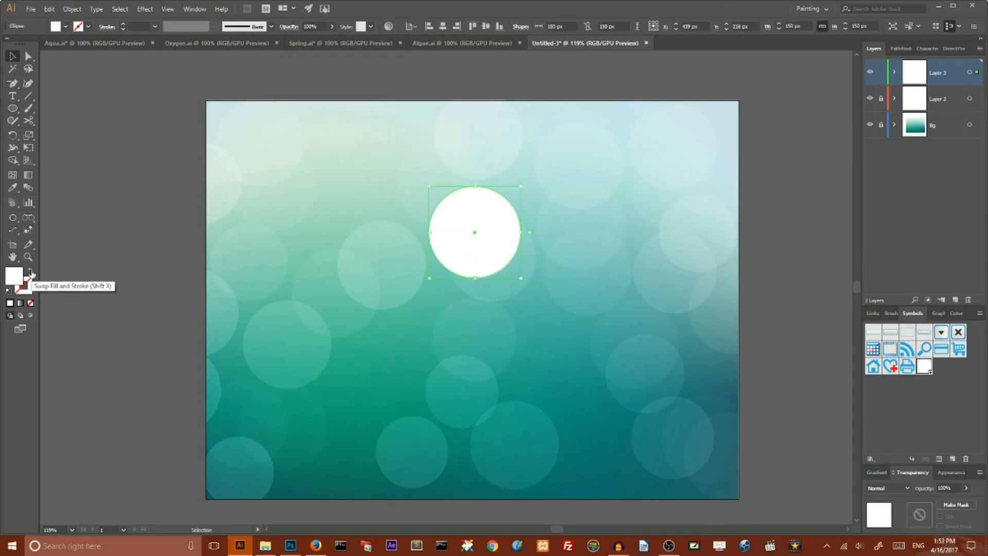
pyautogui.click(30, 271)
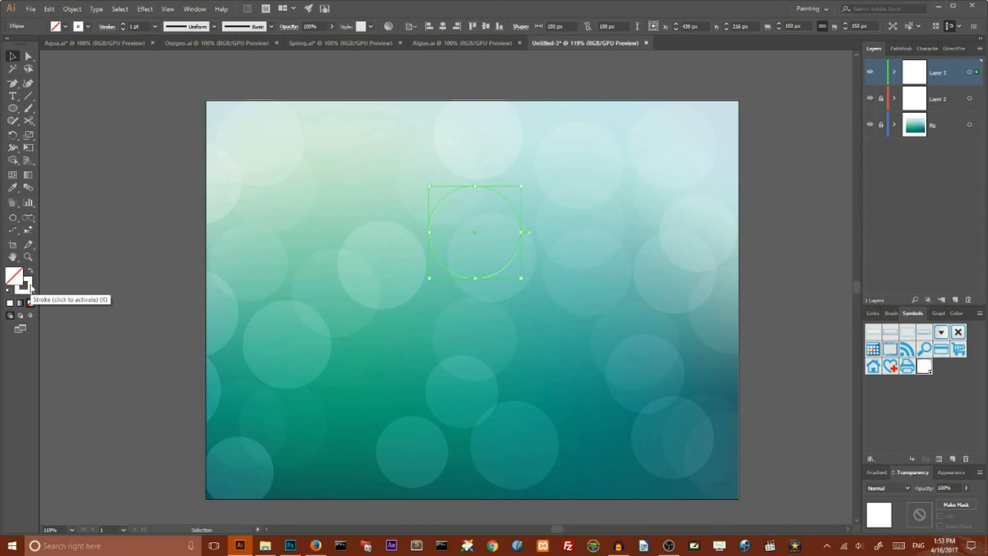
# Add a solid inner white disc and carve an overlapping circle from its upper right with Shape Builder
pyautogui.click(956, 313)
pyautogui.write('4')
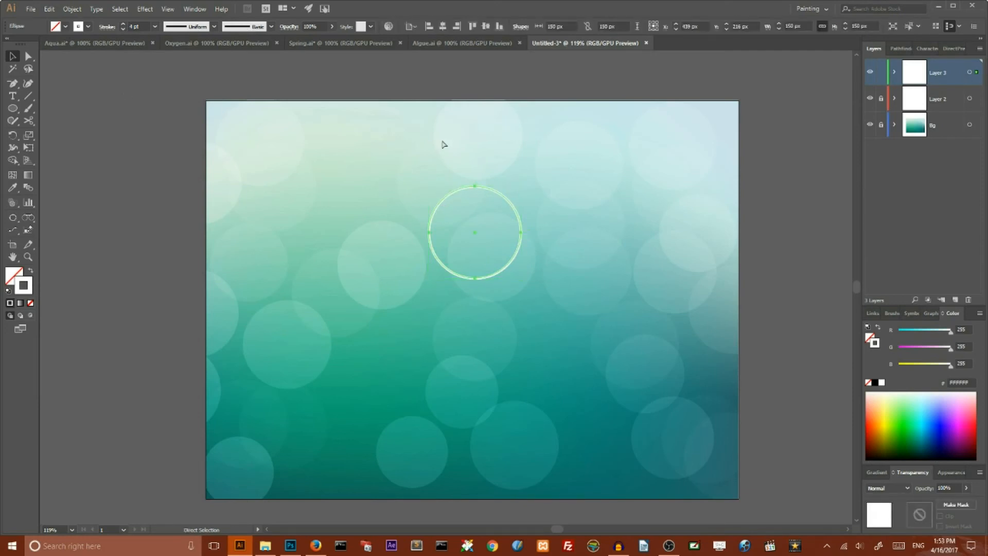
pyautogui.click(11, 56)
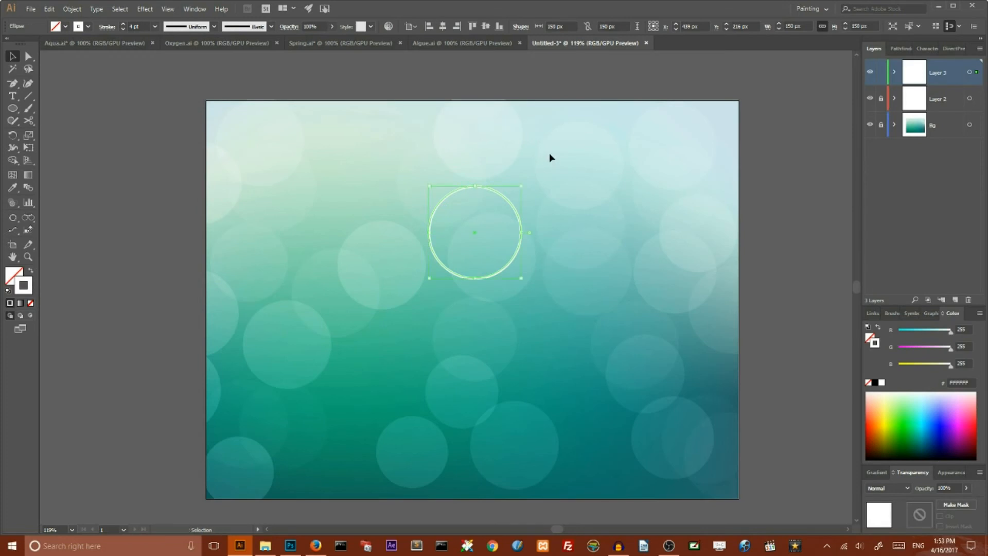
pyautogui.moveTo(522, 185)
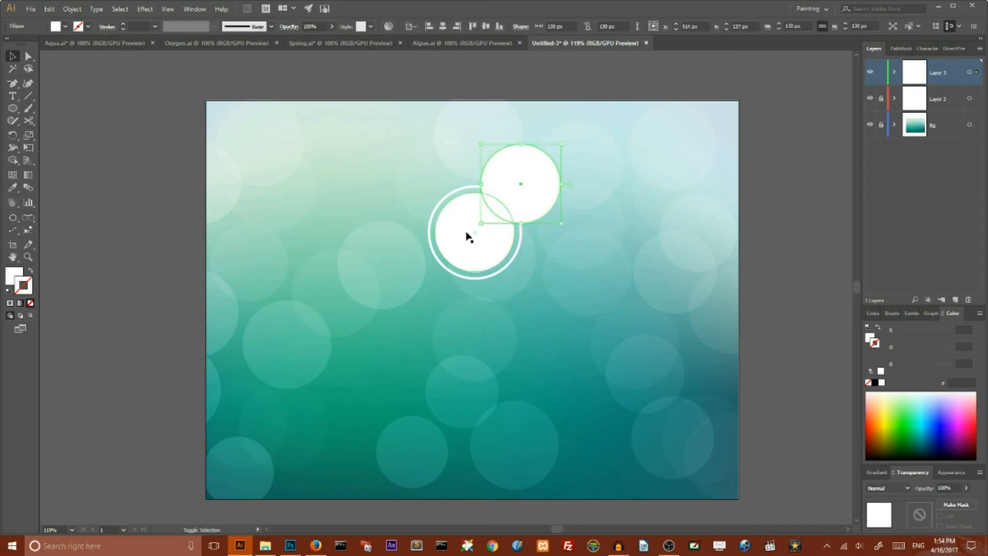
pyautogui.moveTo(467, 239)
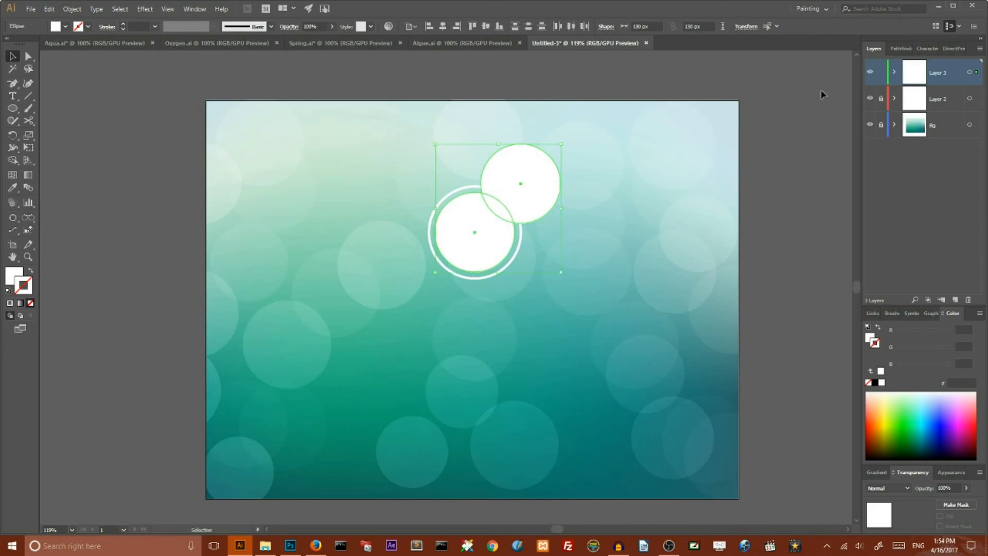
pyautogui.moveTo(12, 148)
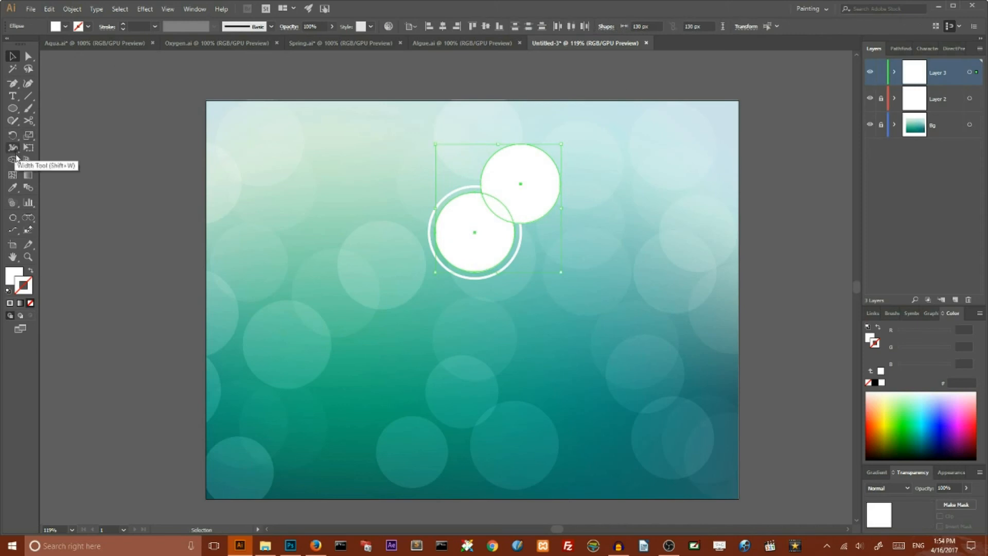
pyautogui.click(13, 160)
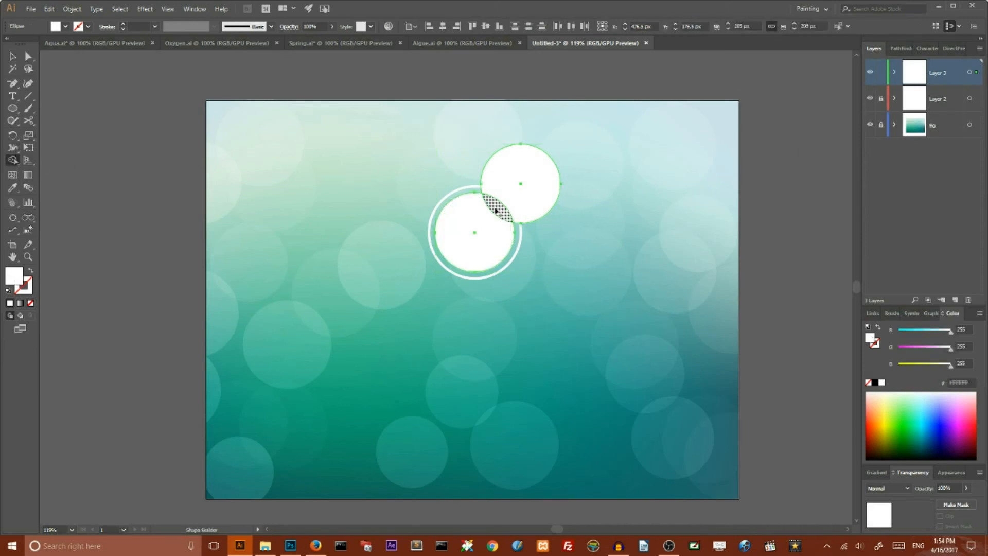
pyautogui.click(498, 212)
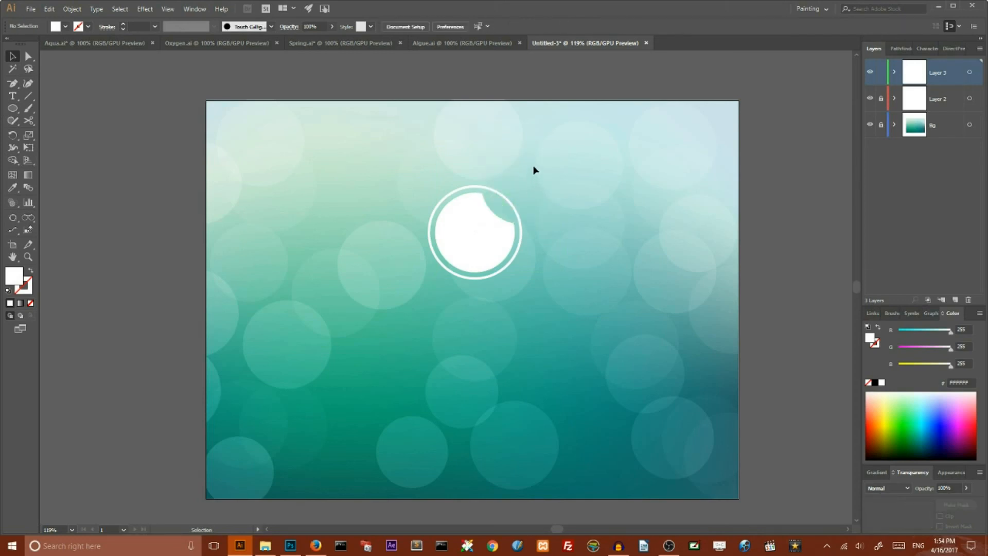
pyautogui.moveTo(530, 166)
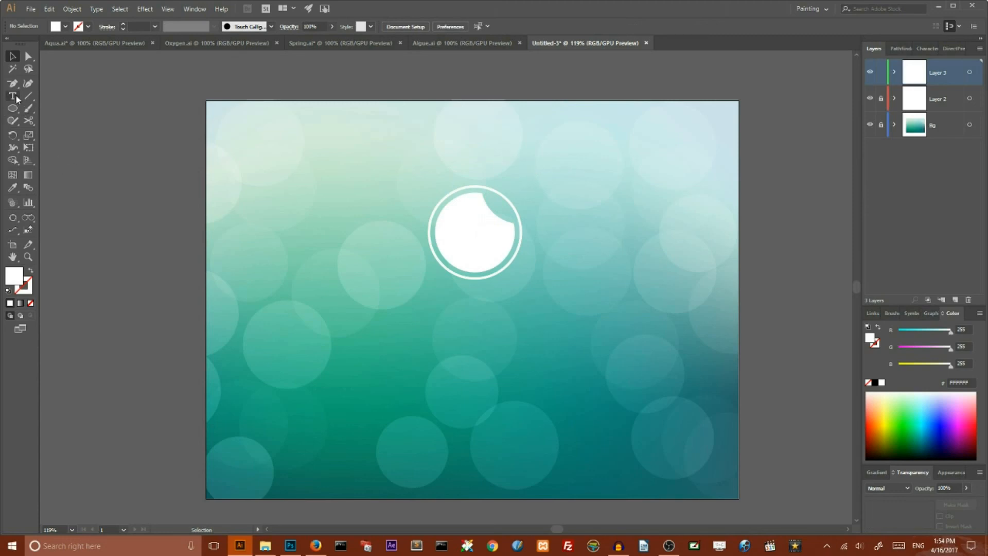
# Type 'aqua' below the logo in large white Proxima Nova Light with All Caps
pyautogui.click(12, 96)
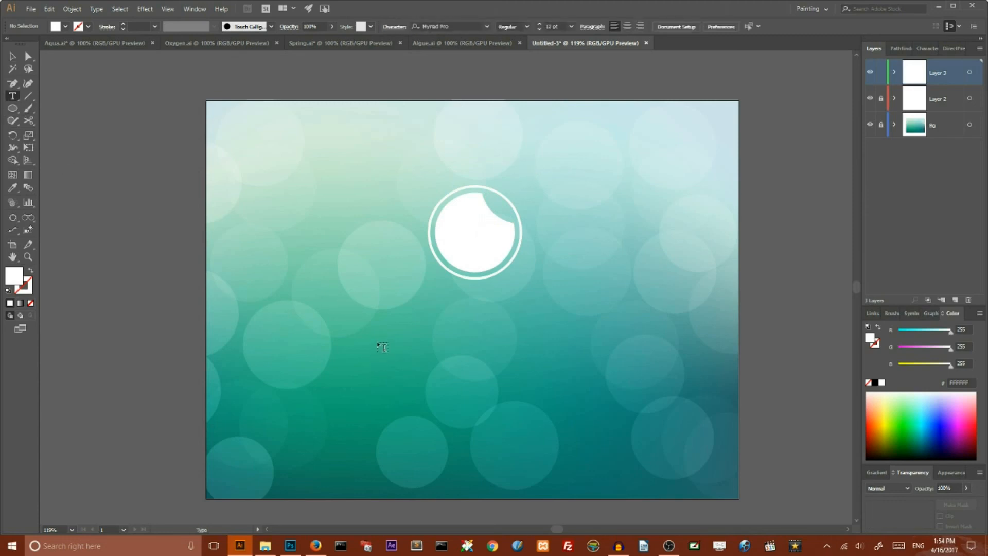
pyautogui.click(382, 347)
pyautogui.write('aqua')
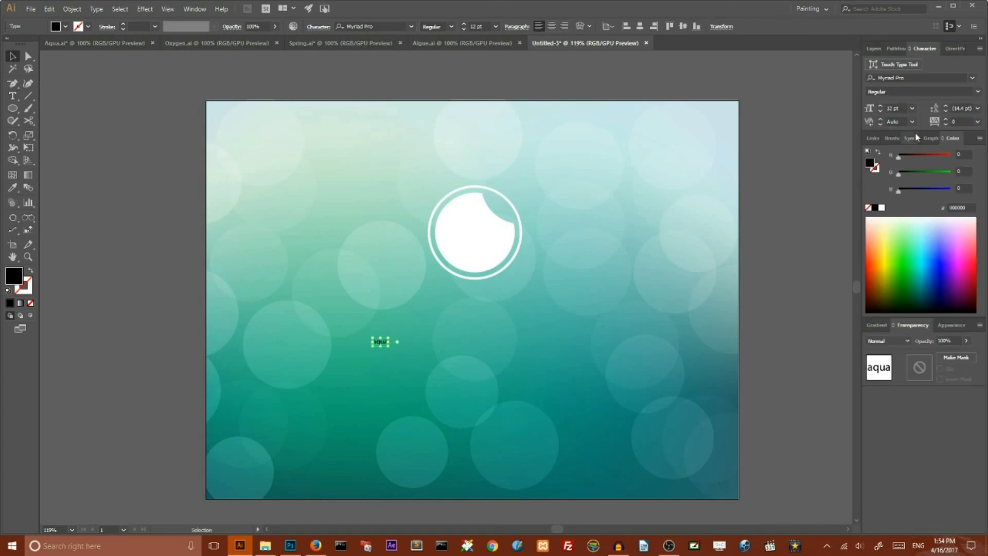
pyautogui.tripleClick(917, 77)
pyautogui.write('Proxima Nova')
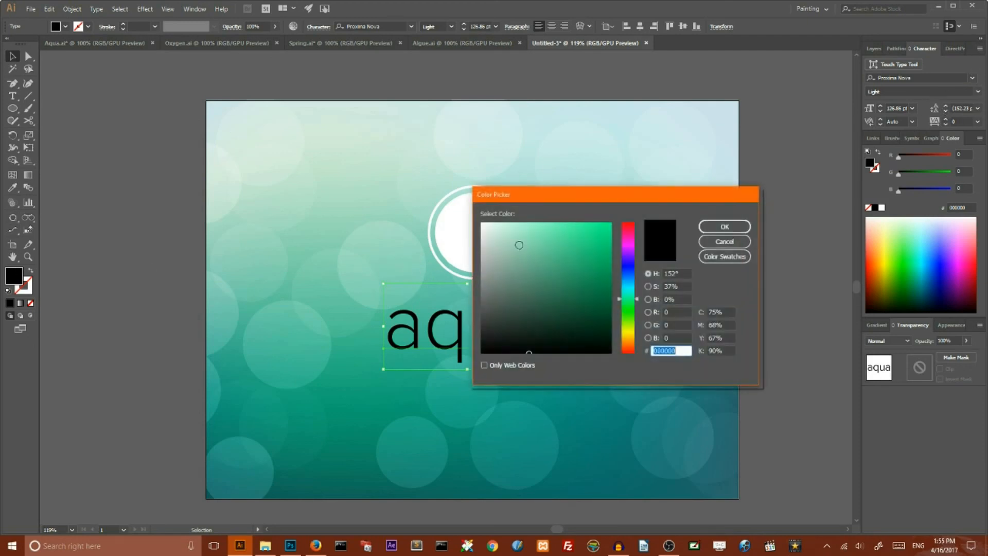
pyautogui.click(724, 227)
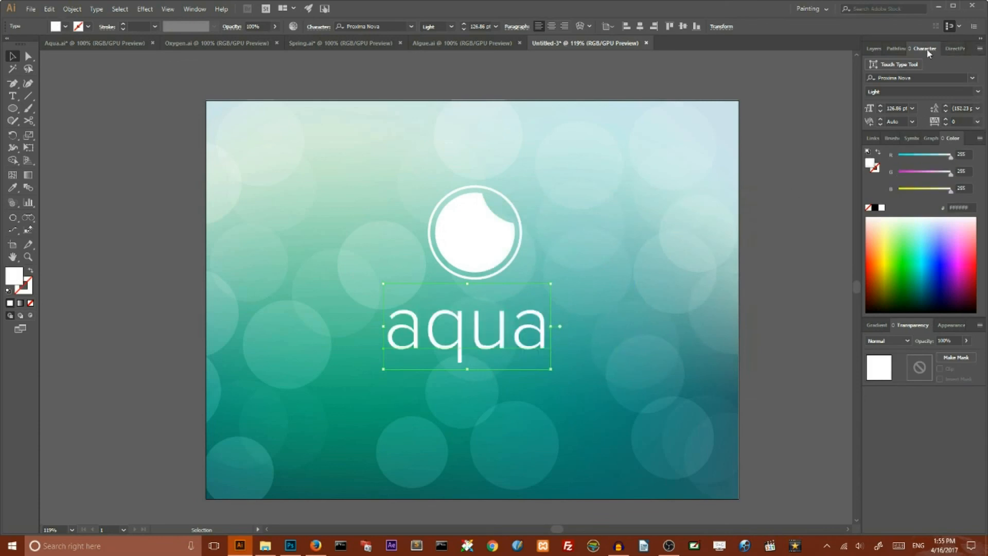
pyautogui.moveTo(981, 128)
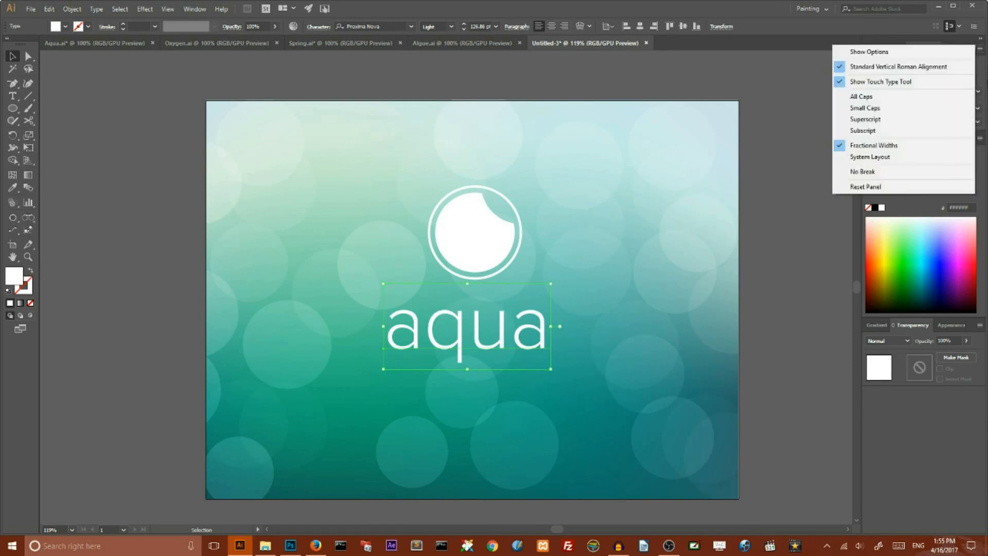
pyautogui.moveTo(862, 95)
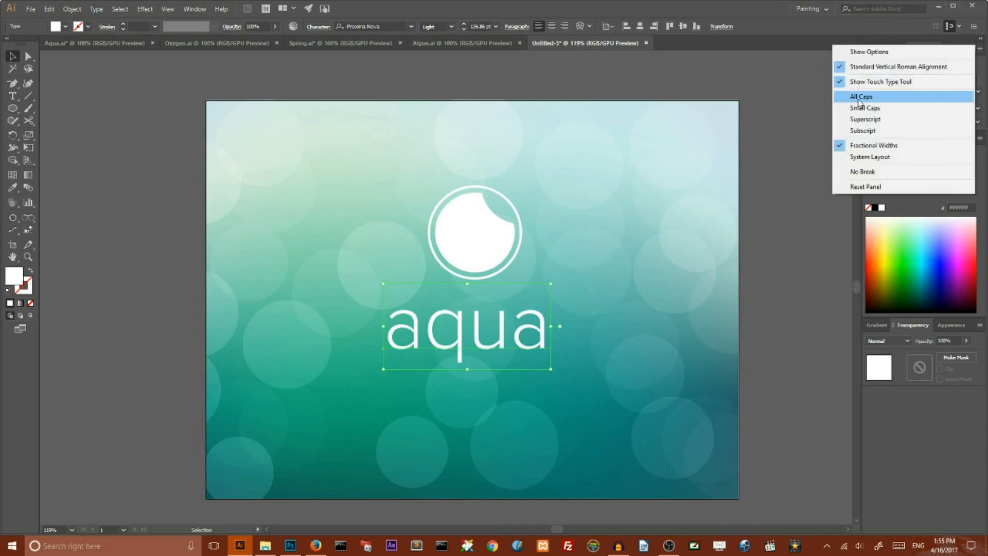
pyautogui.moveTo(887, 104)
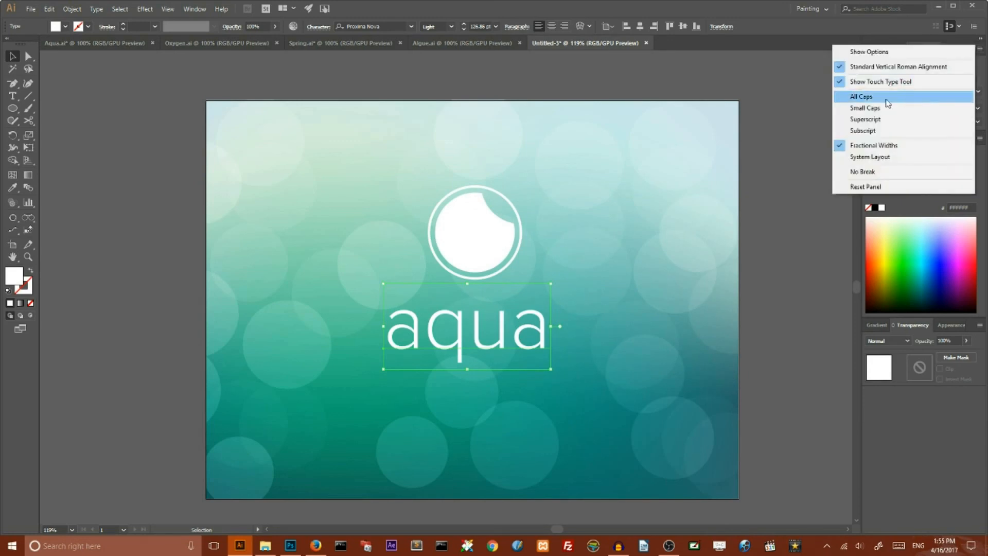
pyautogui.click(862, 96)
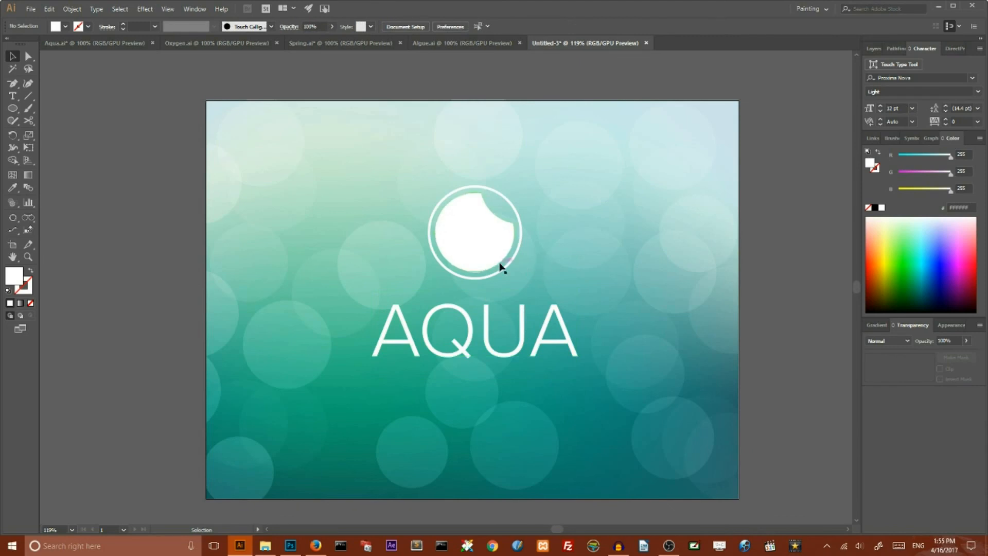
# Draw three white horizontal lines under AQUA, scale the logo slightly, and deselect it
pyautogui.click(29, 96)
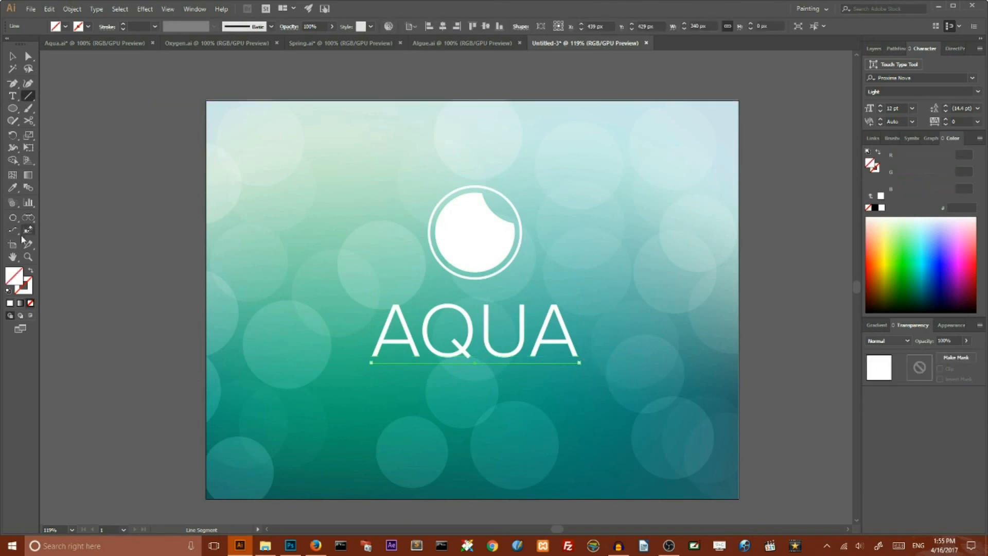
pyautogui.click(13, 187)
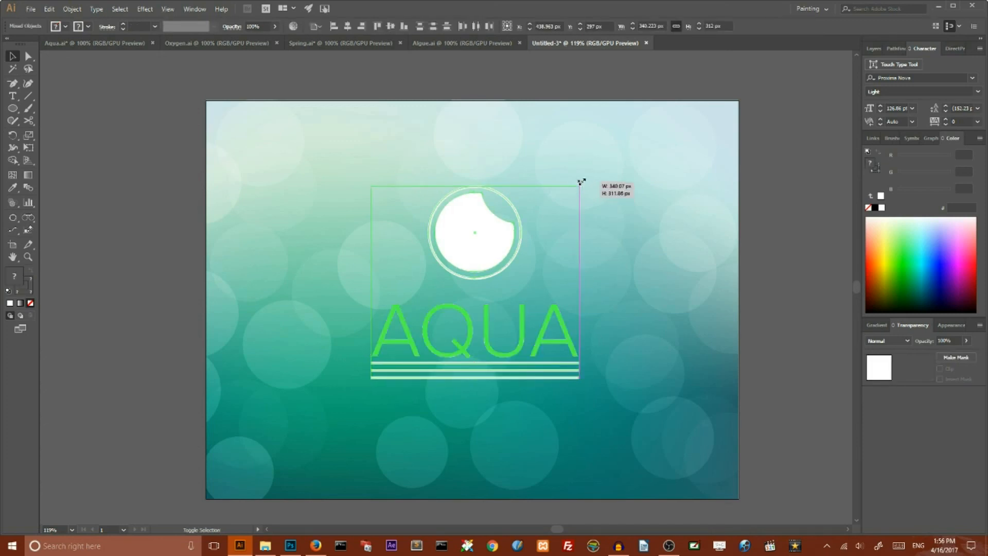
pyautogui.click(621, 182)
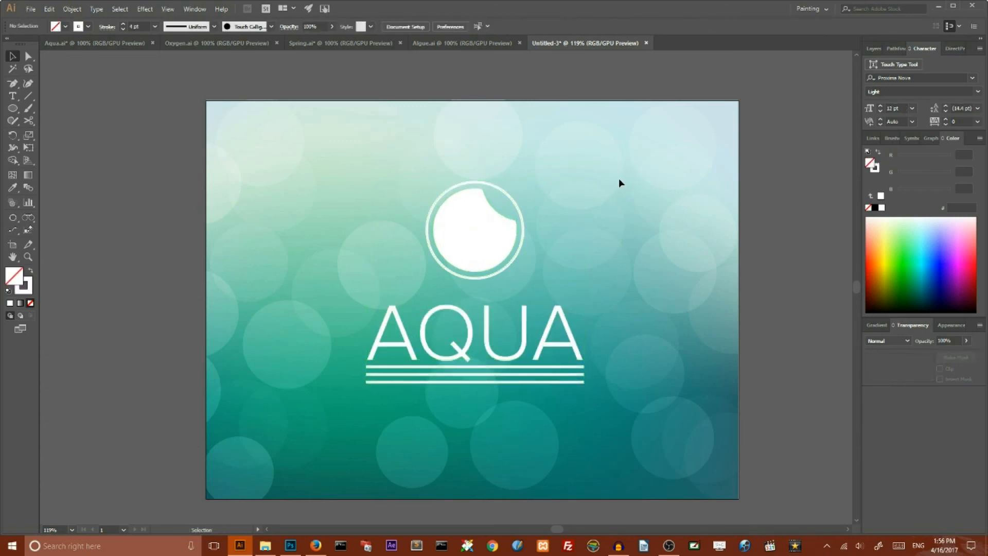